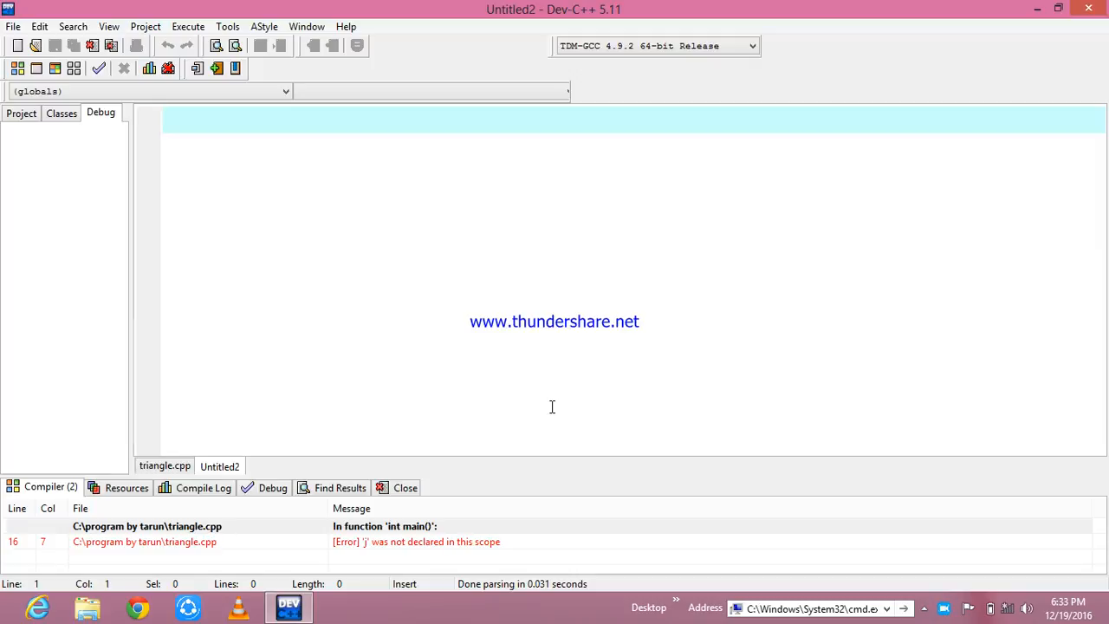
Step: Write the #include<iostream> line at the top of the file
text(#incl)
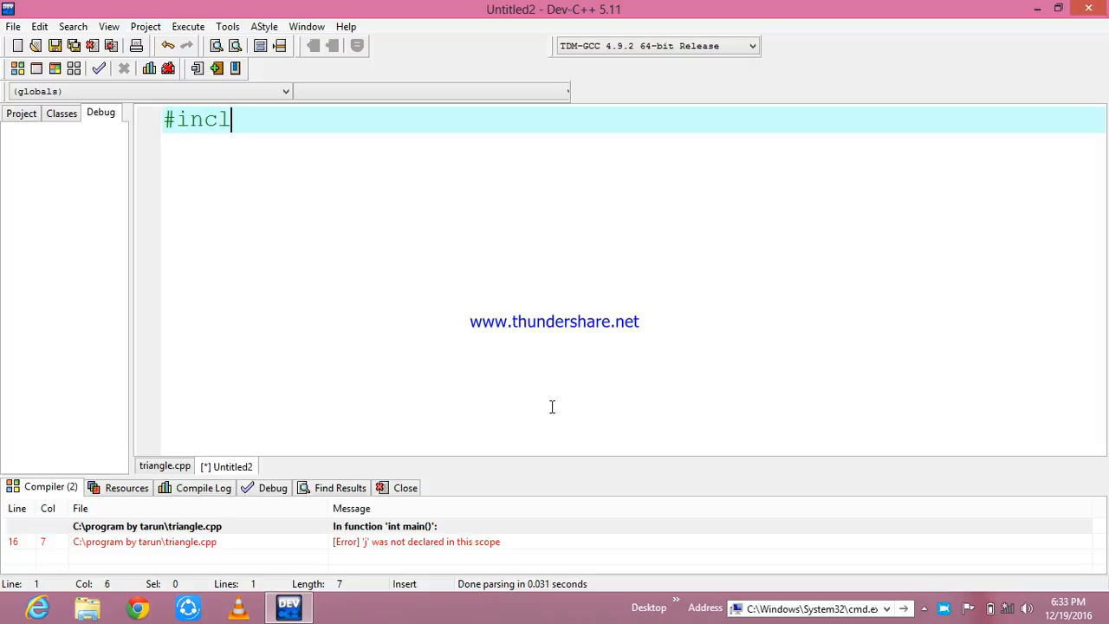
text(ude<>)
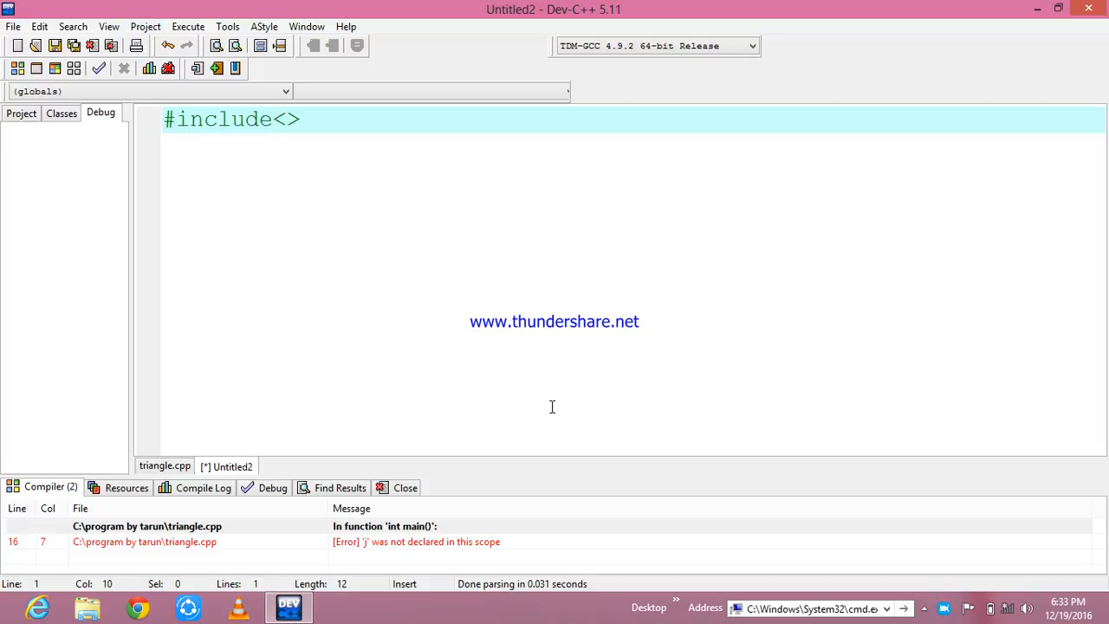
text(iosr)
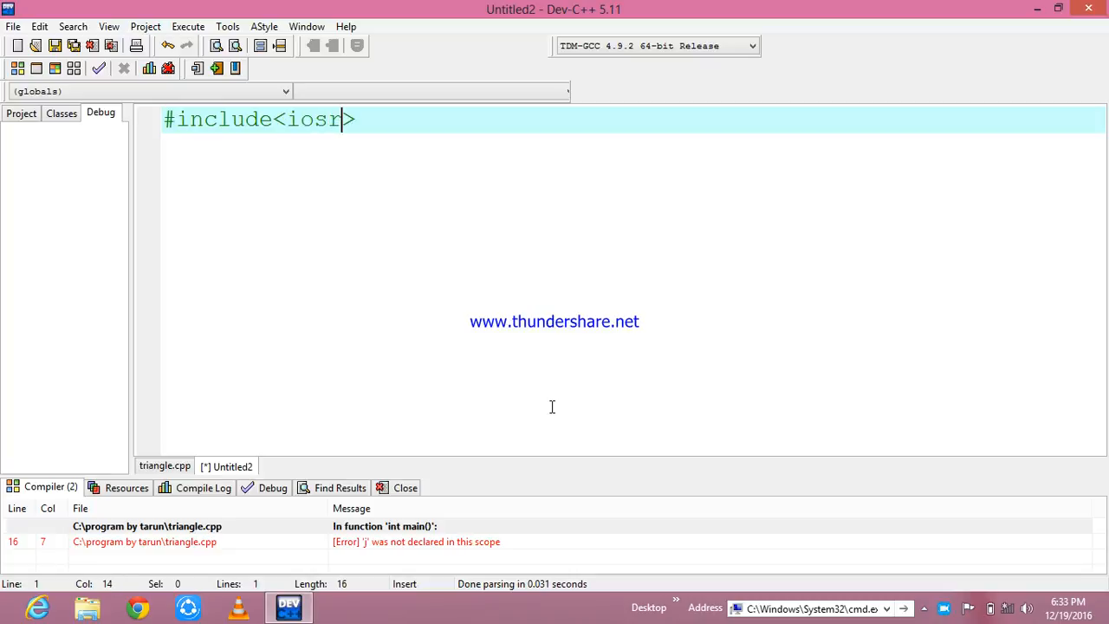
text(eam)
text(usi)
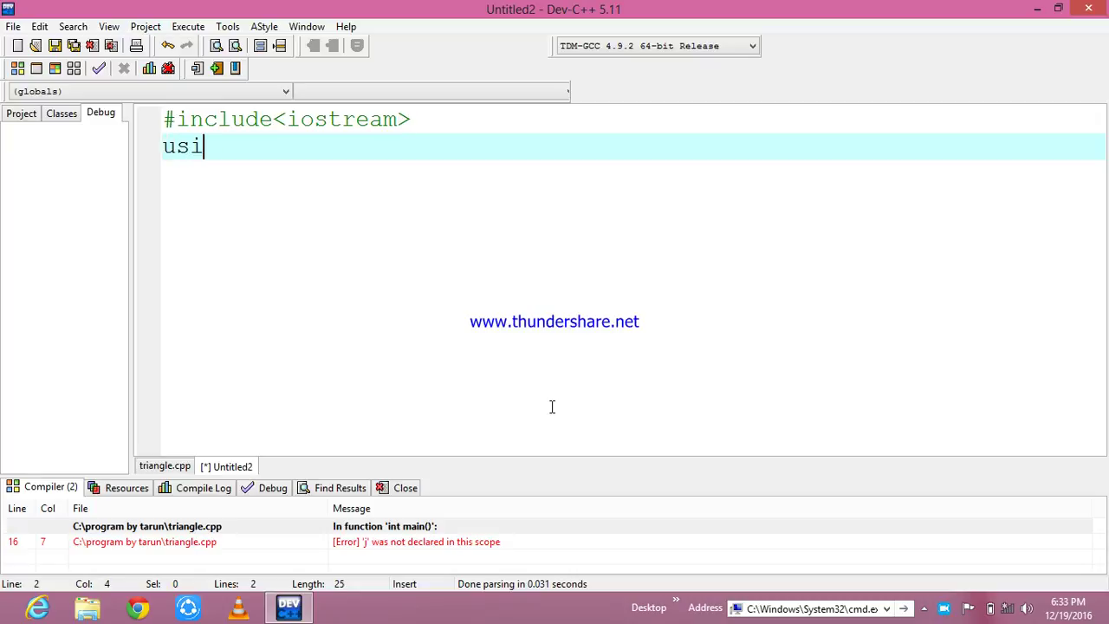
Step: Add using namespace std; and the int main() header below the include
text(ng)
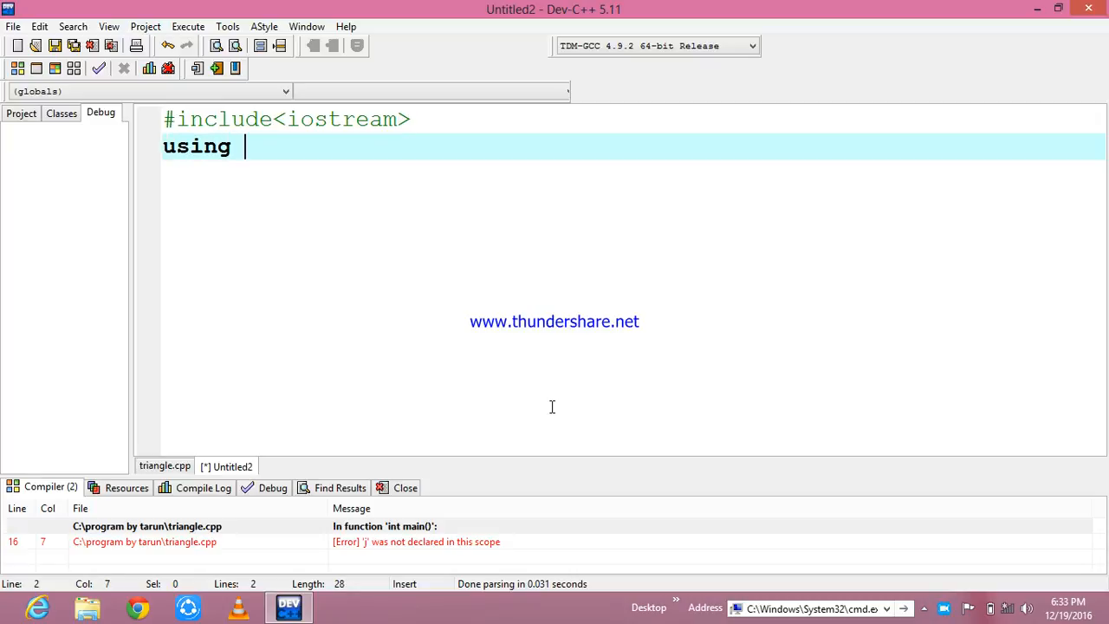
text(names)
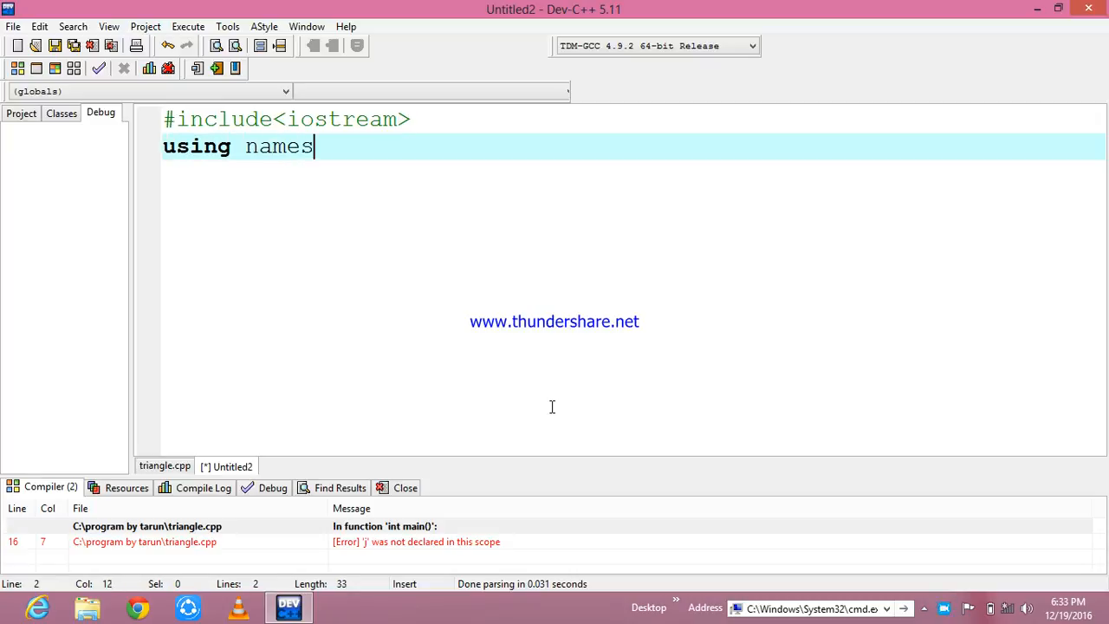
text(pace std;)
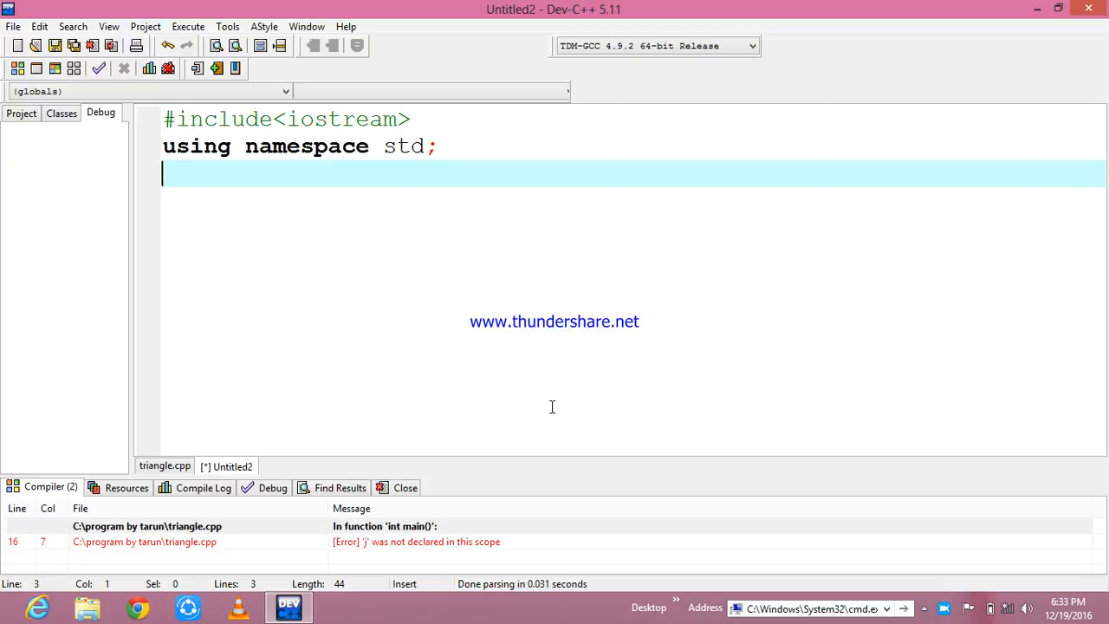
text(int)
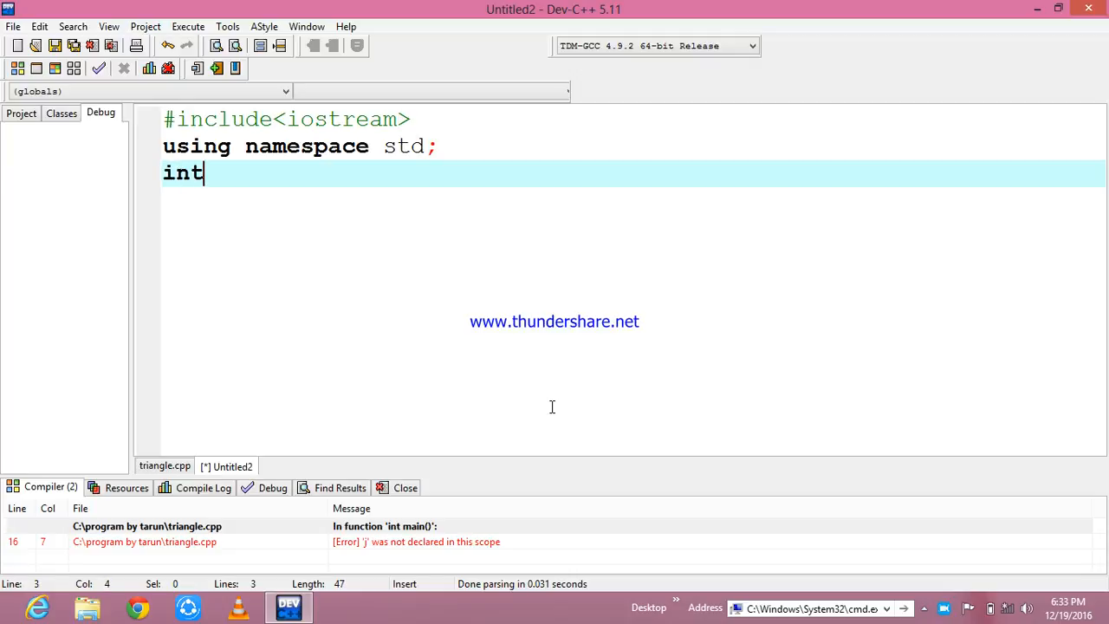
text(mai)
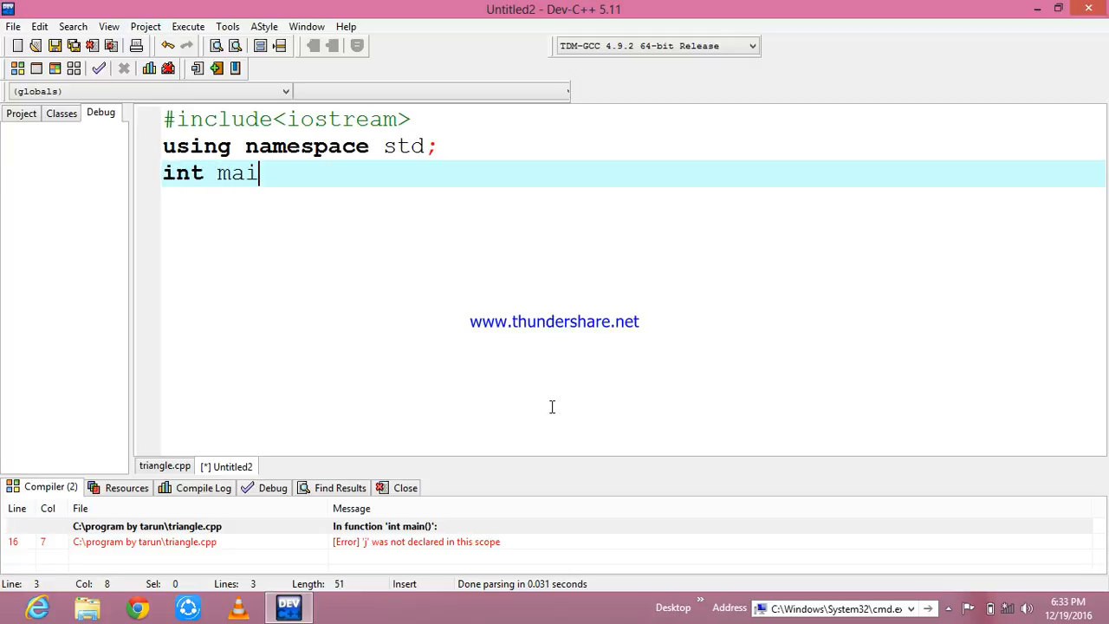
text(n())
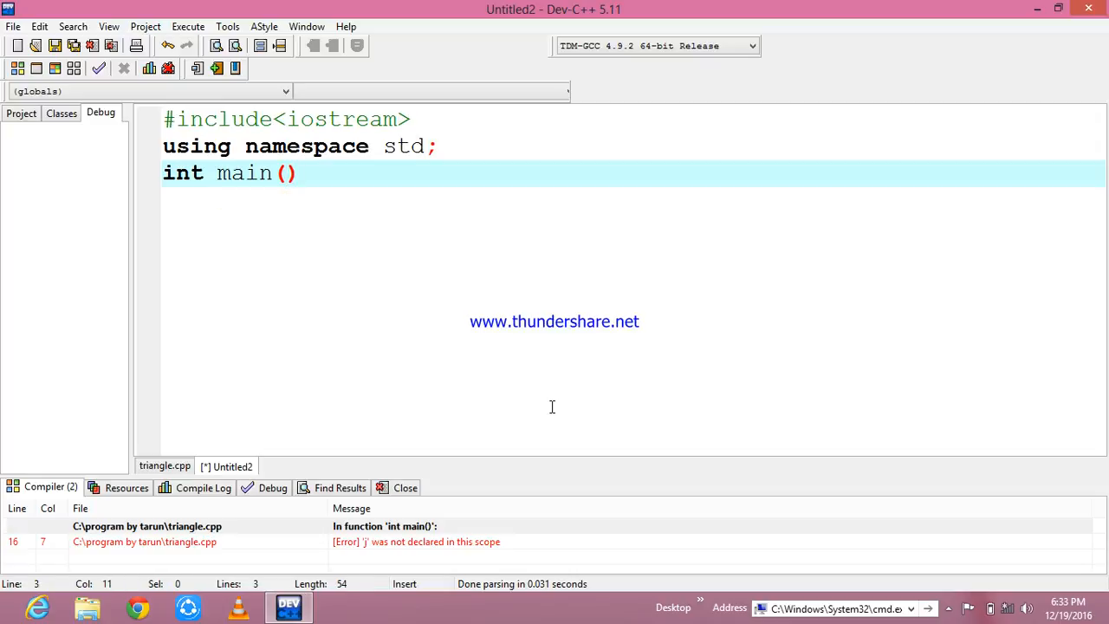
Step: Open main's braces and declare int a[10],i,k,n; as the first body line
text({)
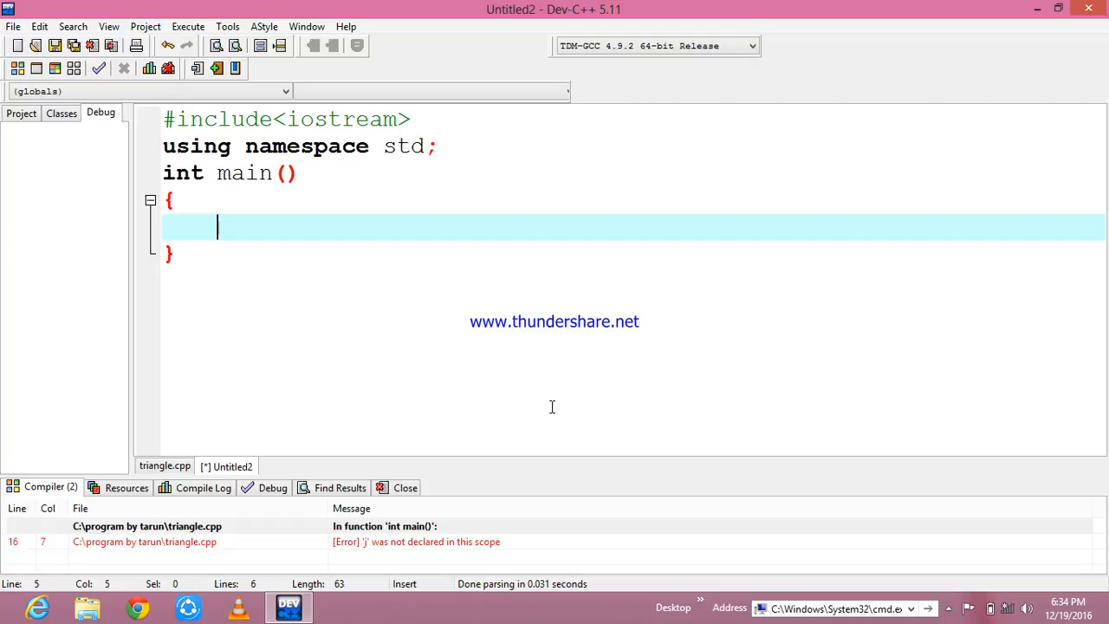
text(int)
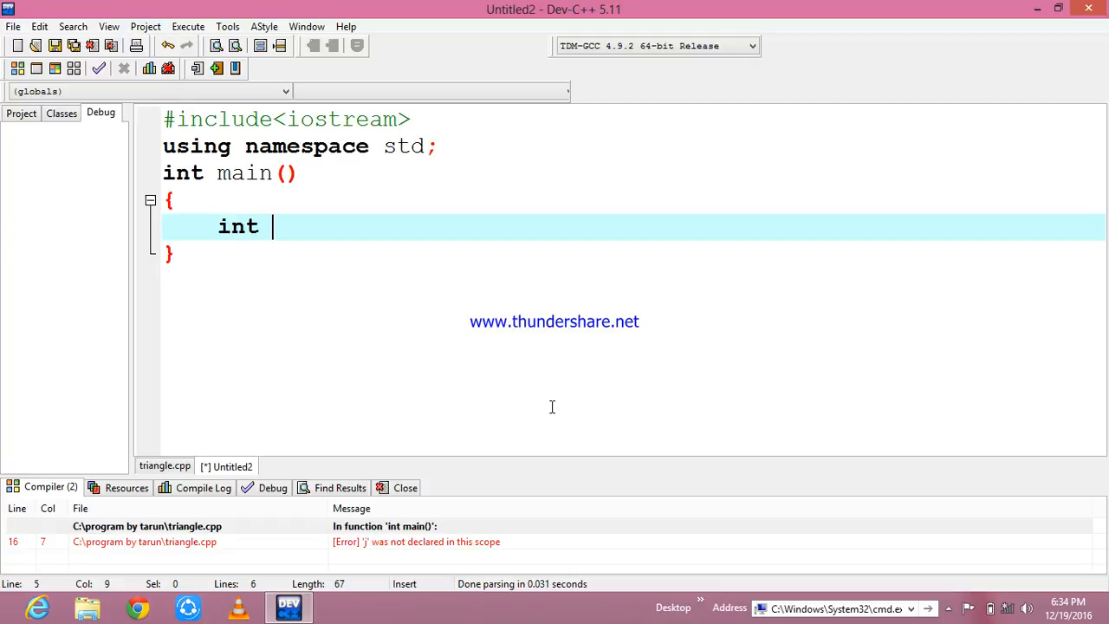
text(a[])
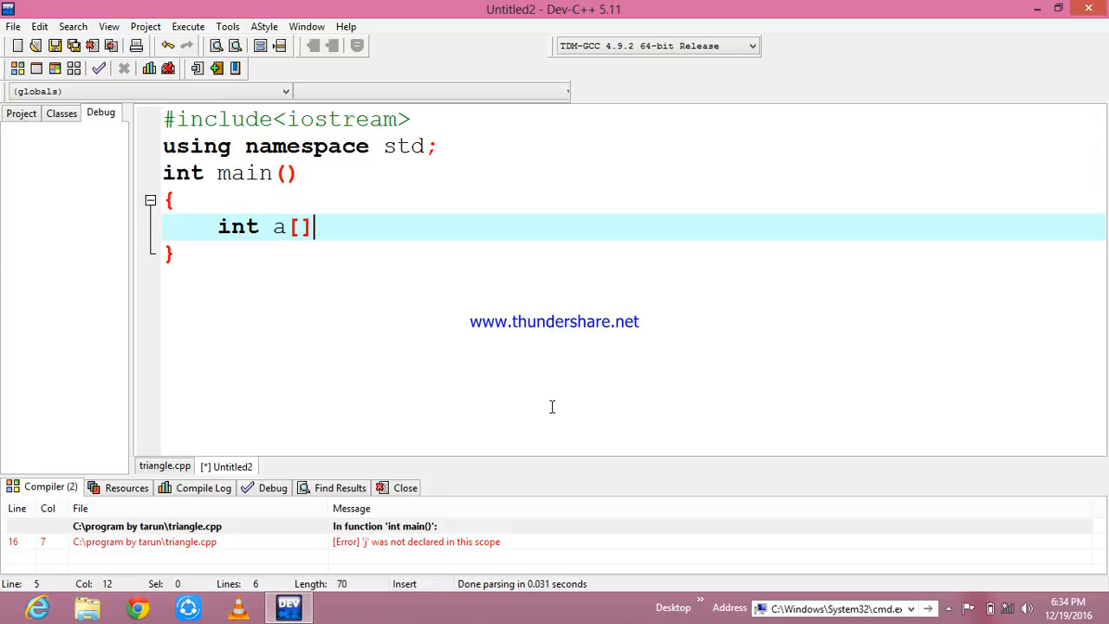
text(1)
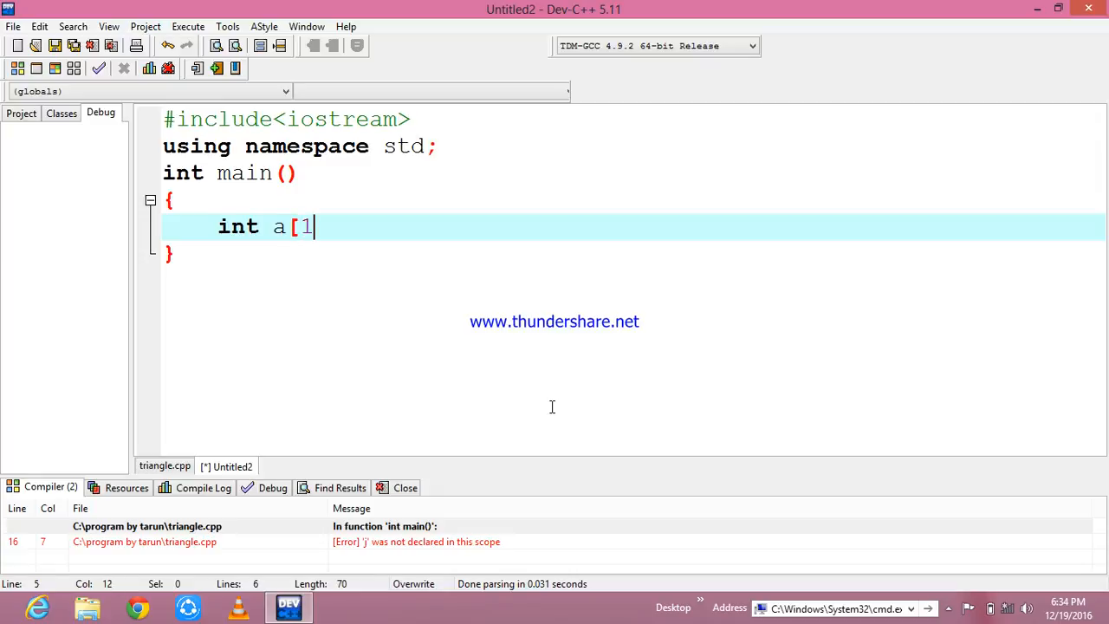
text(0)
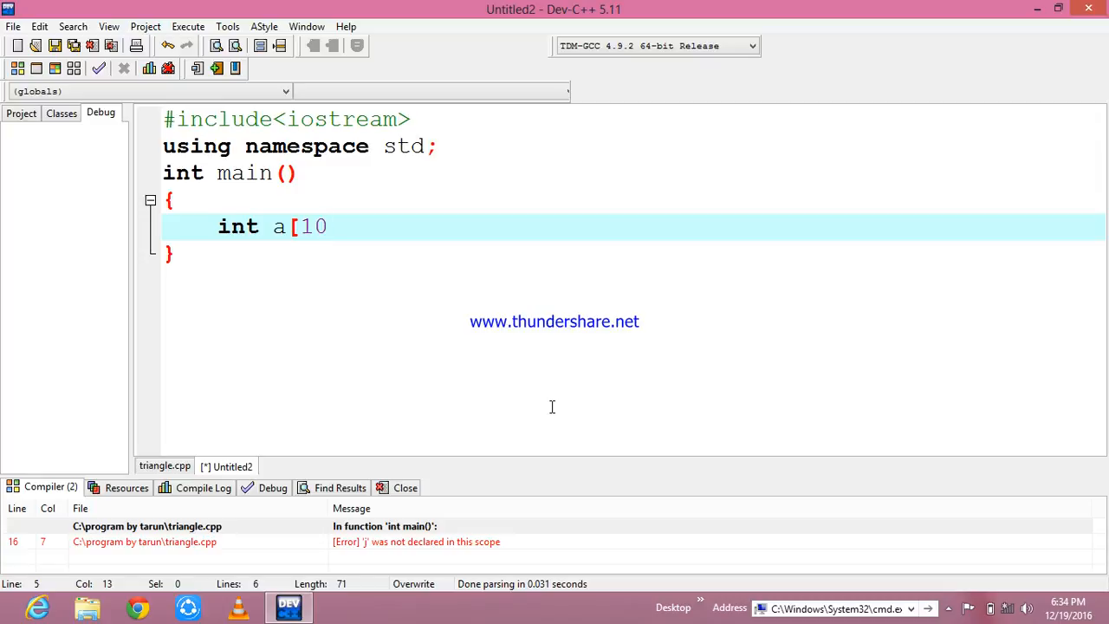
text(],)
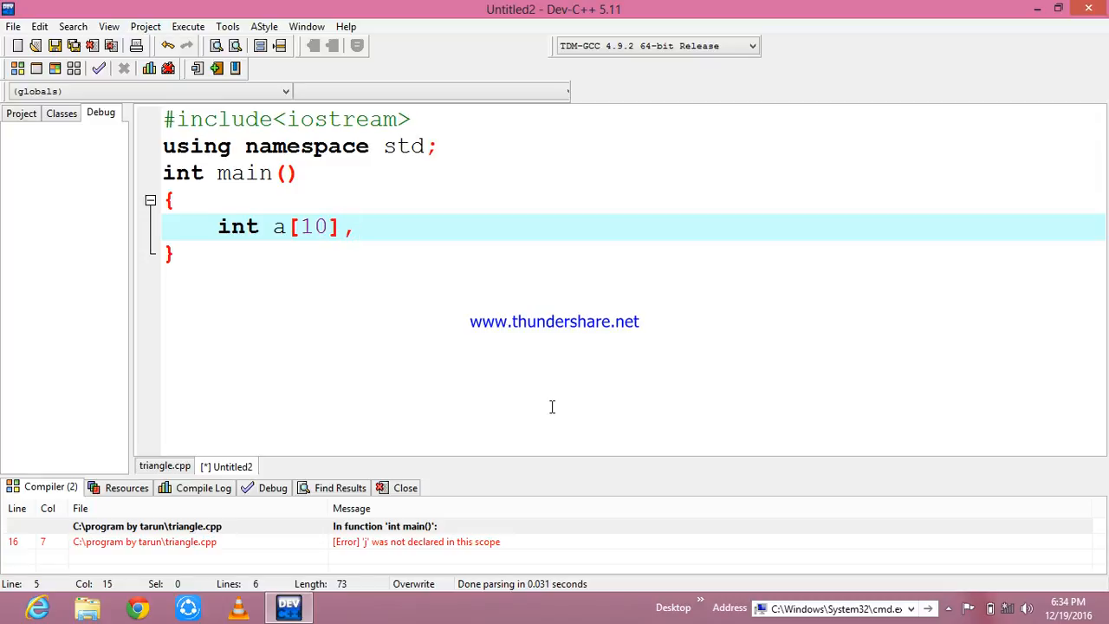
text(i)
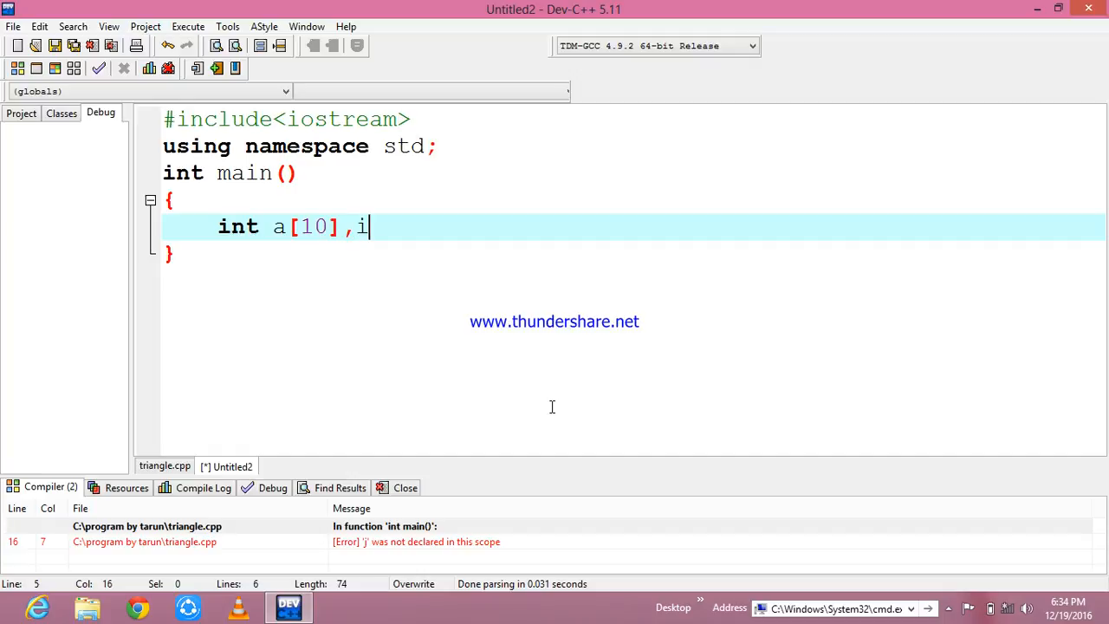
text(,k)
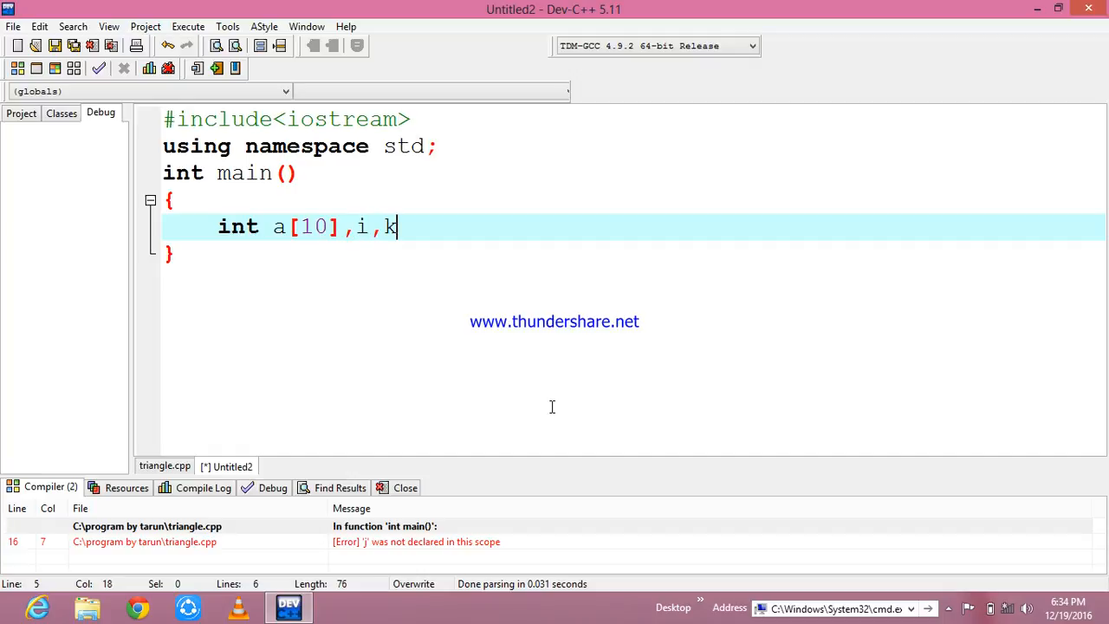
text(,n;)
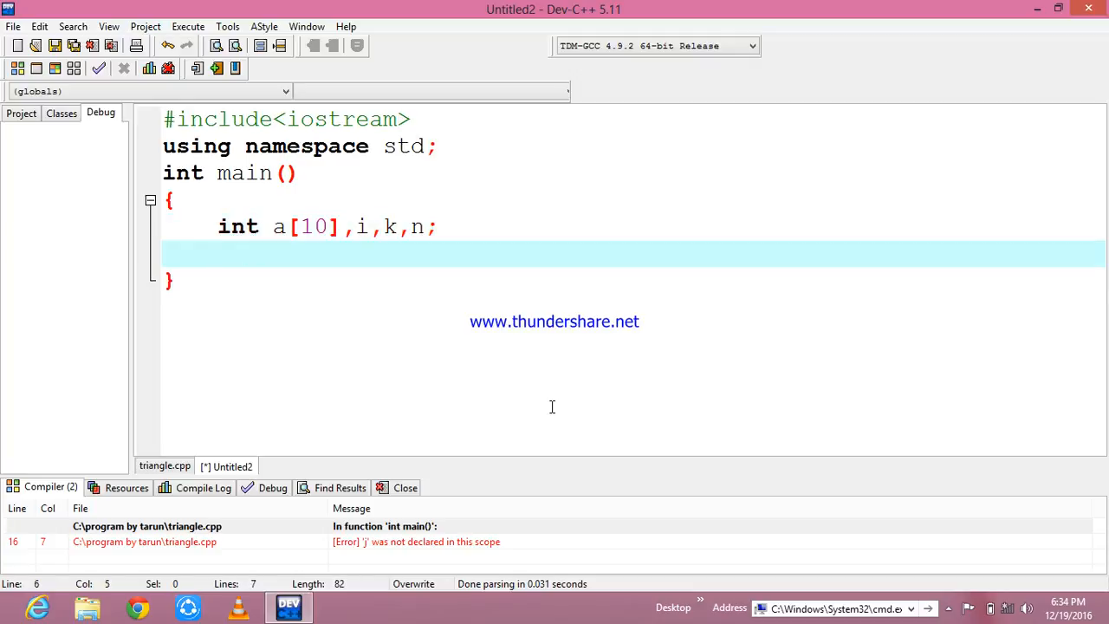
Step: Write cout<<"enter no.of values:"; fixing the spelling of values along the way
text(cou<)
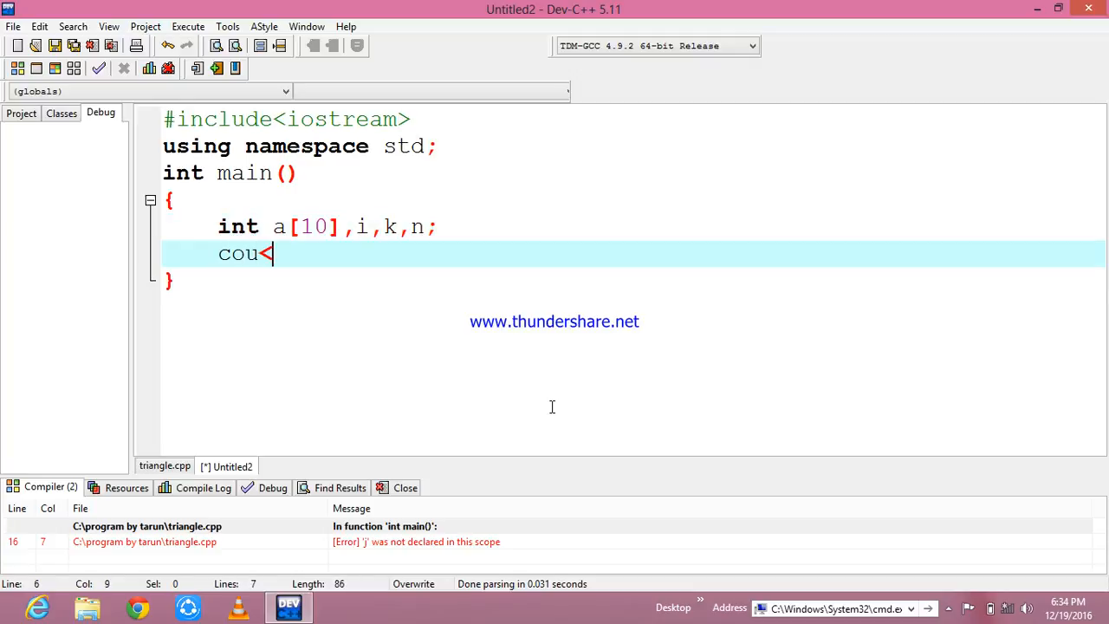
text(<)
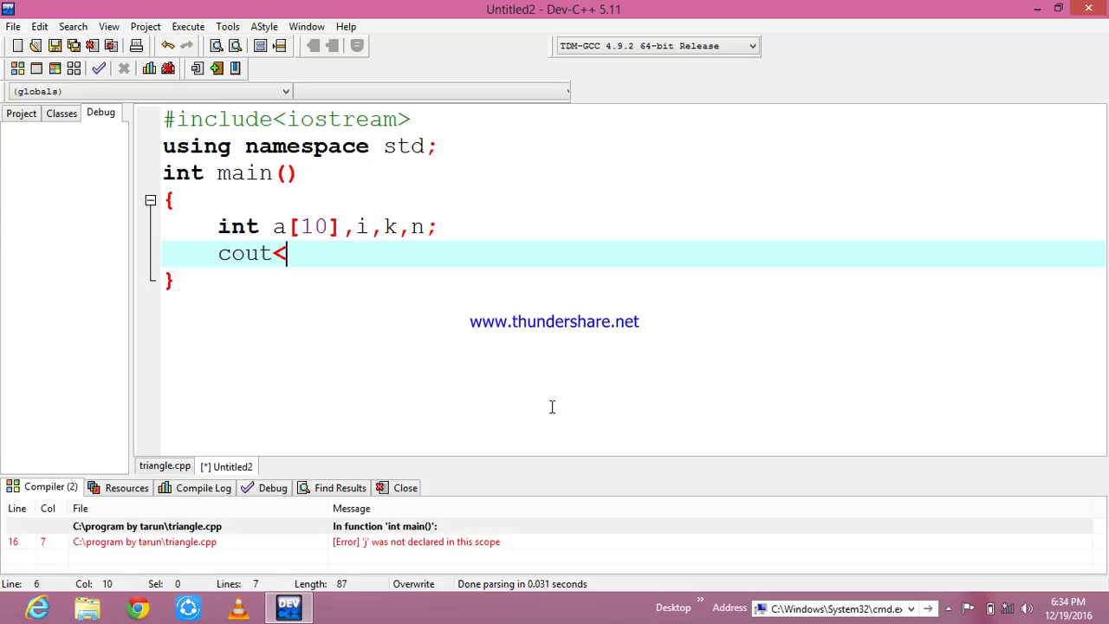
text(<")
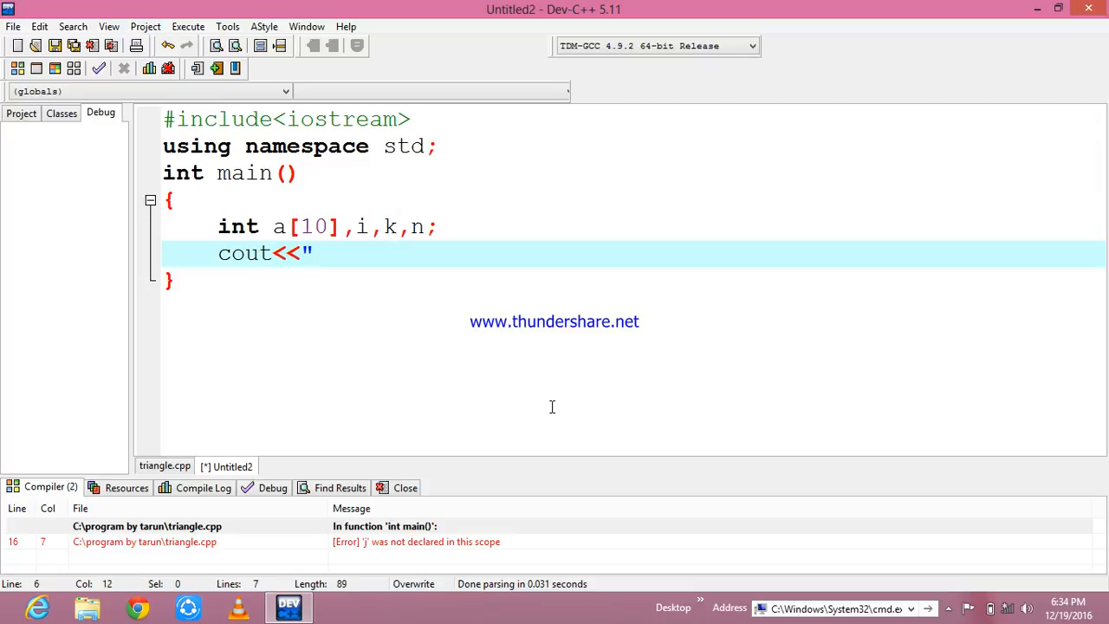
text(en)
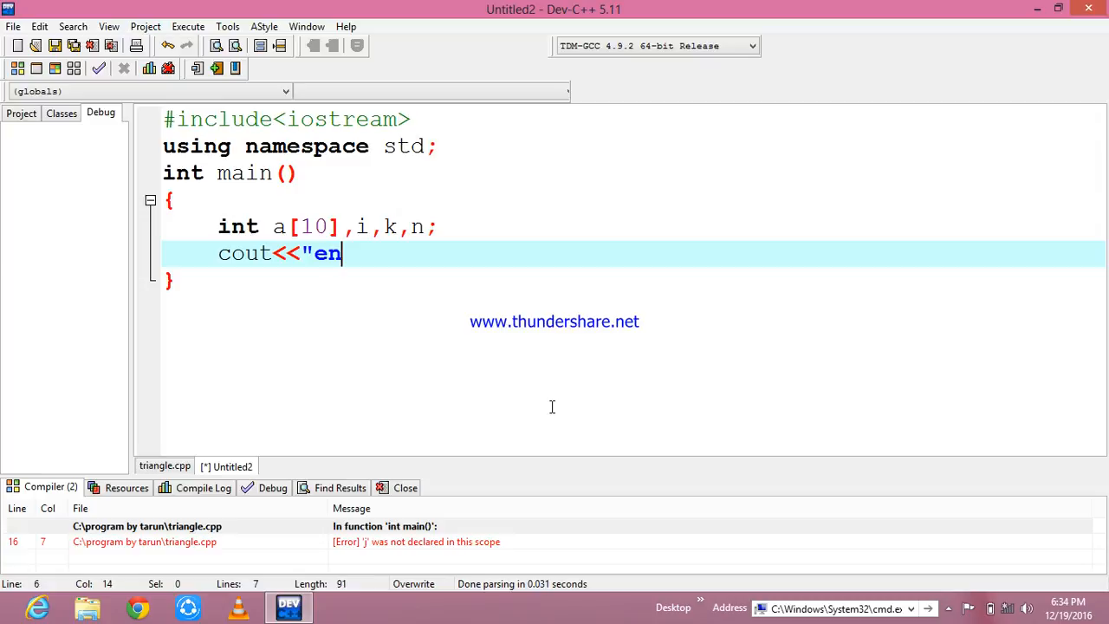
text(ter)
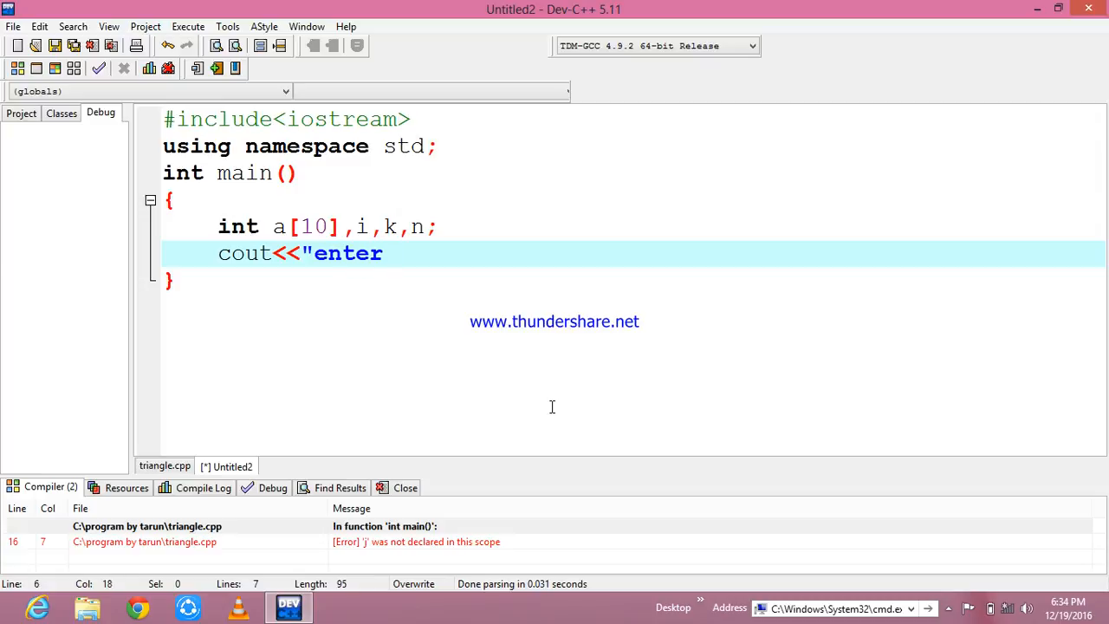
text(val)
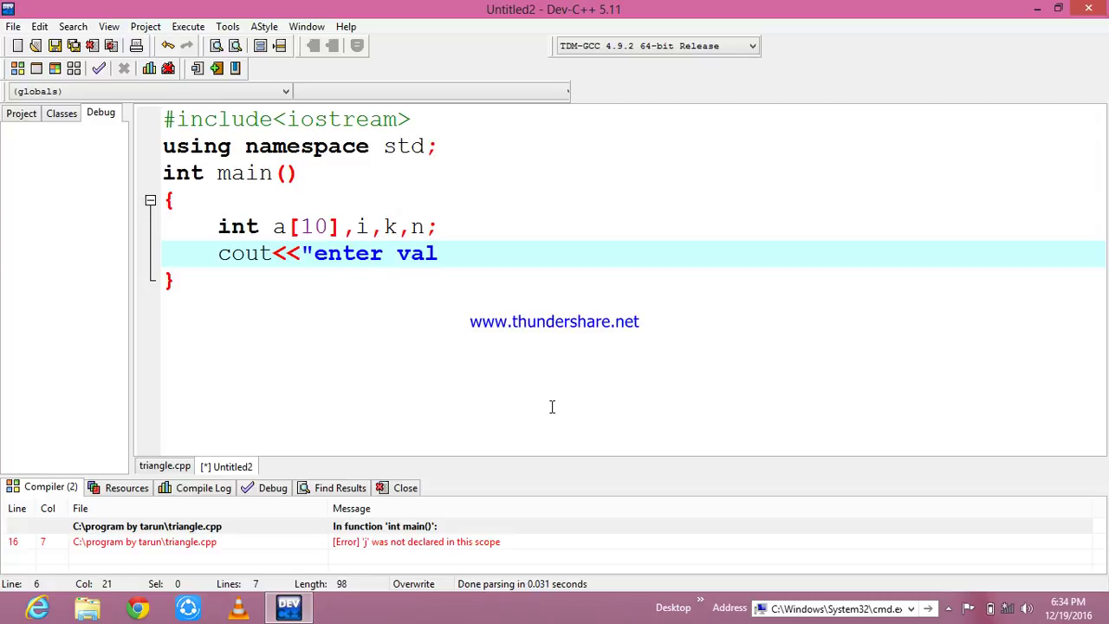
text(ues)
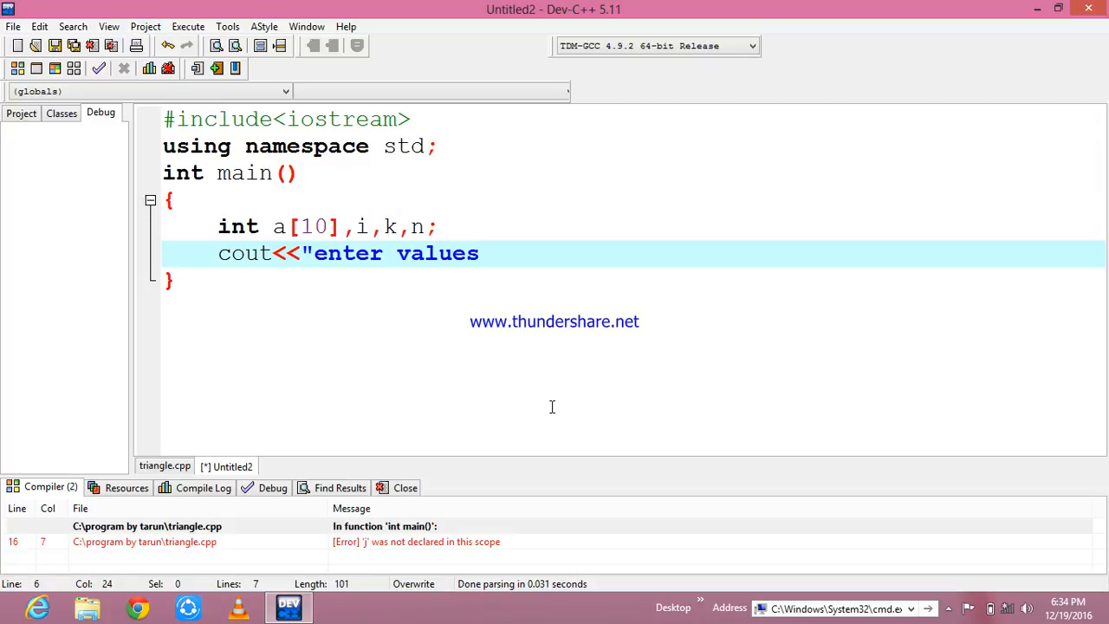
click(412, 253)
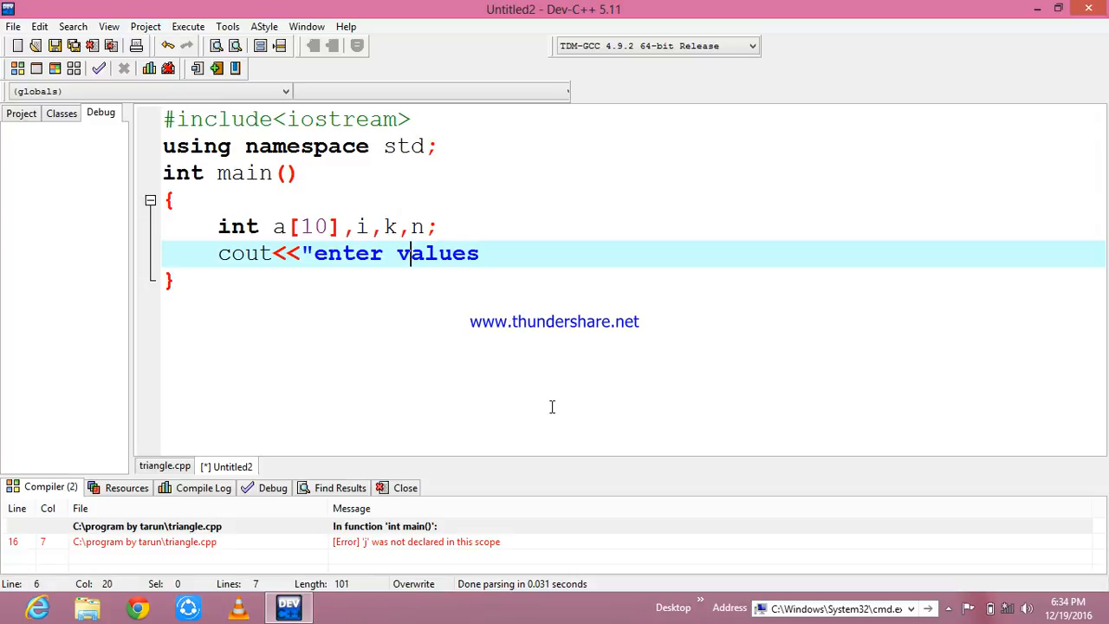
key(Backspace)
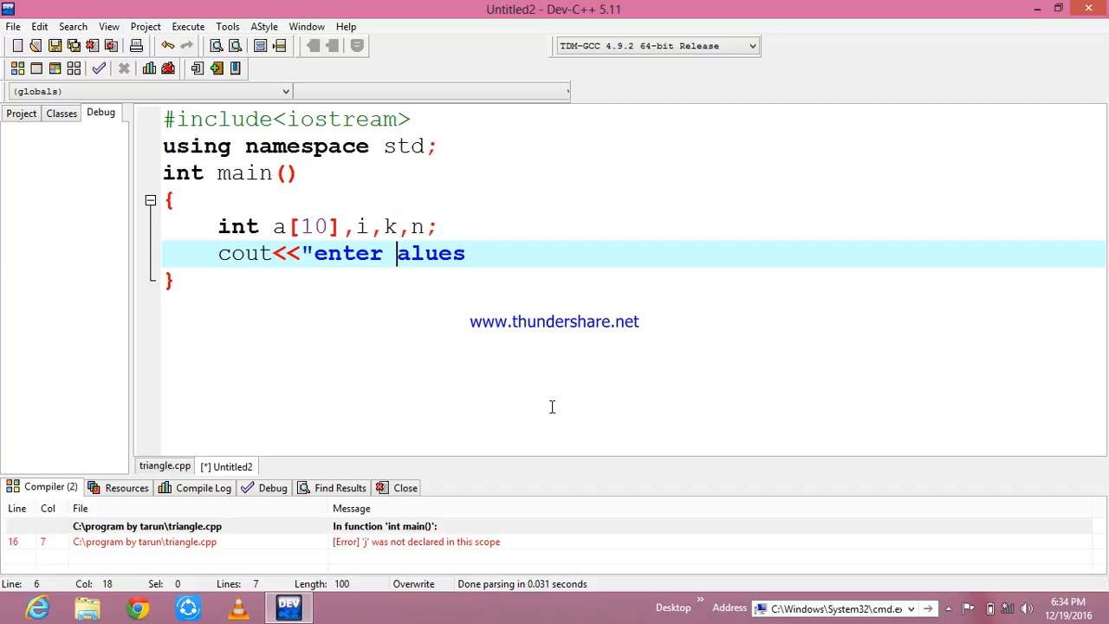
text(v)
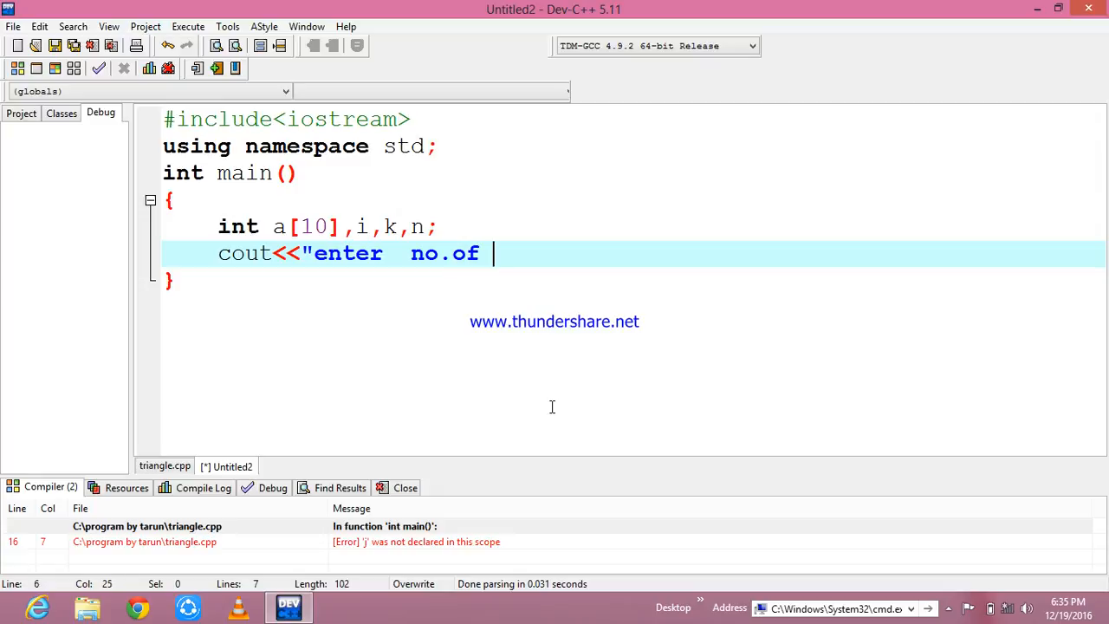
text(val)
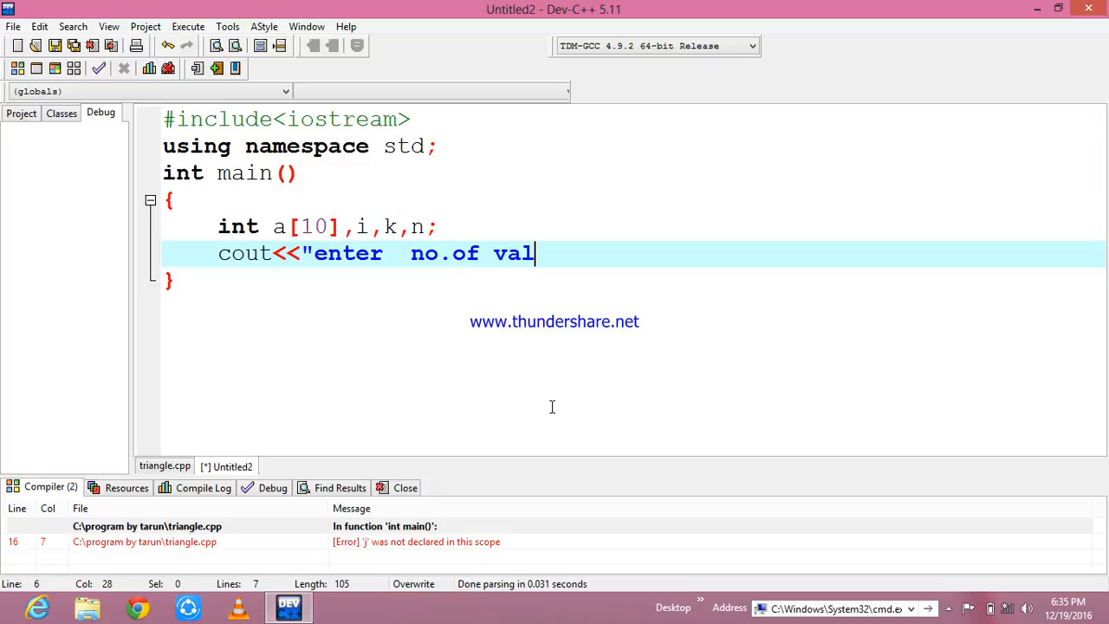
text(ues:)
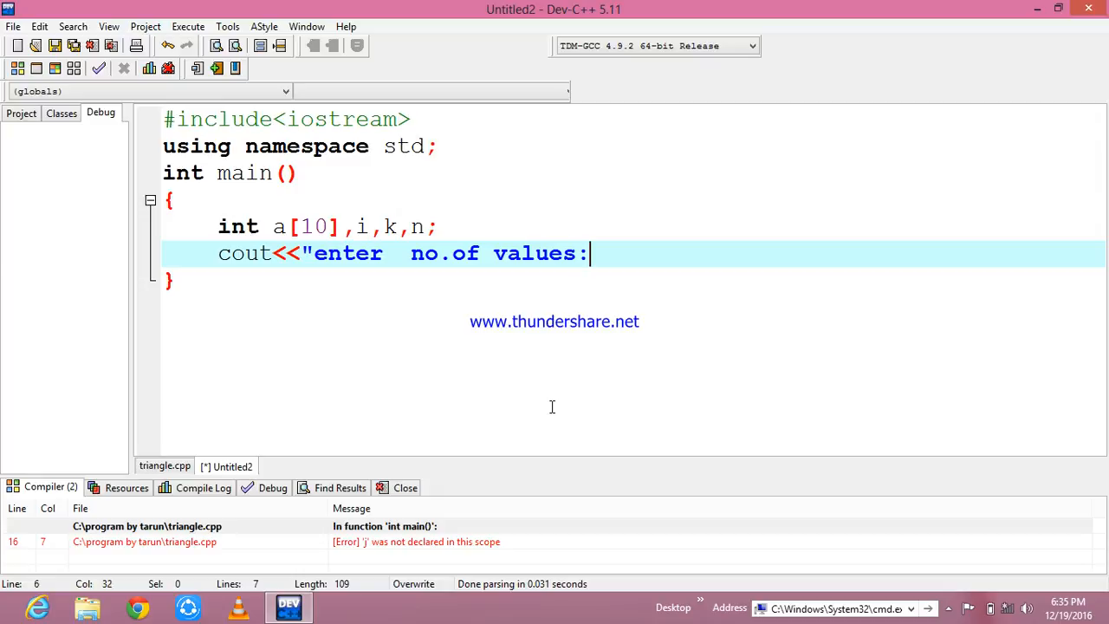
text(";)
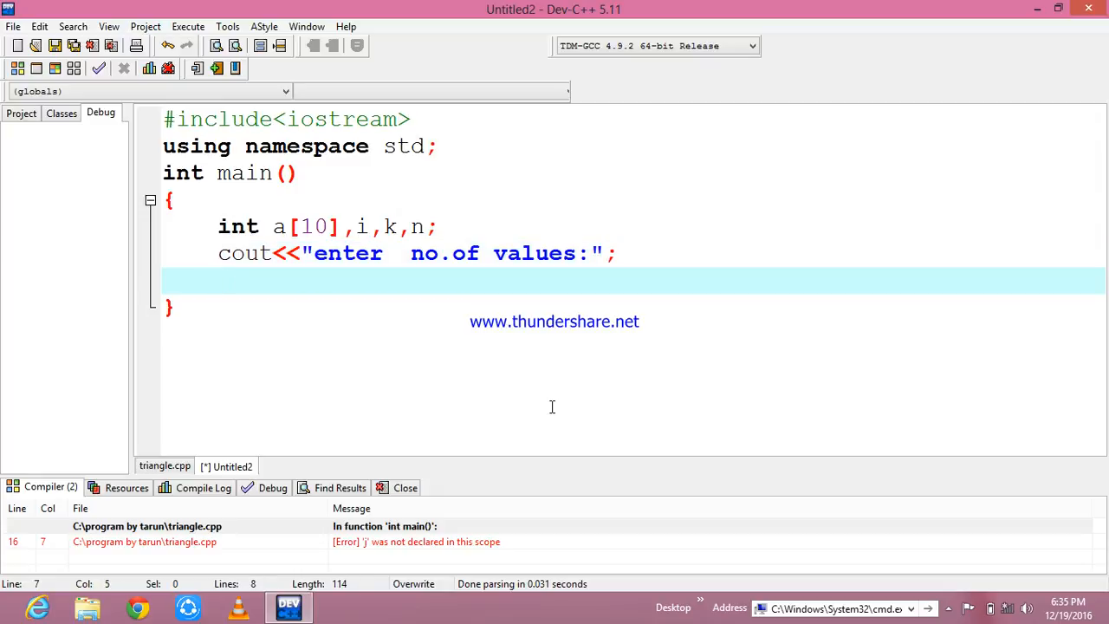
Step: Read n with cin>>n; and print the "array elements:" prompt
text(cin)
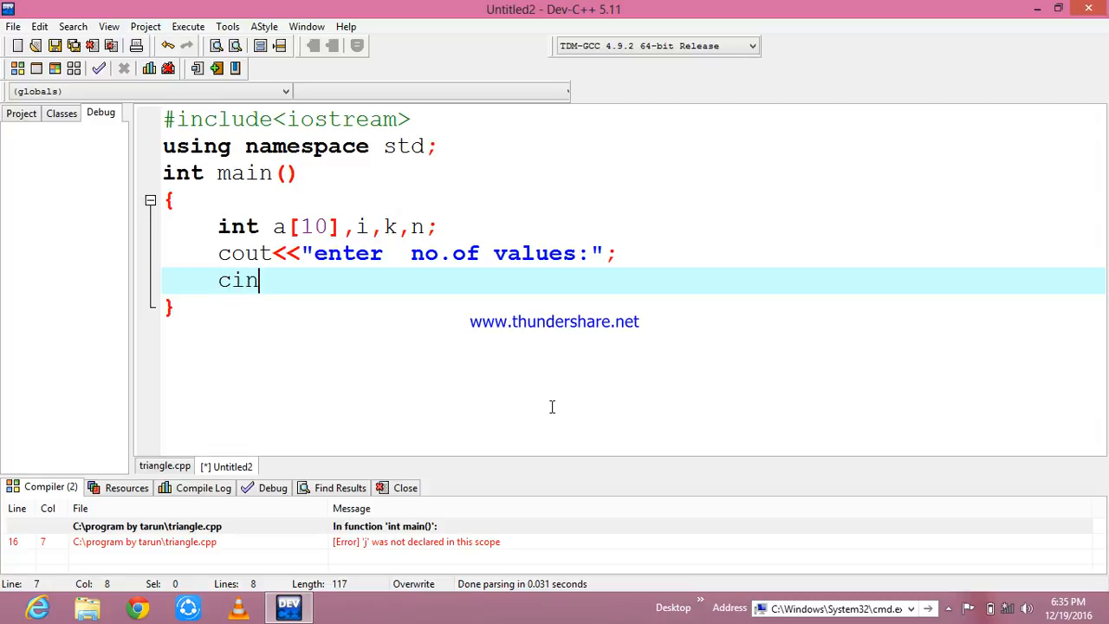
text(>>)
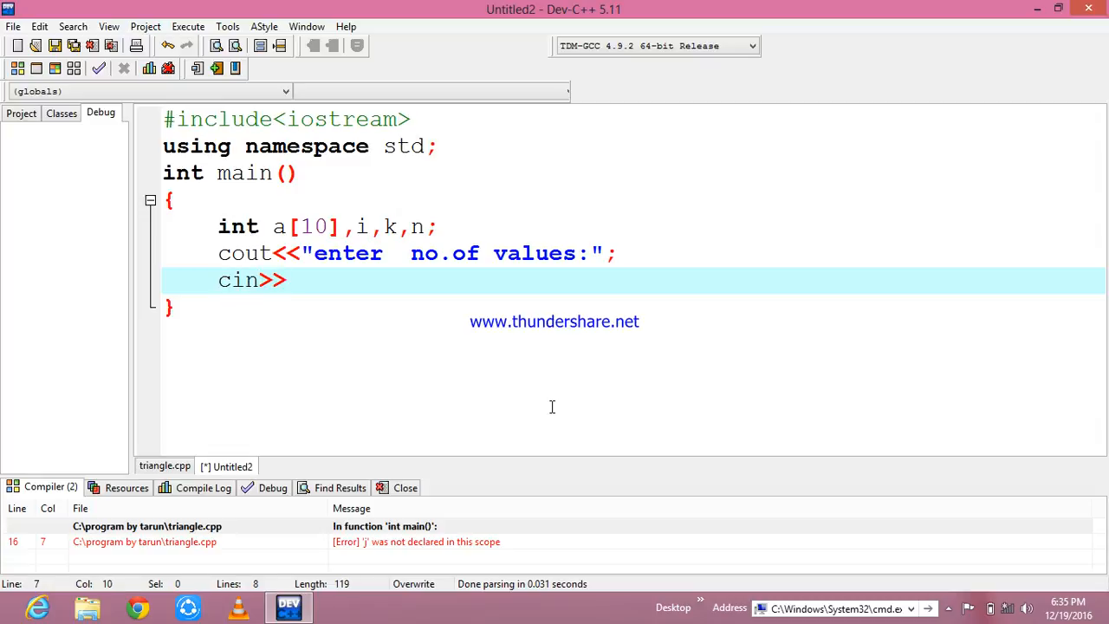
text(n;\nc)
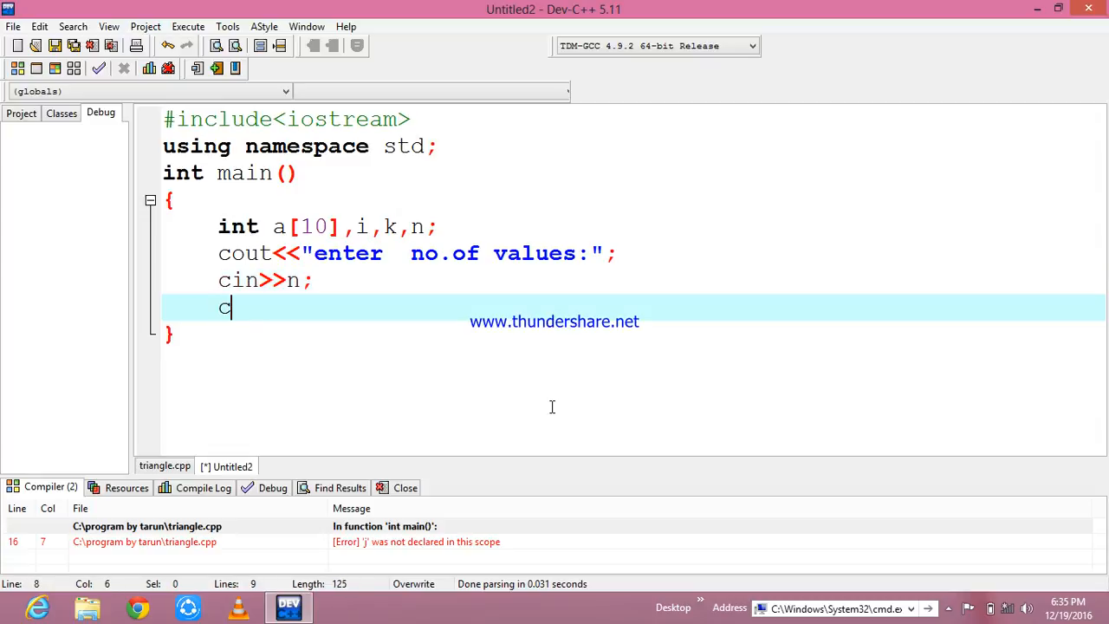
text(out<)
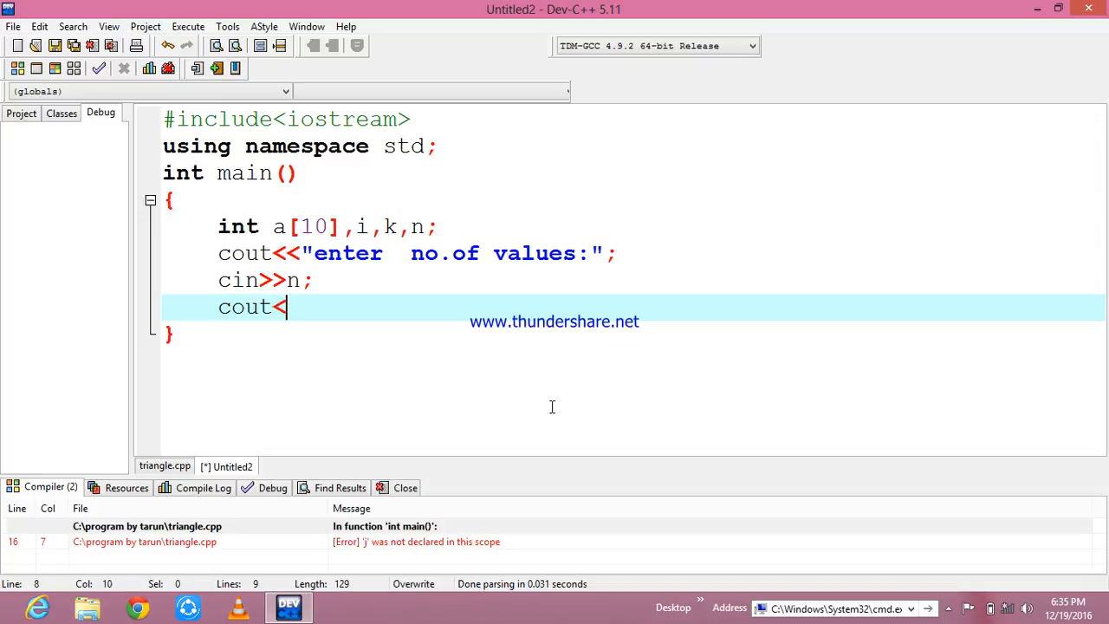
text(<")
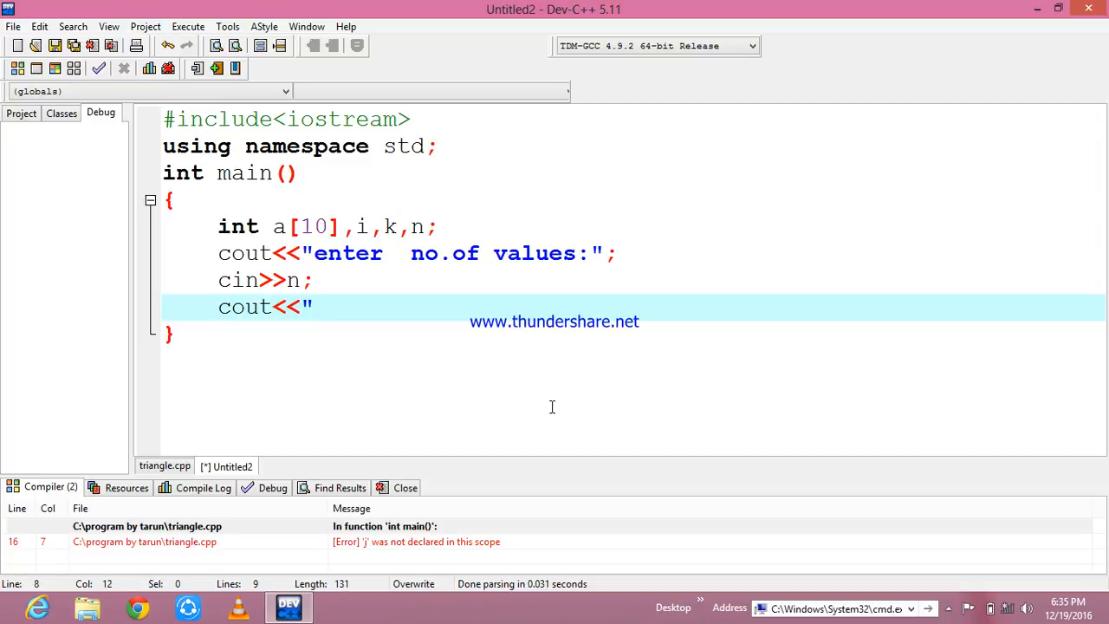
text(arra)
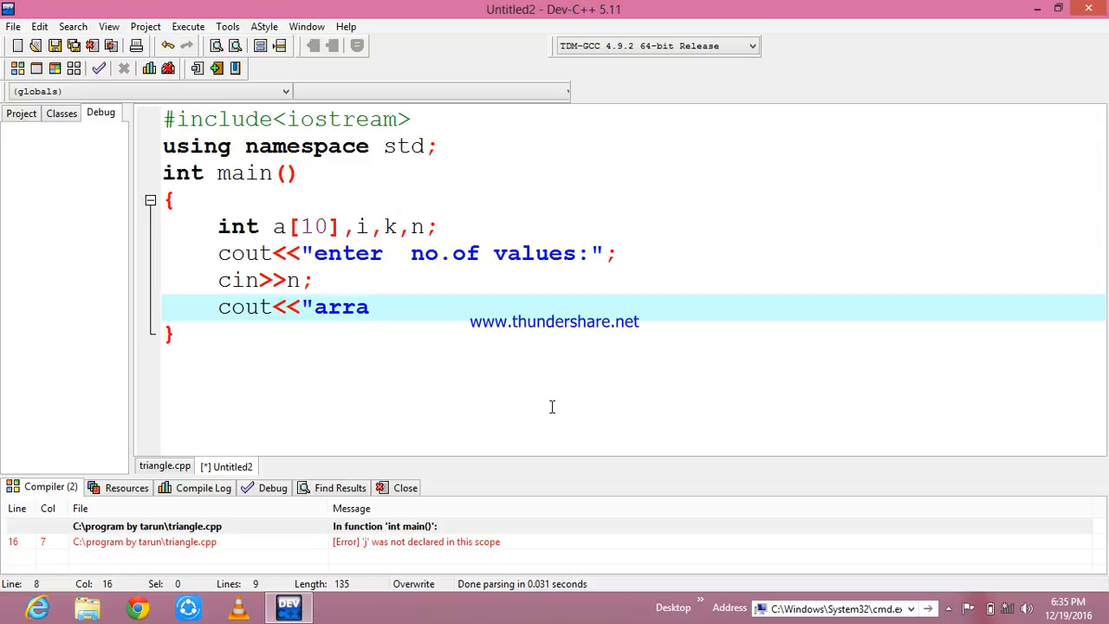
text(y)
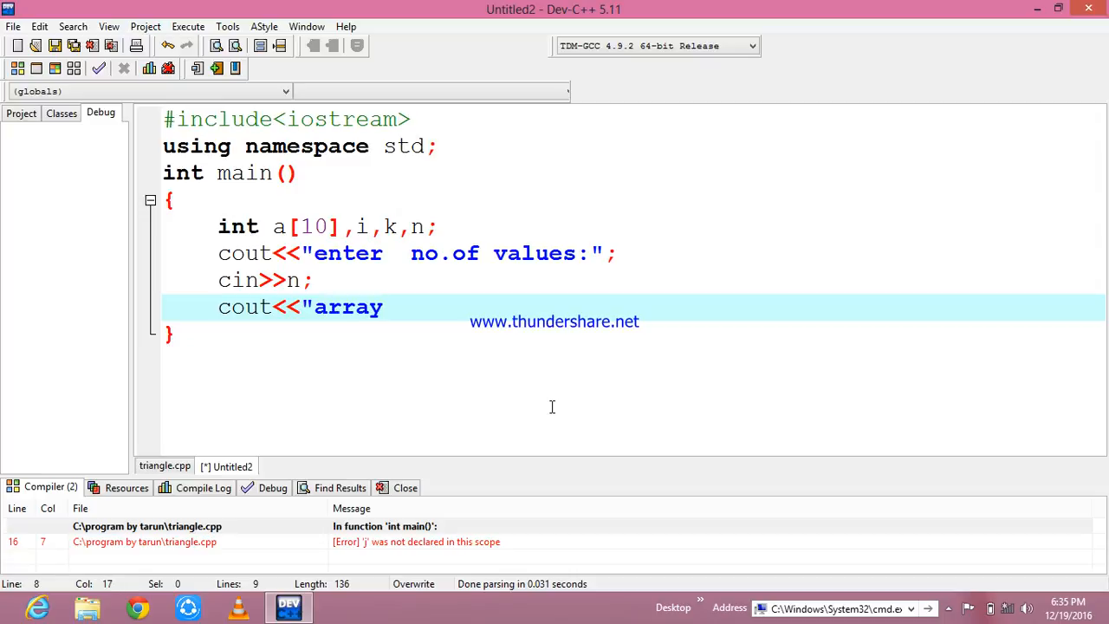
text(e)
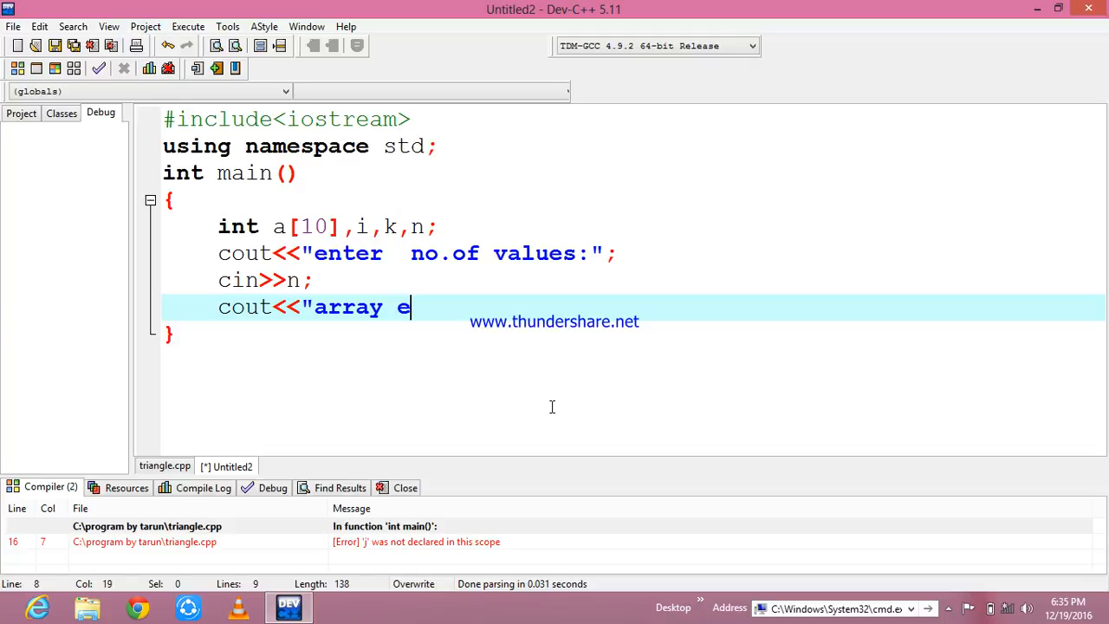
text(lemen)
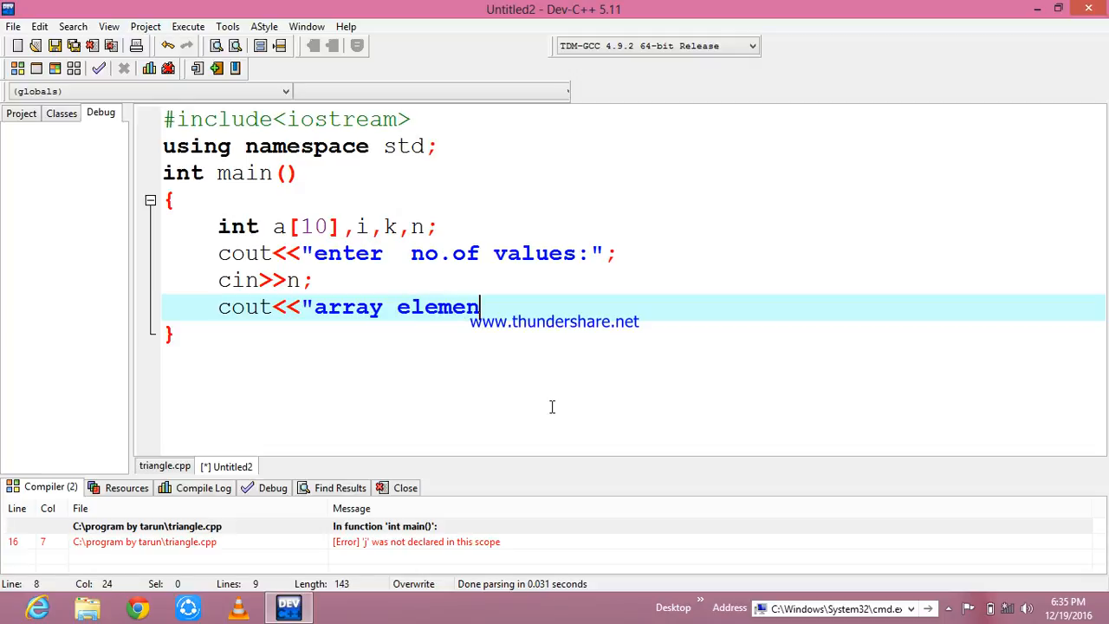
text(y)
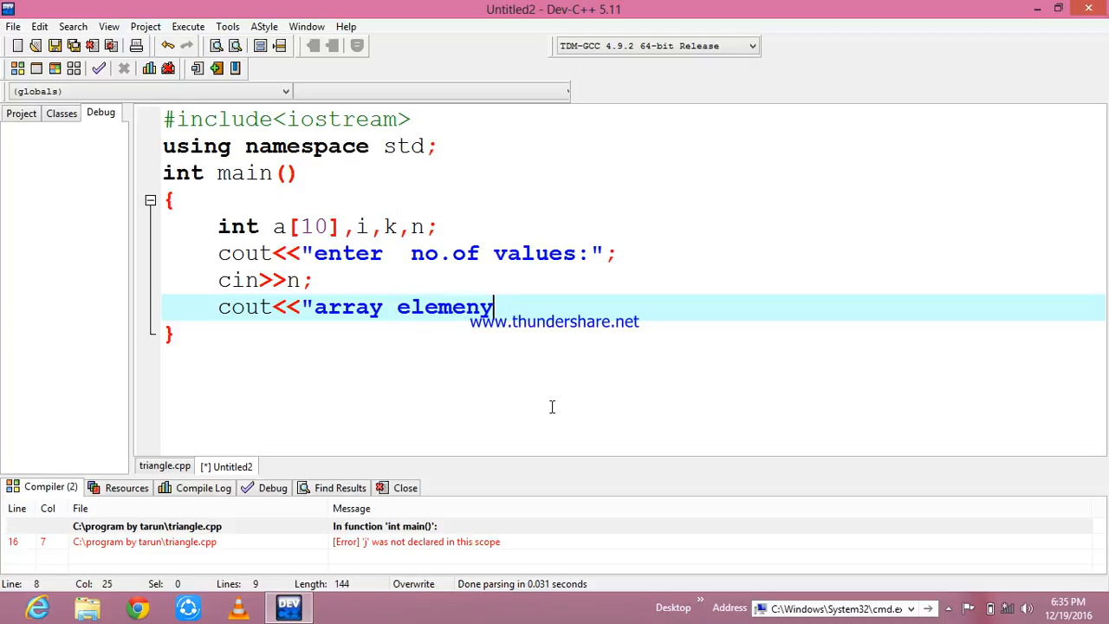
text(s)
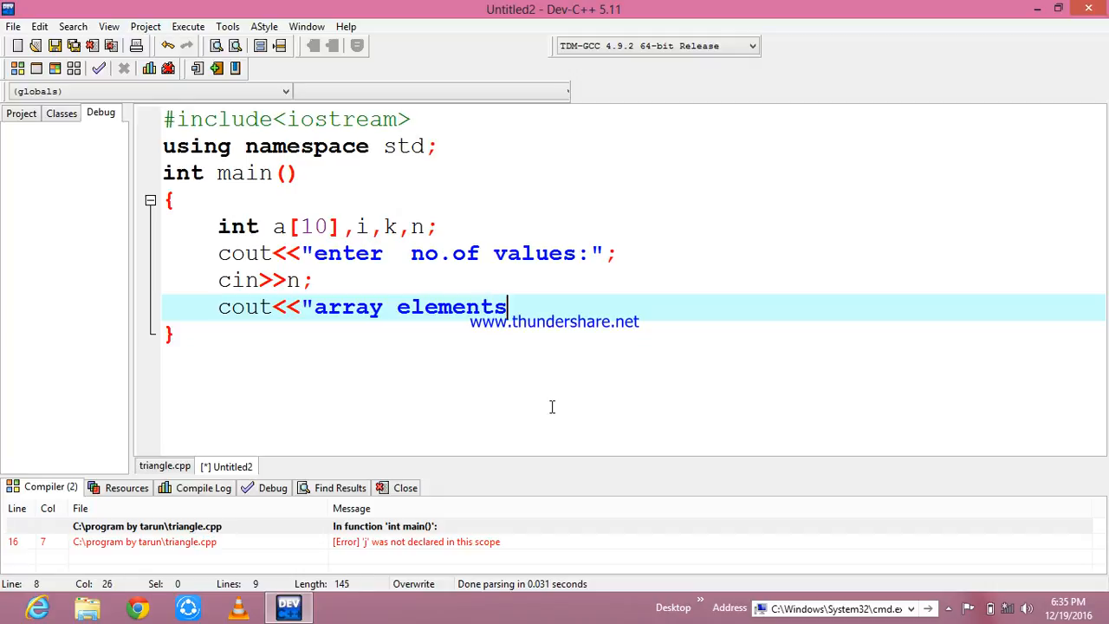
text(:";)
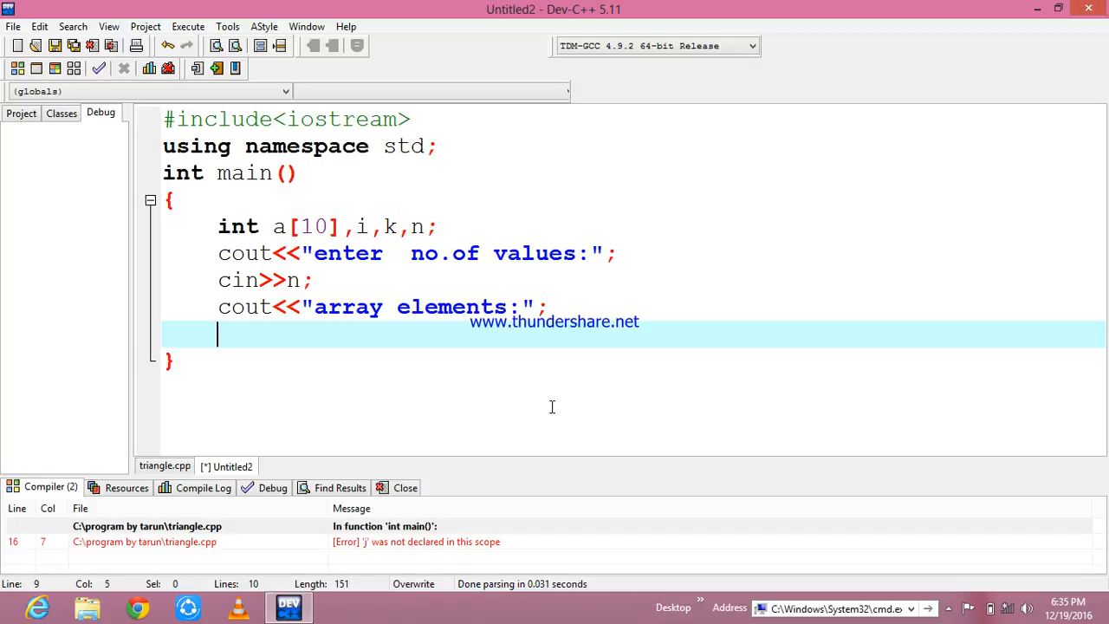
Step: Add for(i=0;i<n;i++){ cin>>a[i]; } to read the array elements
text(fo)
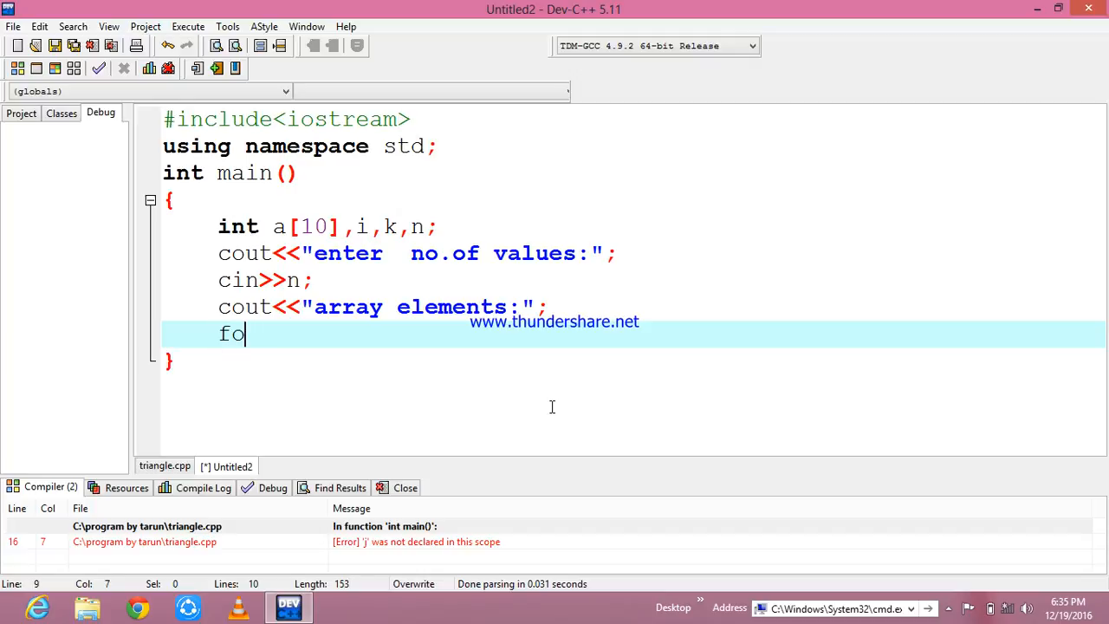
text(r()
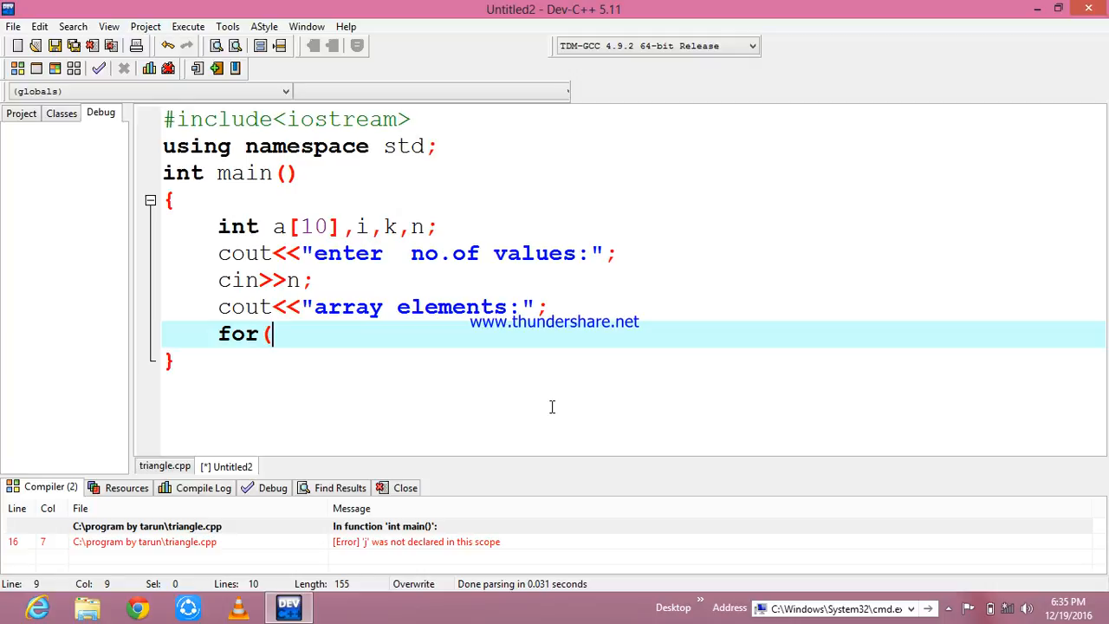
text(i=)
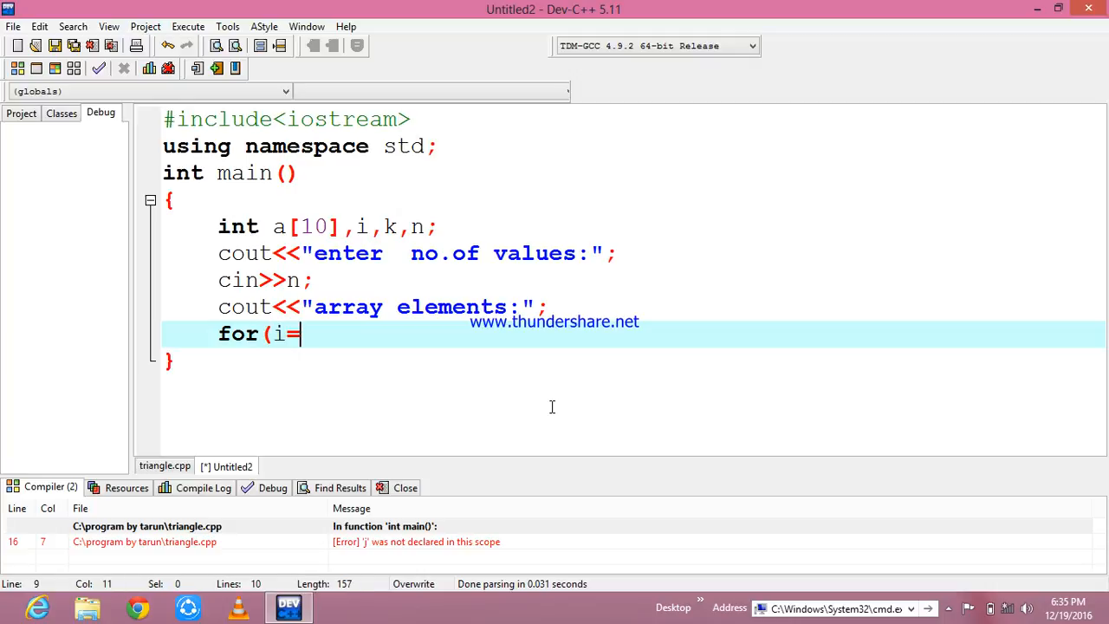
text(0;)
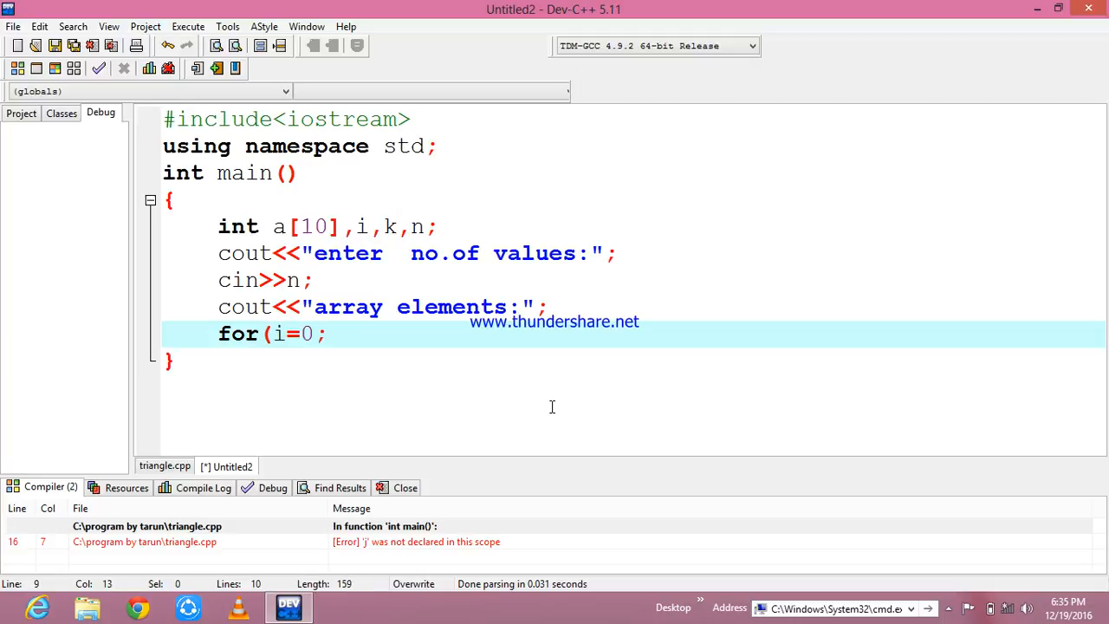
text(i<n)
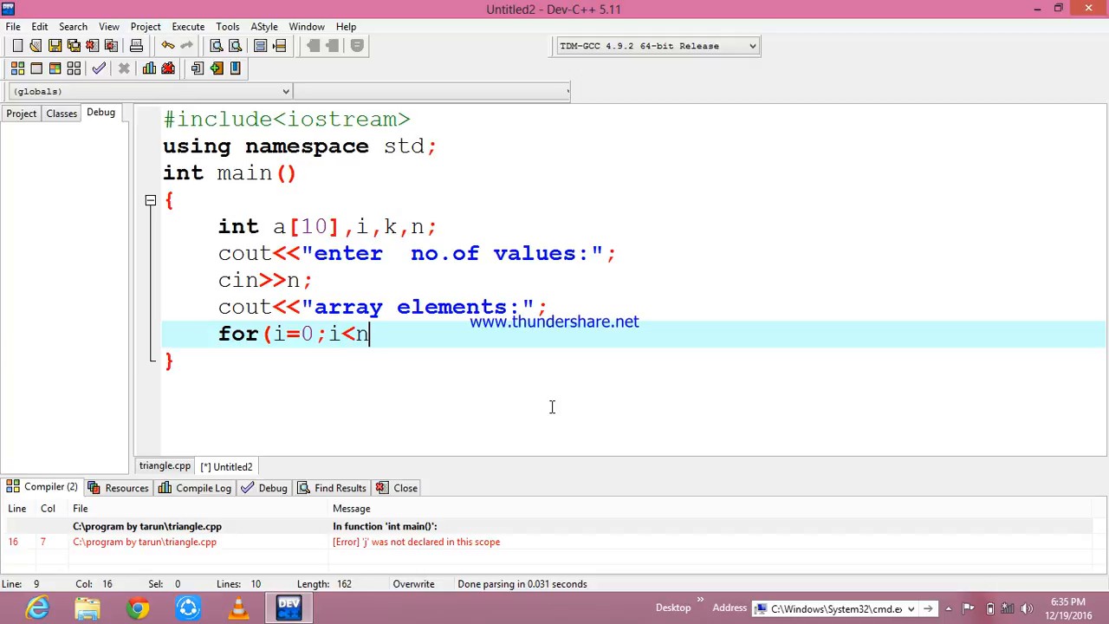
text(;i)
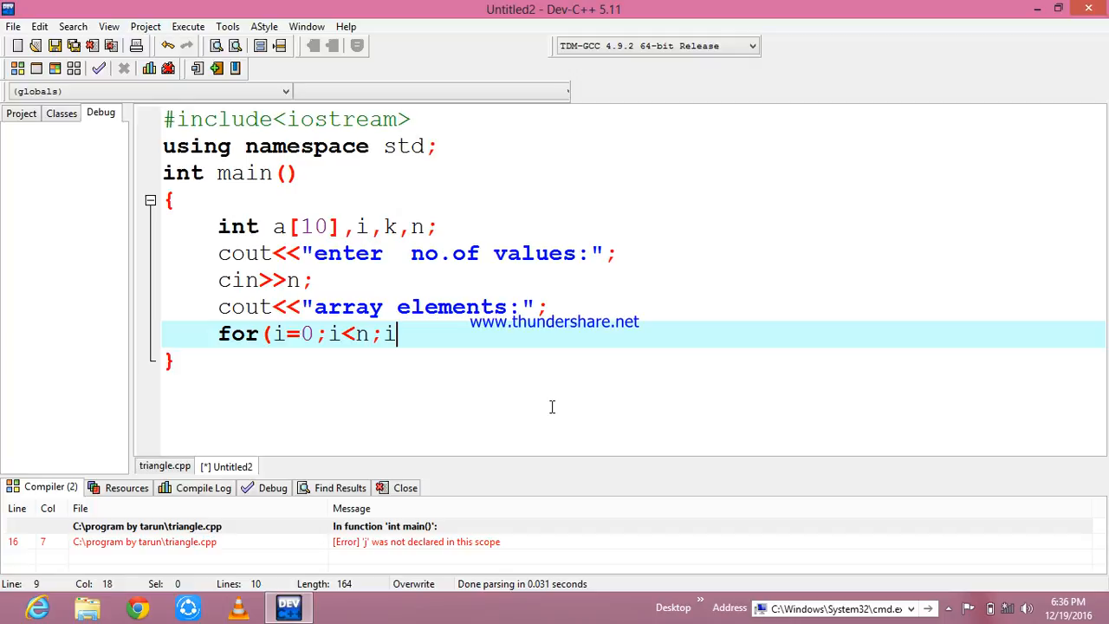
text(++))
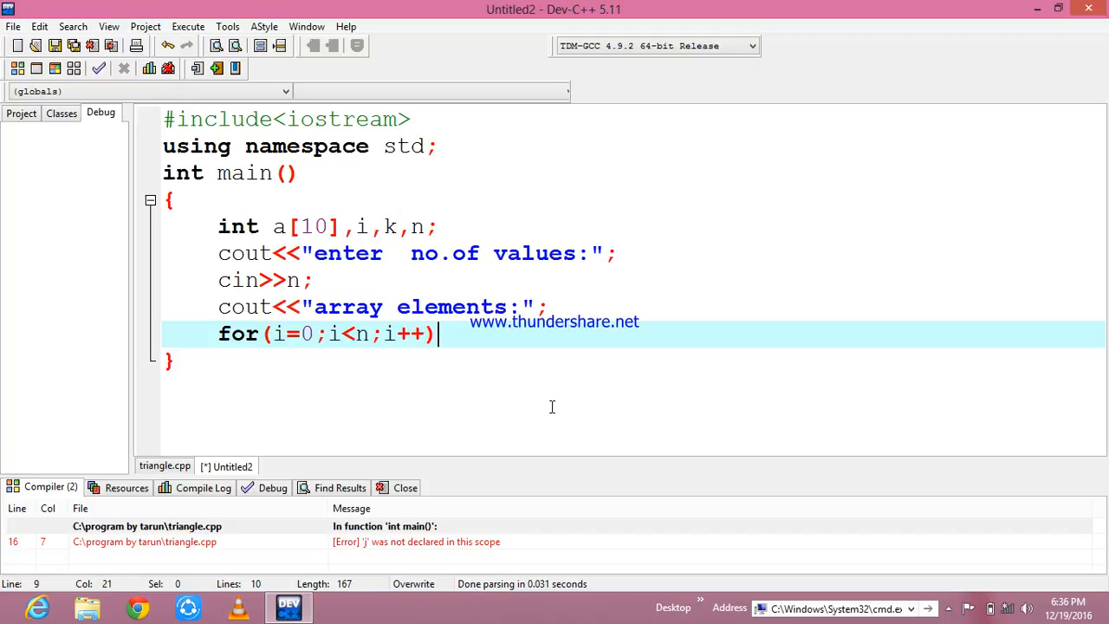
text({)
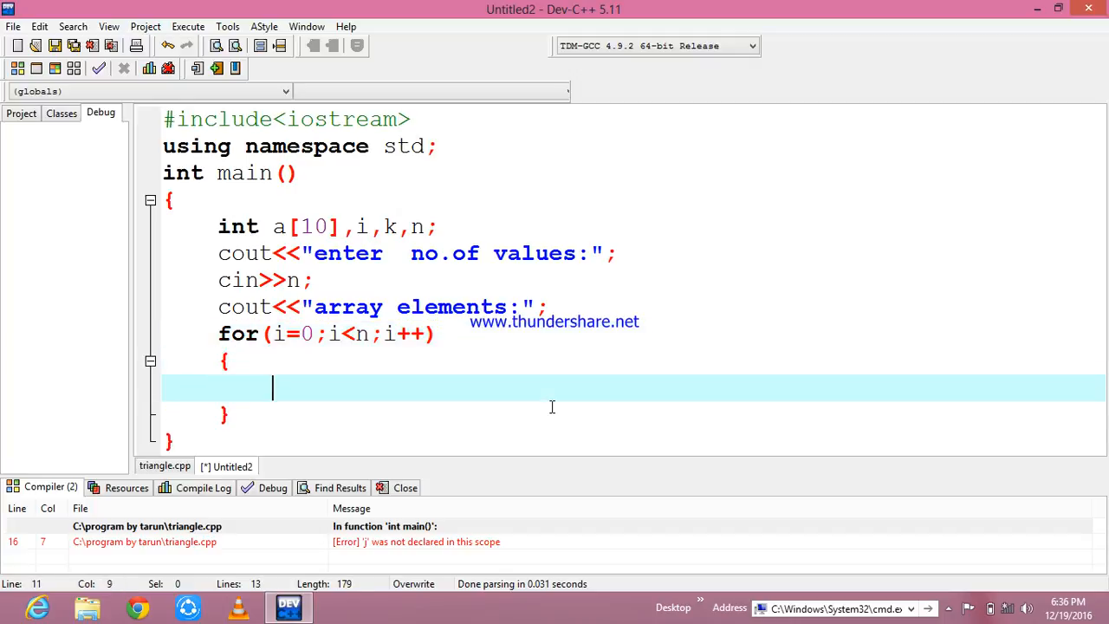
text(cin)
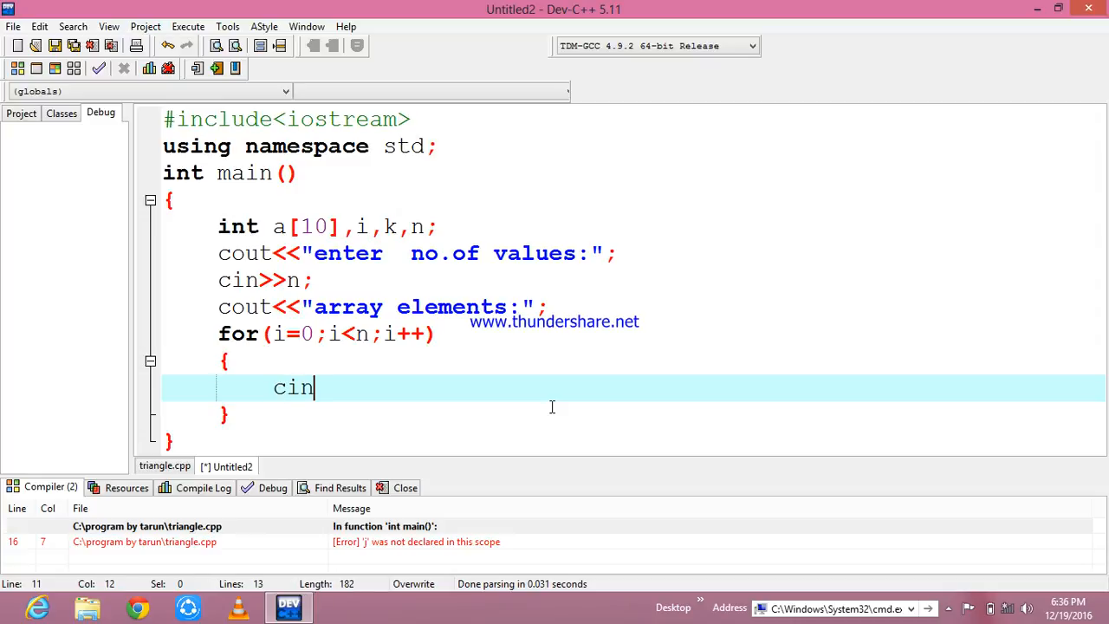
text(>>a[)
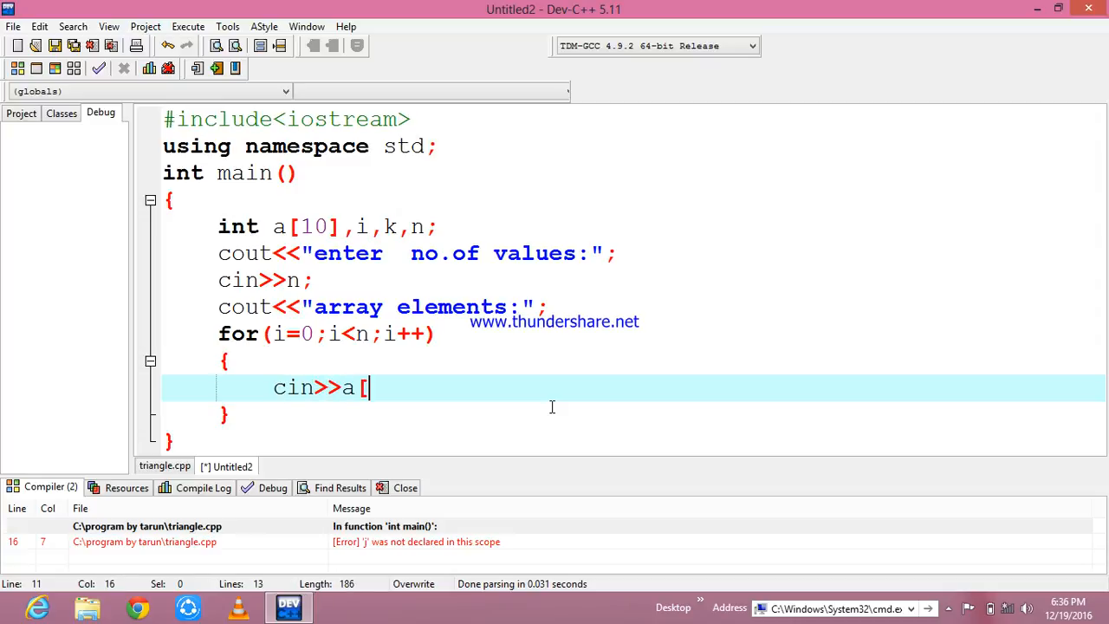
text(i];)
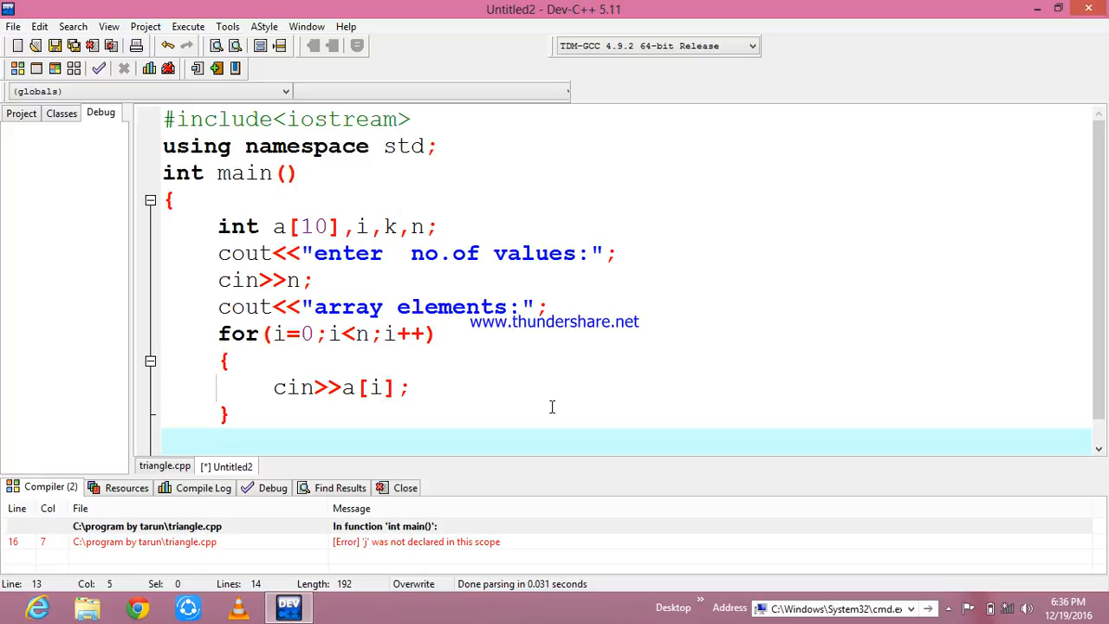
Step: Print the "triangle elements:" label with cout
text(cout)
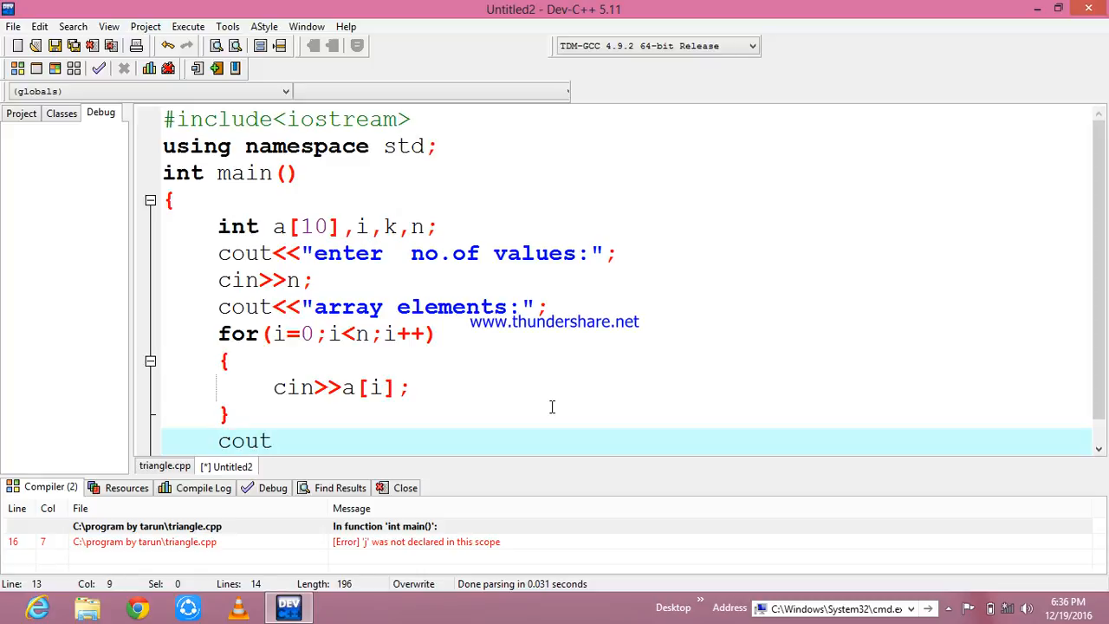
text(<<")
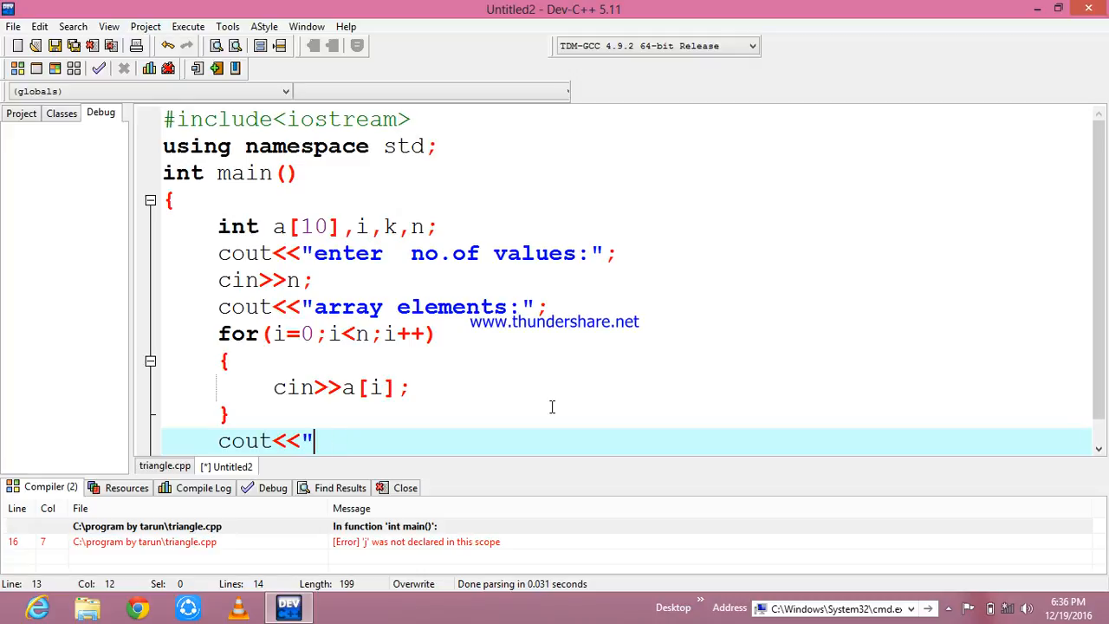
text(tr)
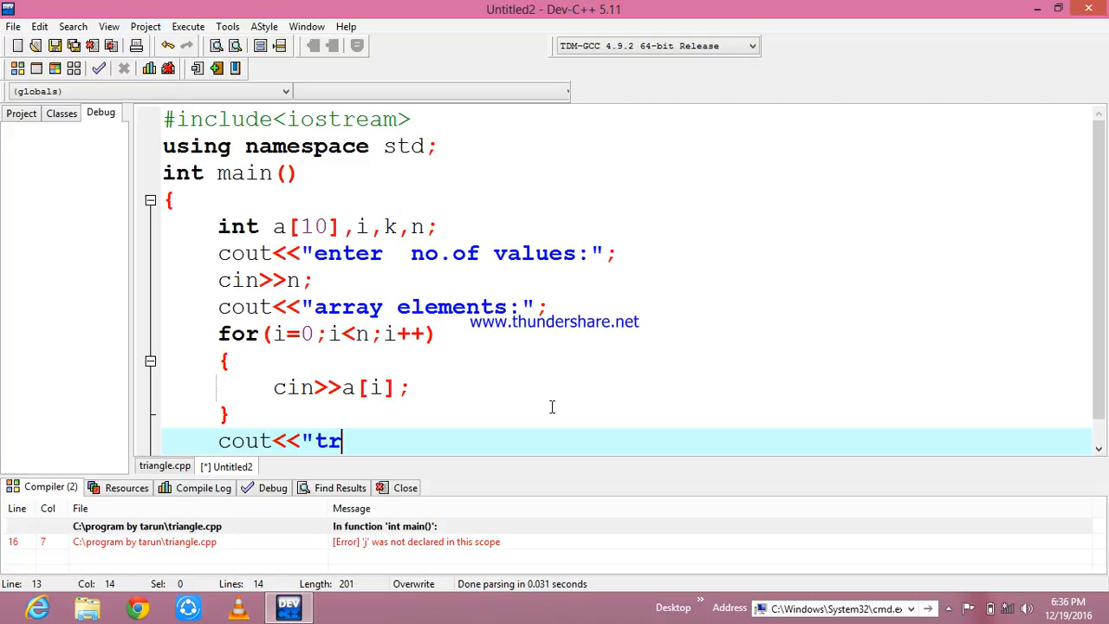
text(iangle ele)
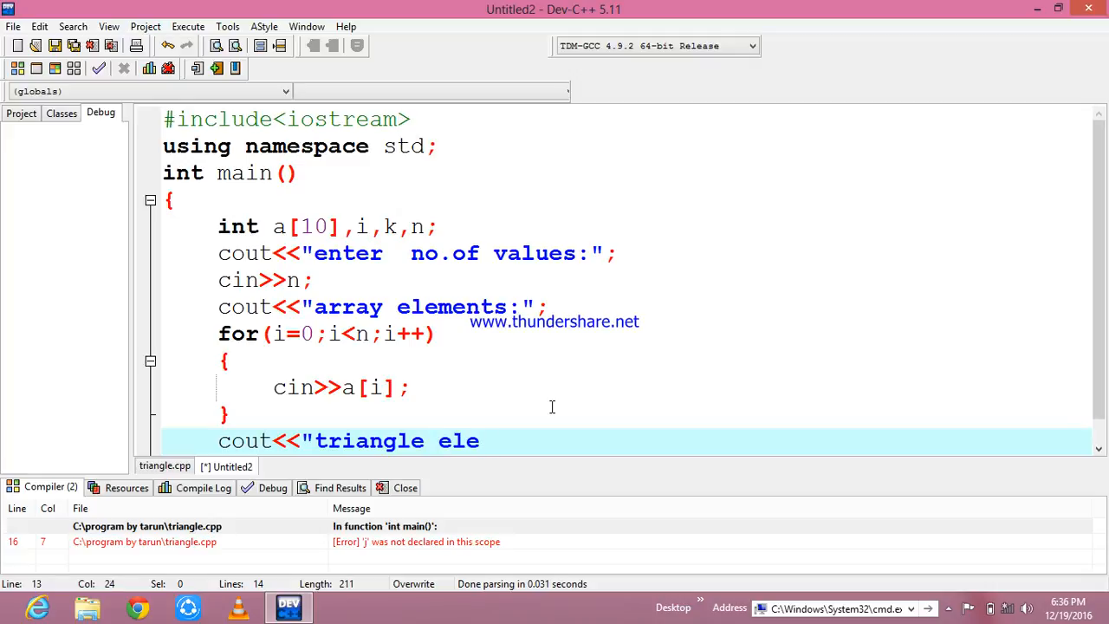
text(ments)
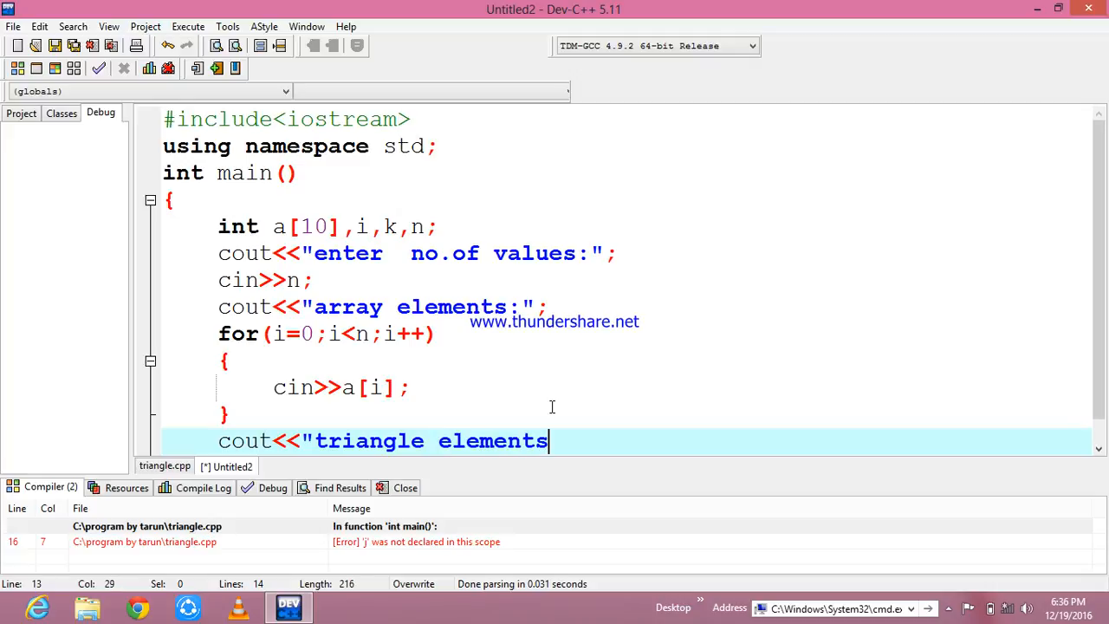
text(";)
text(fo)
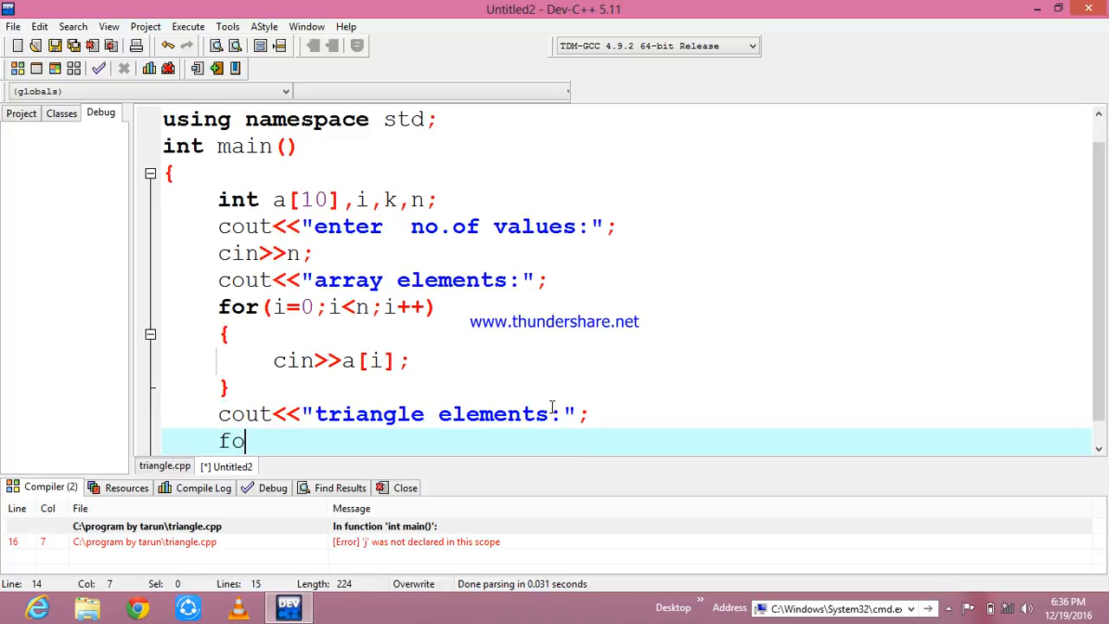
Step: Start the outer loop for(i=0;i<n;i++) with its opening brace
text(r()
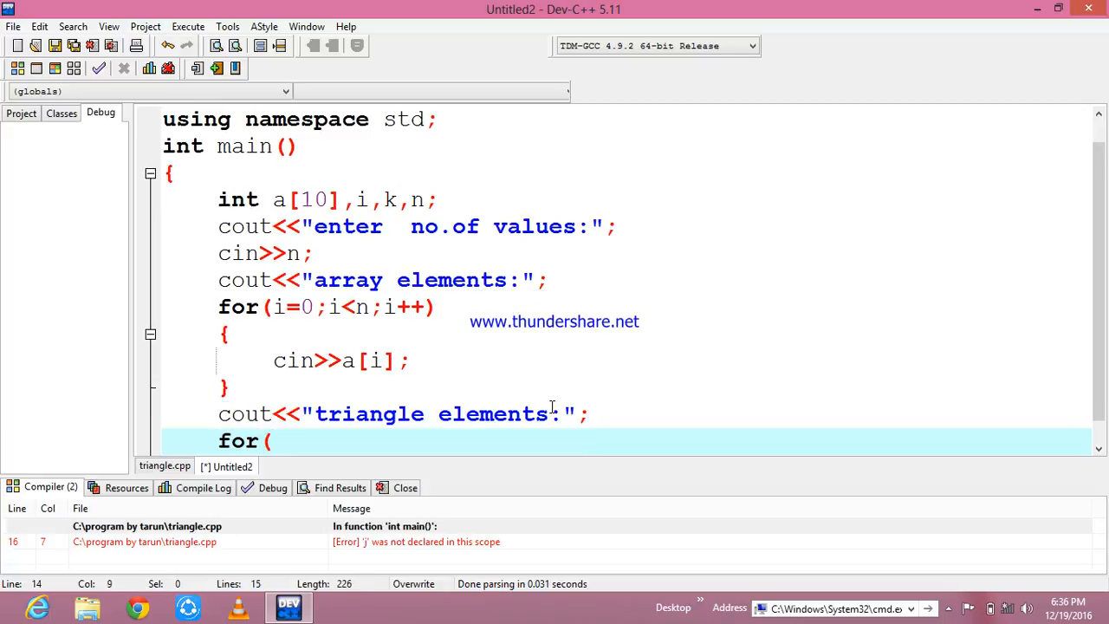
text(i=0)
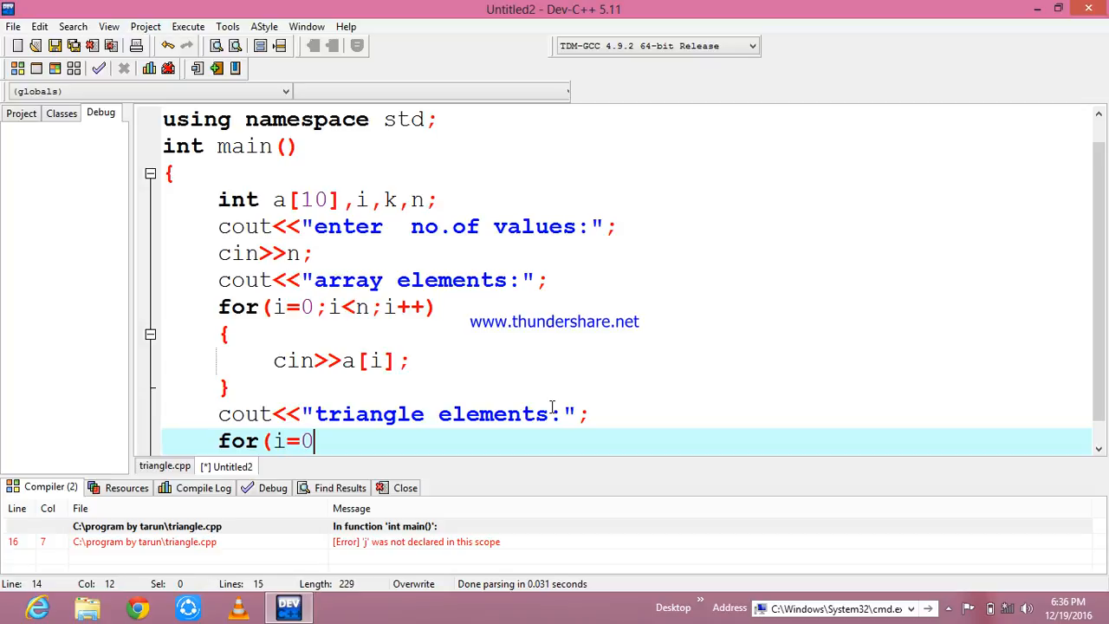
text(;i)
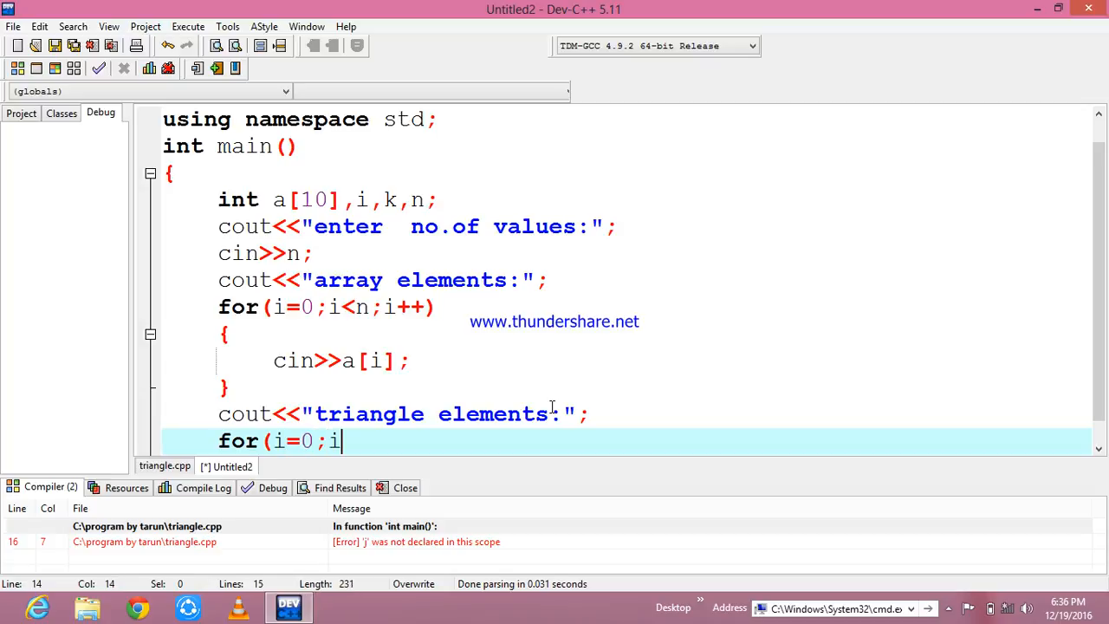
text(<n;)
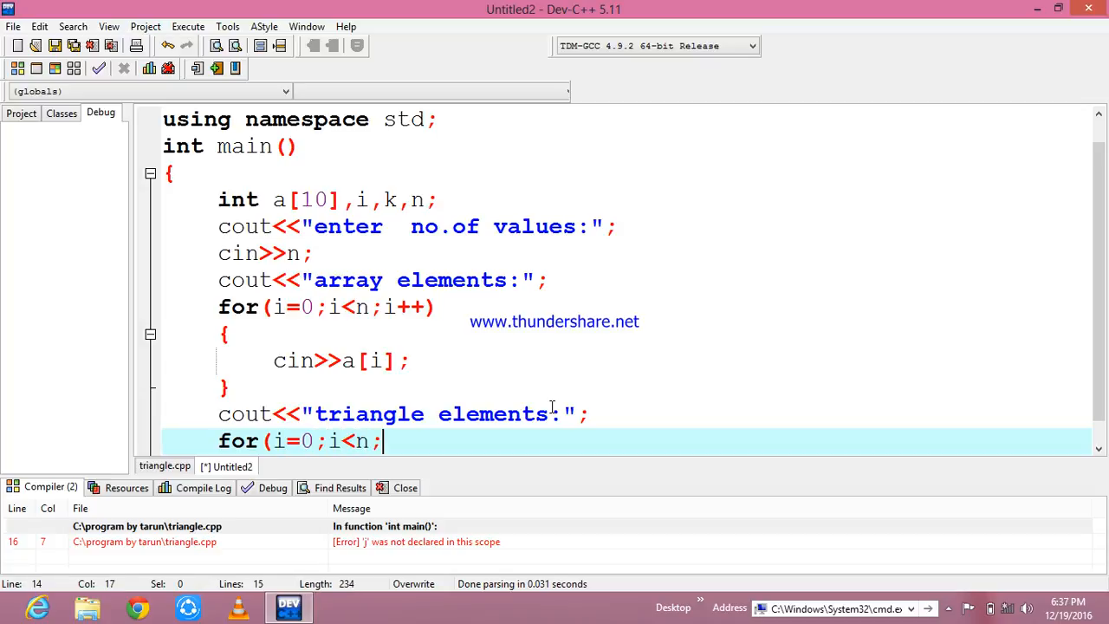
text(i++)
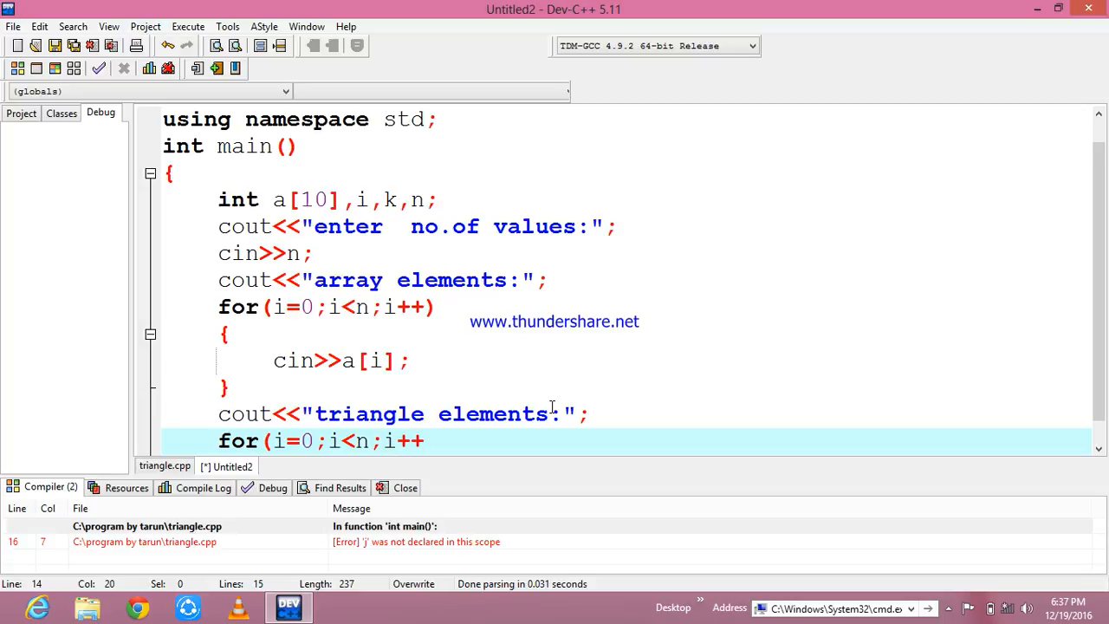
text({)
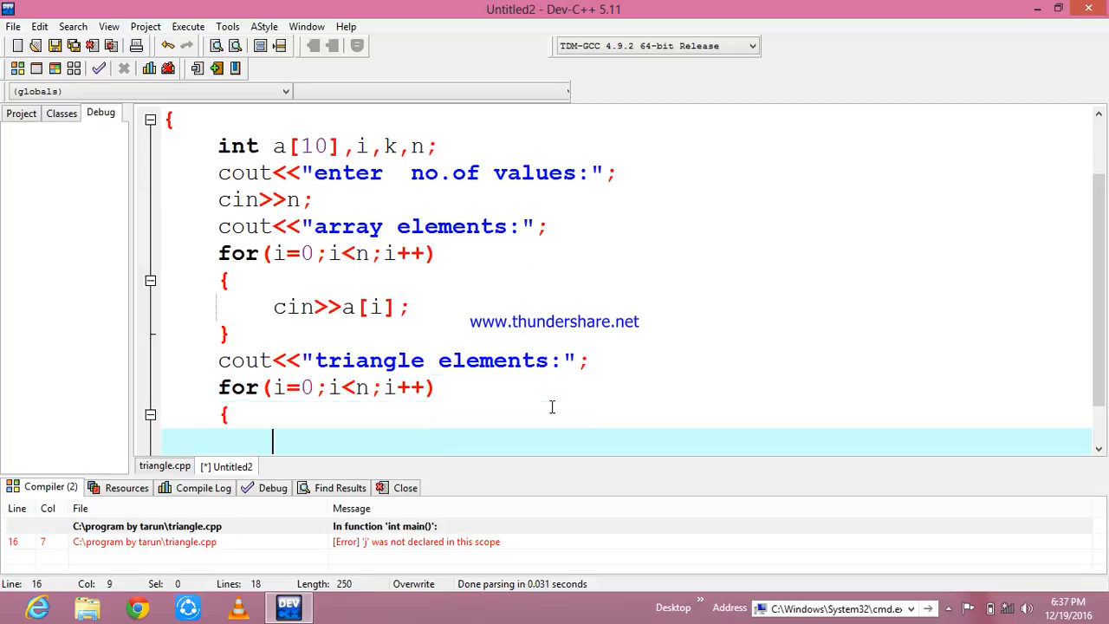
Step: Add the inner loop for(j=0;j<=i;j++) with its opening brace
text(for)
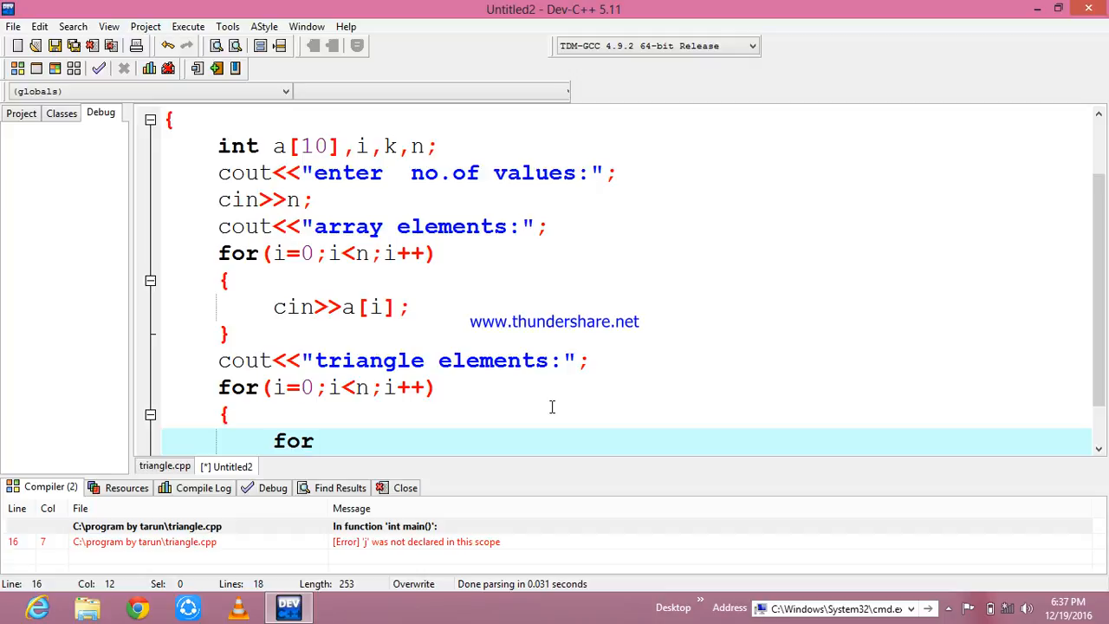
text(()
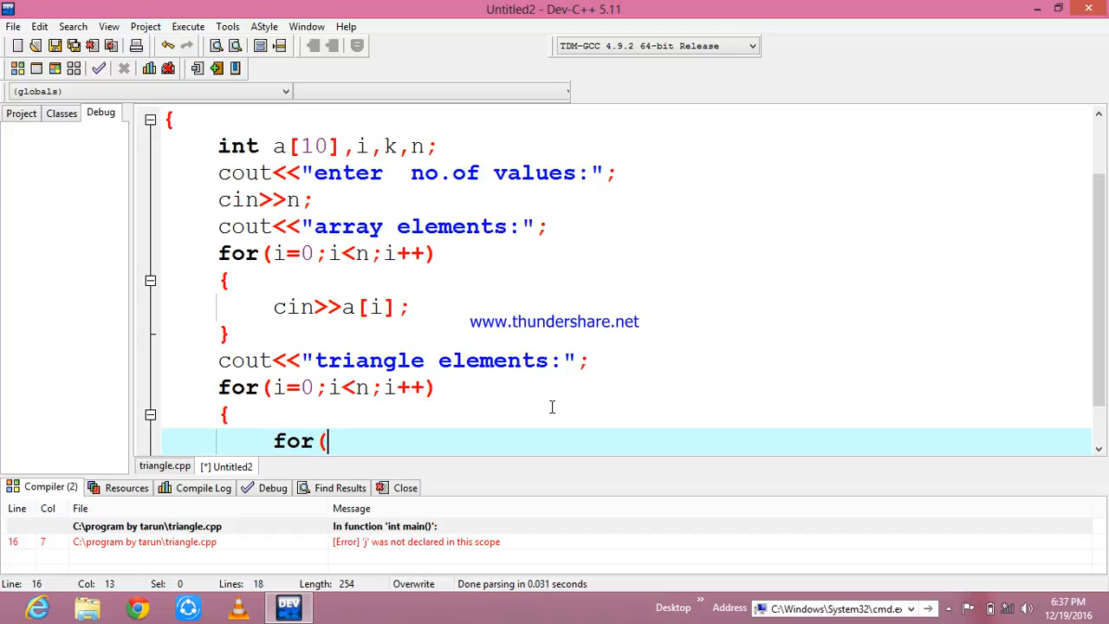
text(j=)
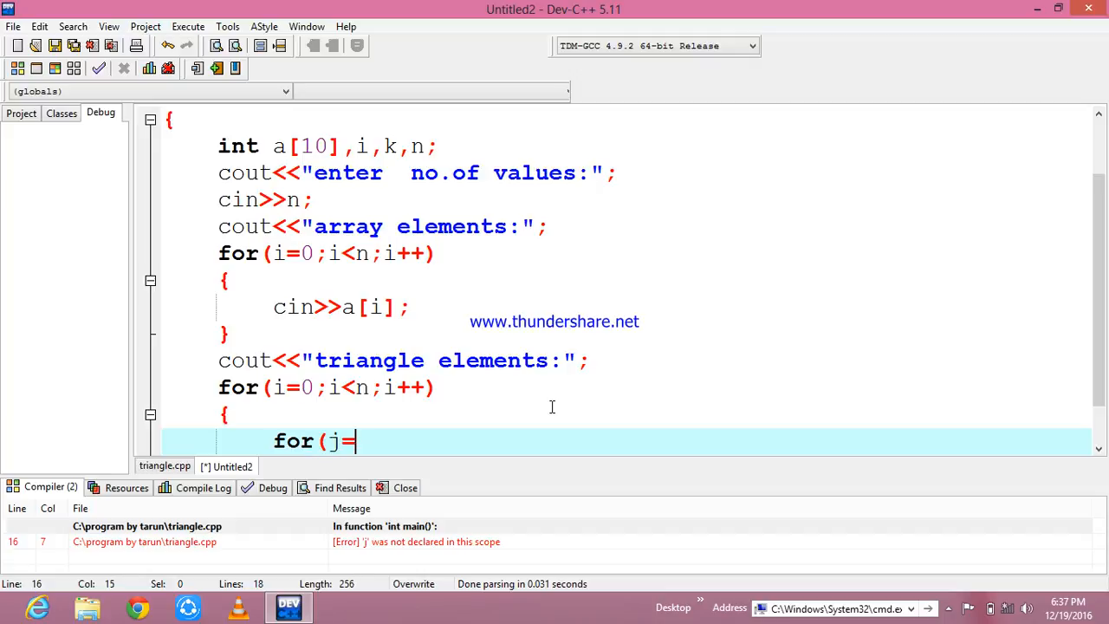
text(0;)
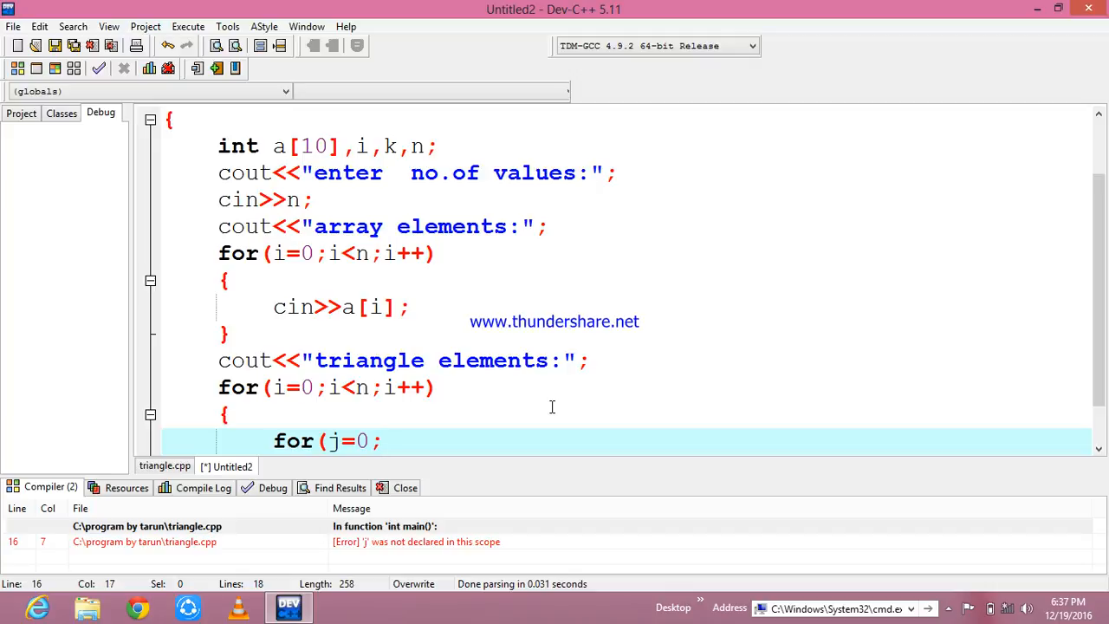
text(;j)
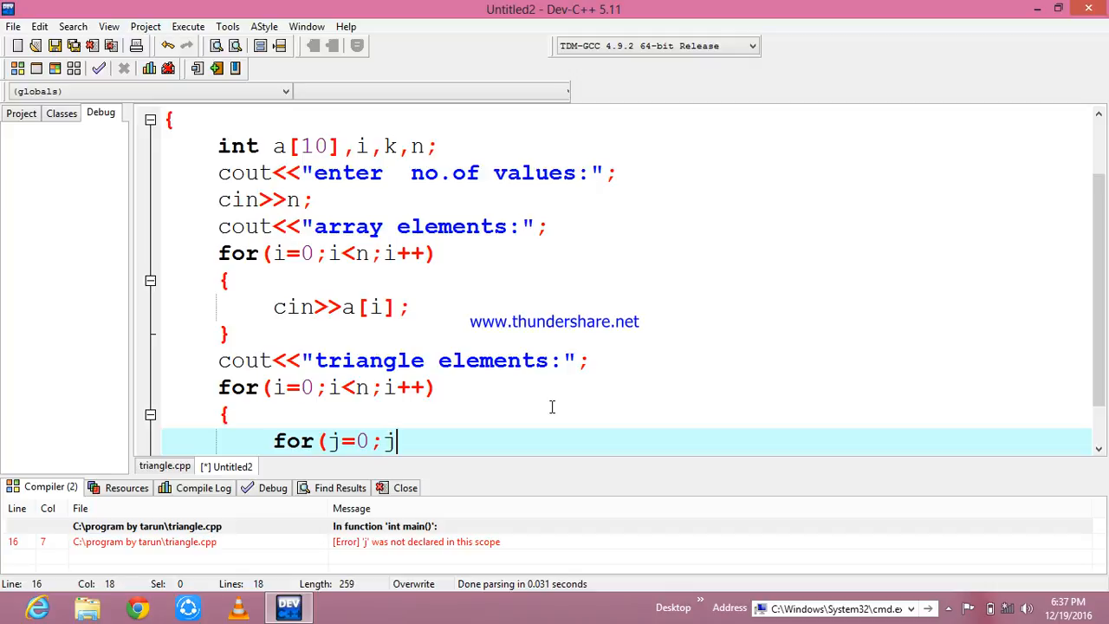
text(<=i)
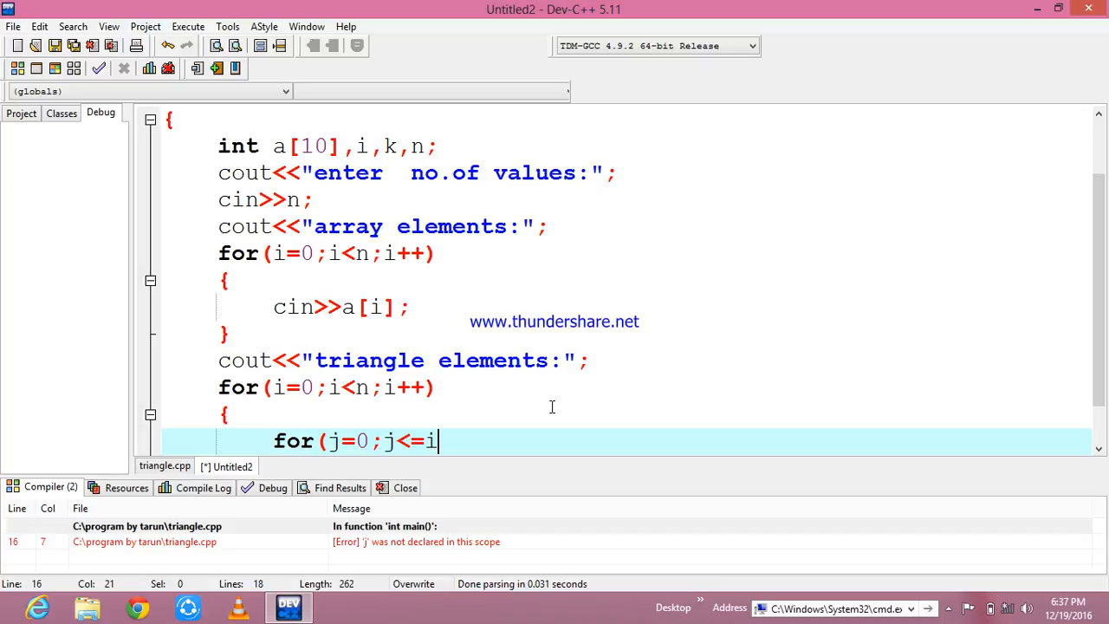
text(;)
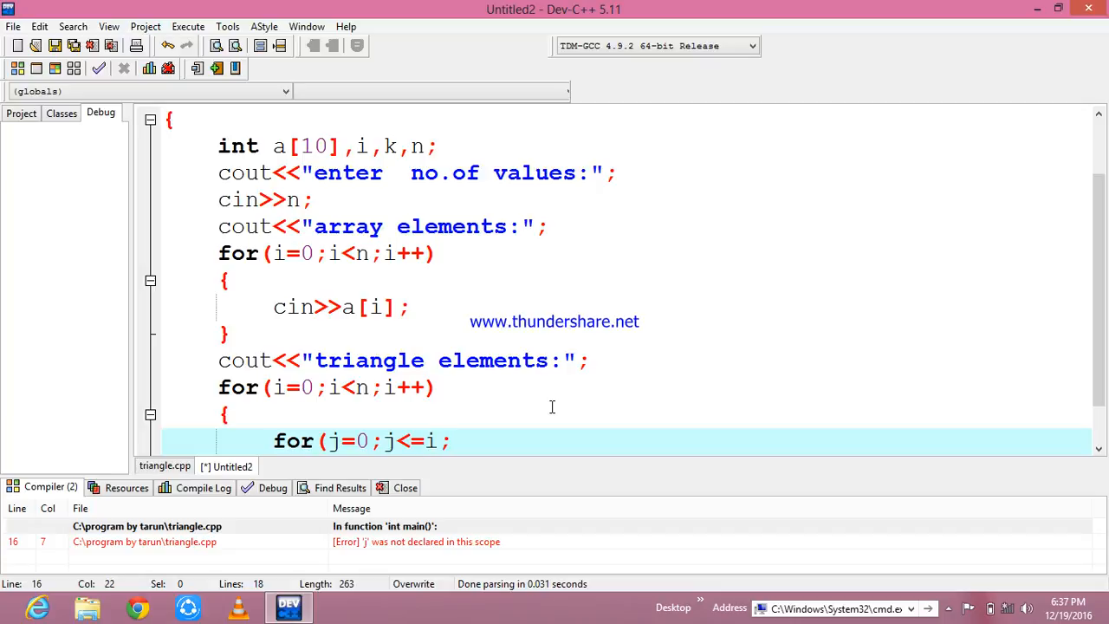
text(j++)
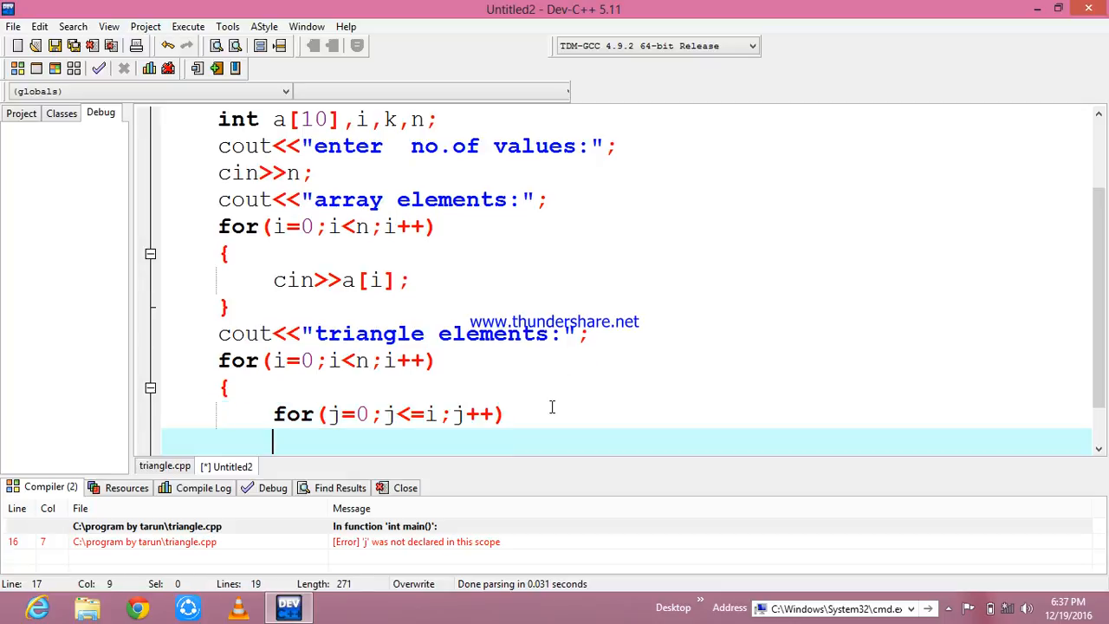
text({)
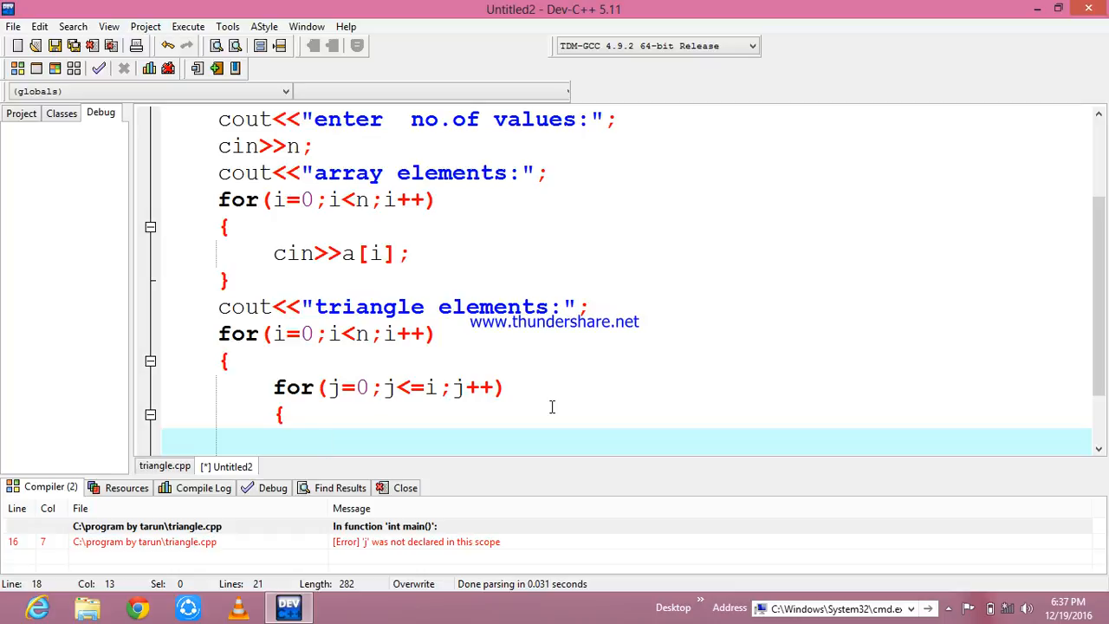
Step: Print a[i] inside the inner loop and endl after each row
text(cot)
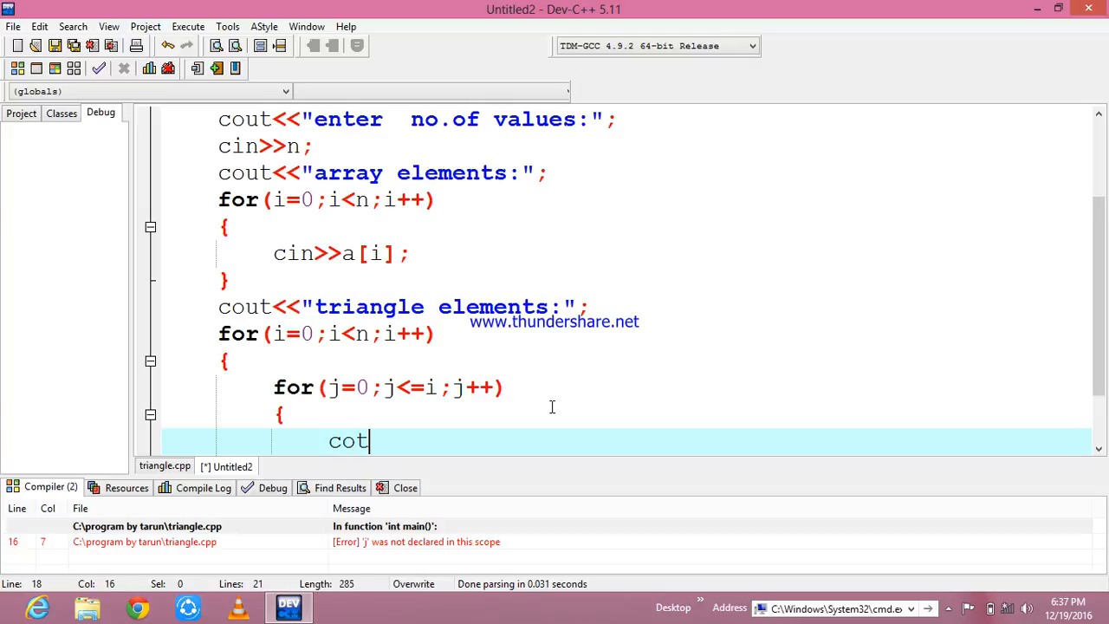
text(u)
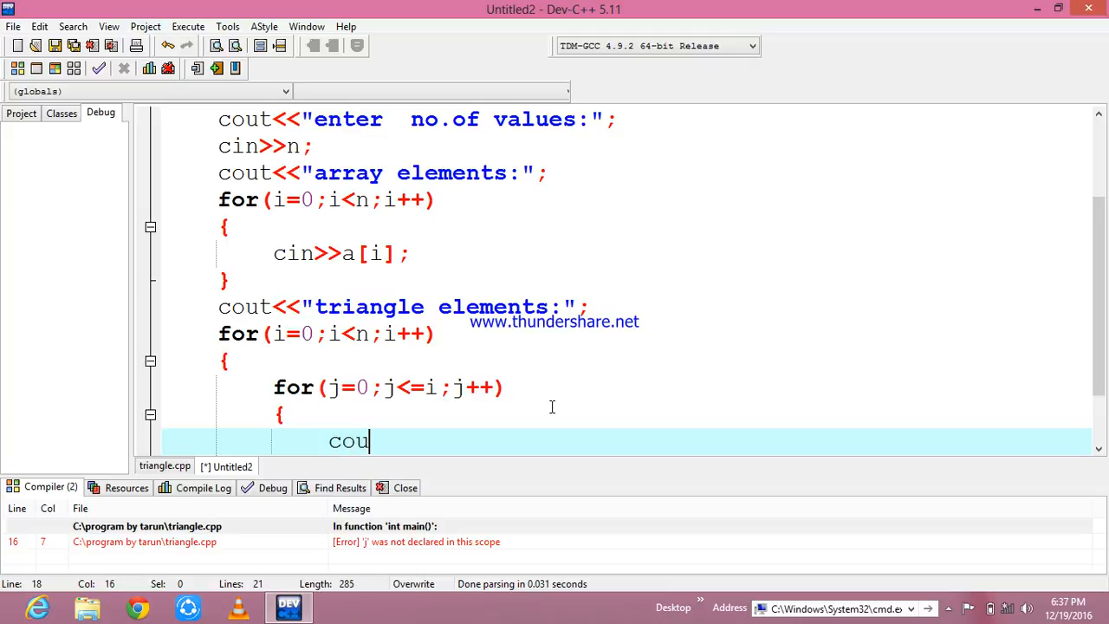
text(t<<)
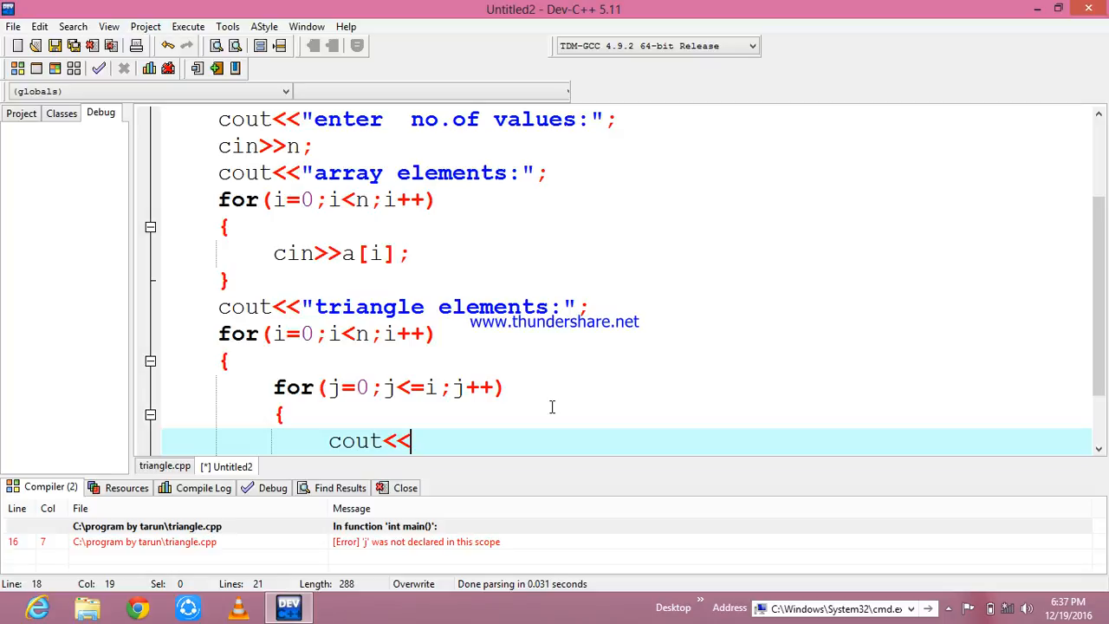
text(a)
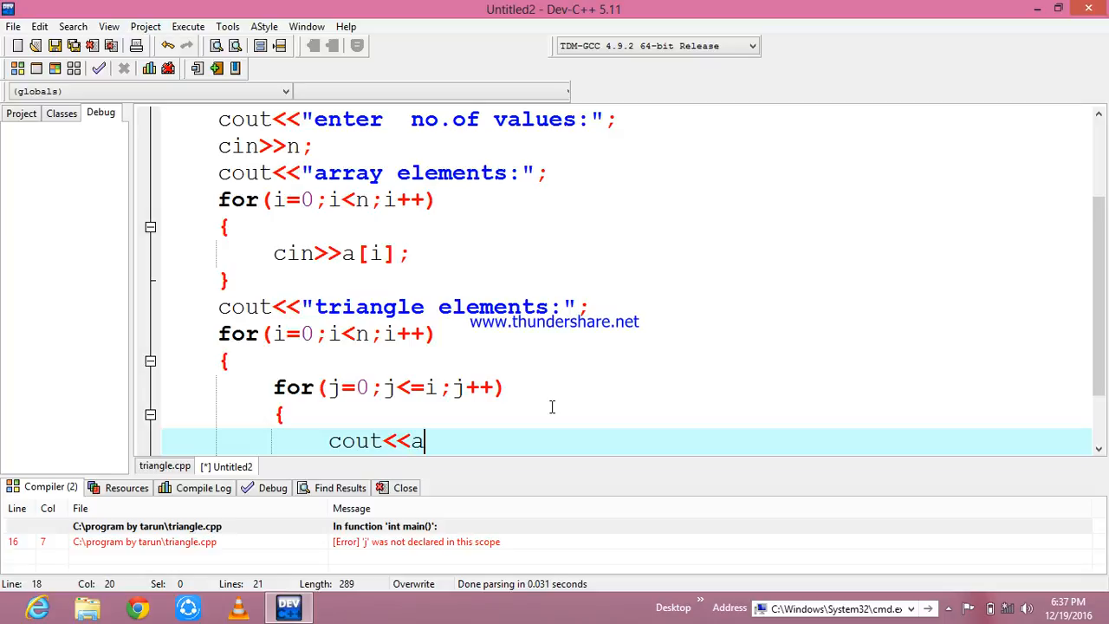
text([i];)
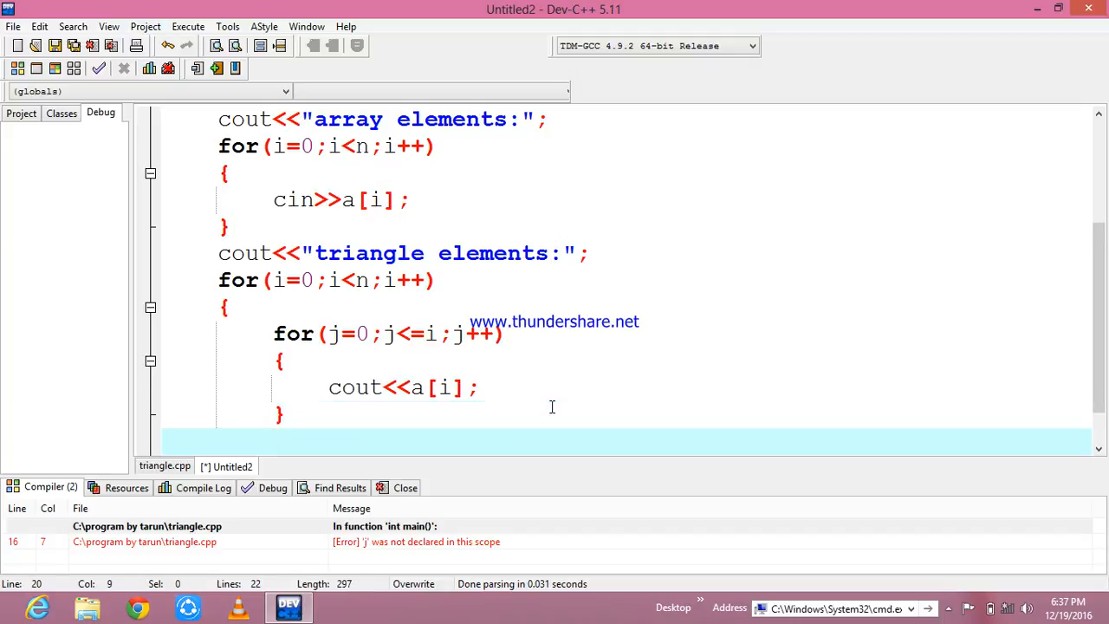
text(couy)
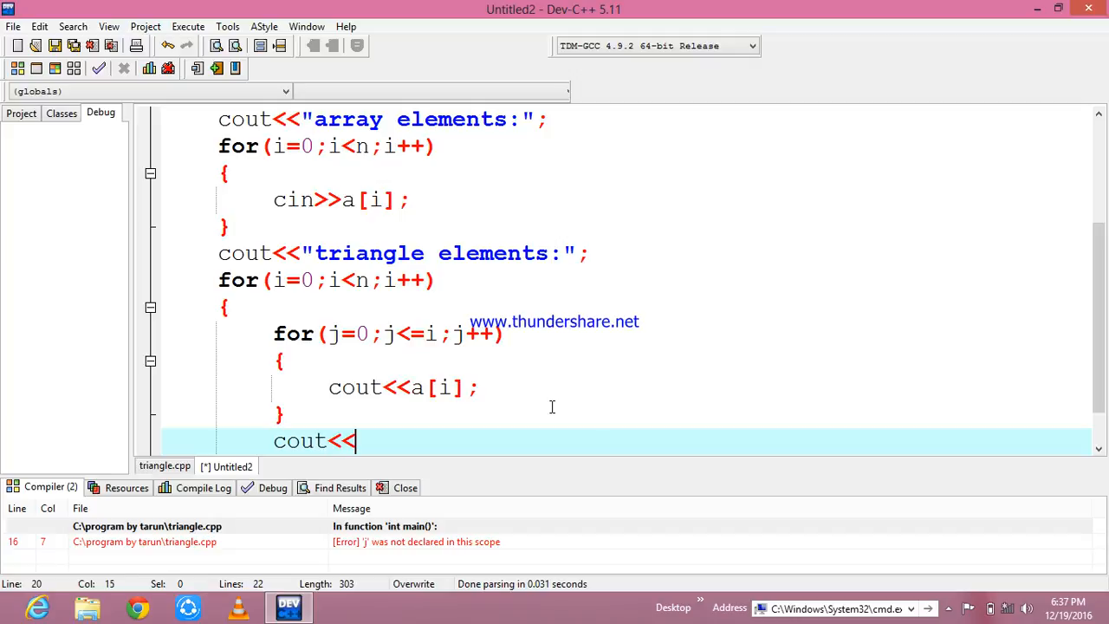
text(end)
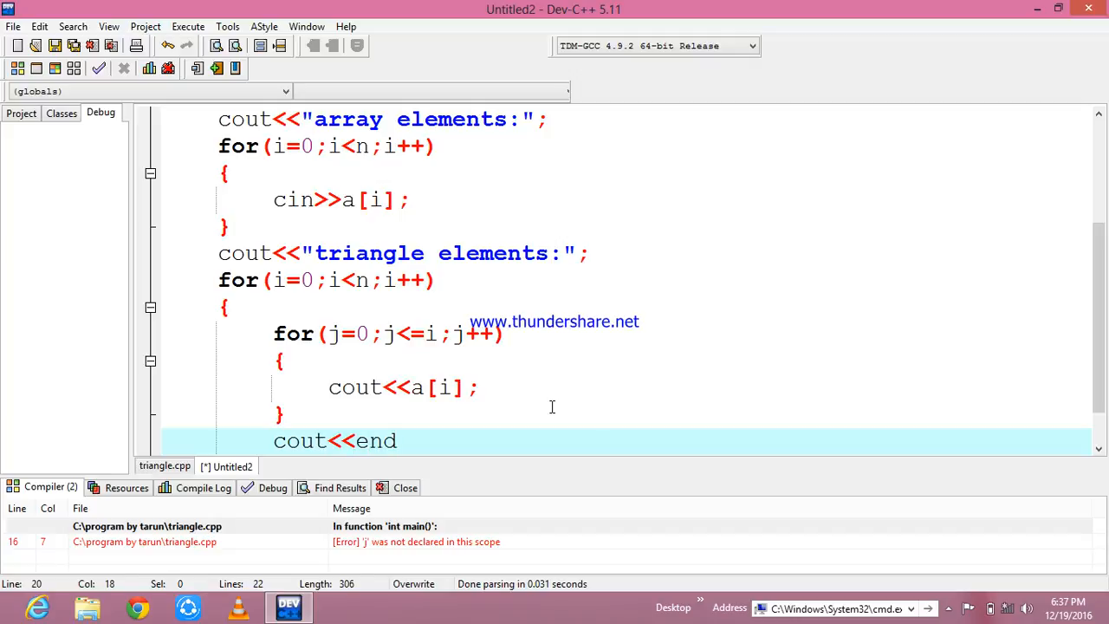
text(l;)
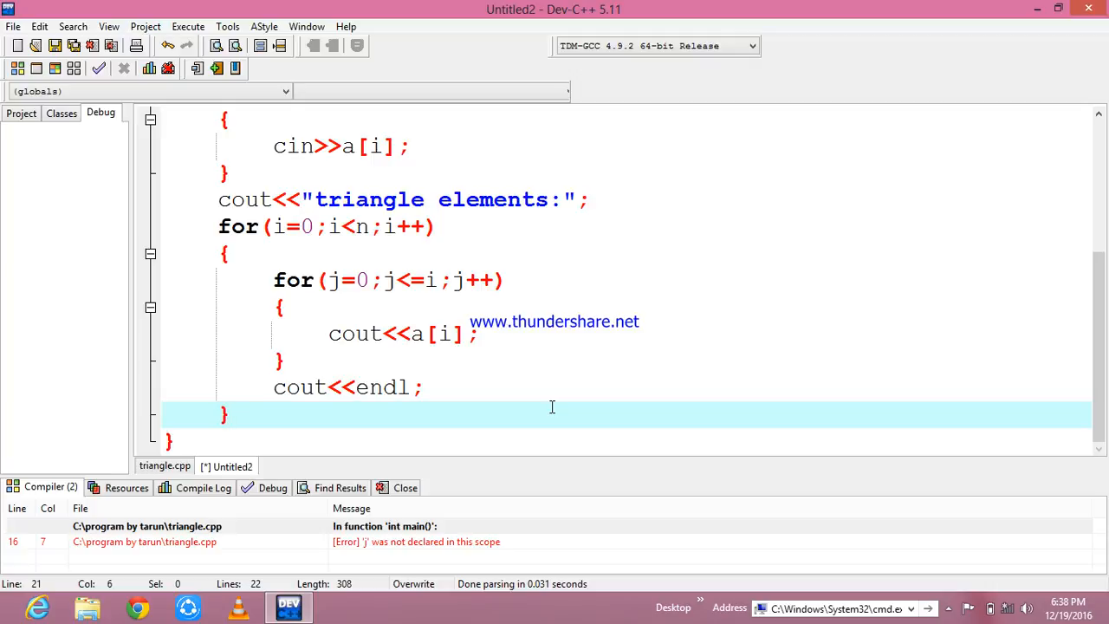
Step: Finish main with return 0; after the loops' closing brace
click(232, 414)
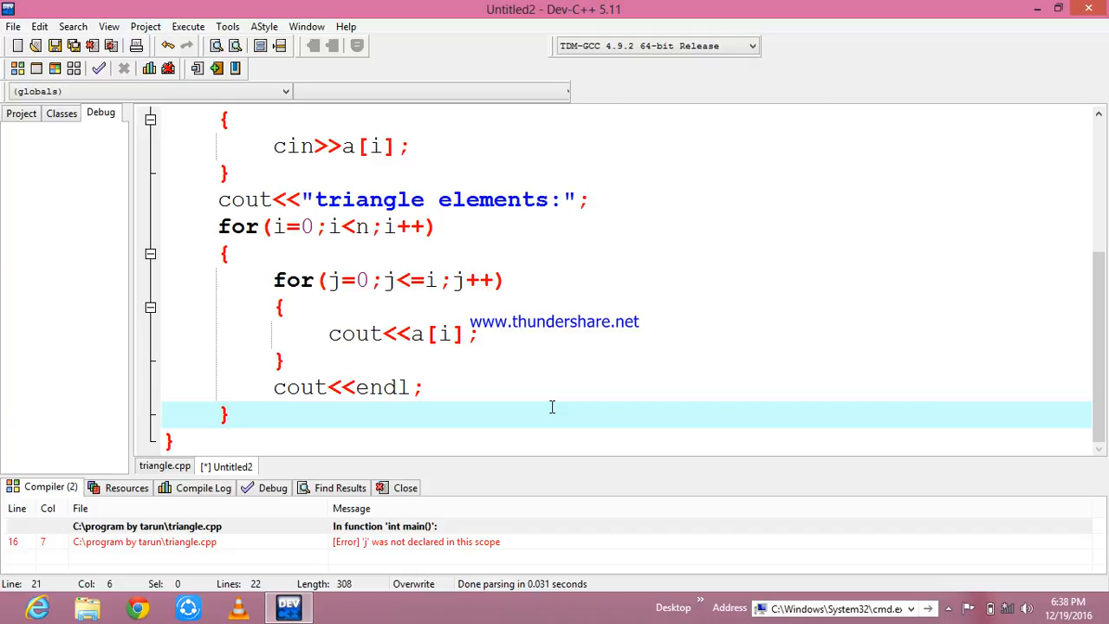
key(Enter)
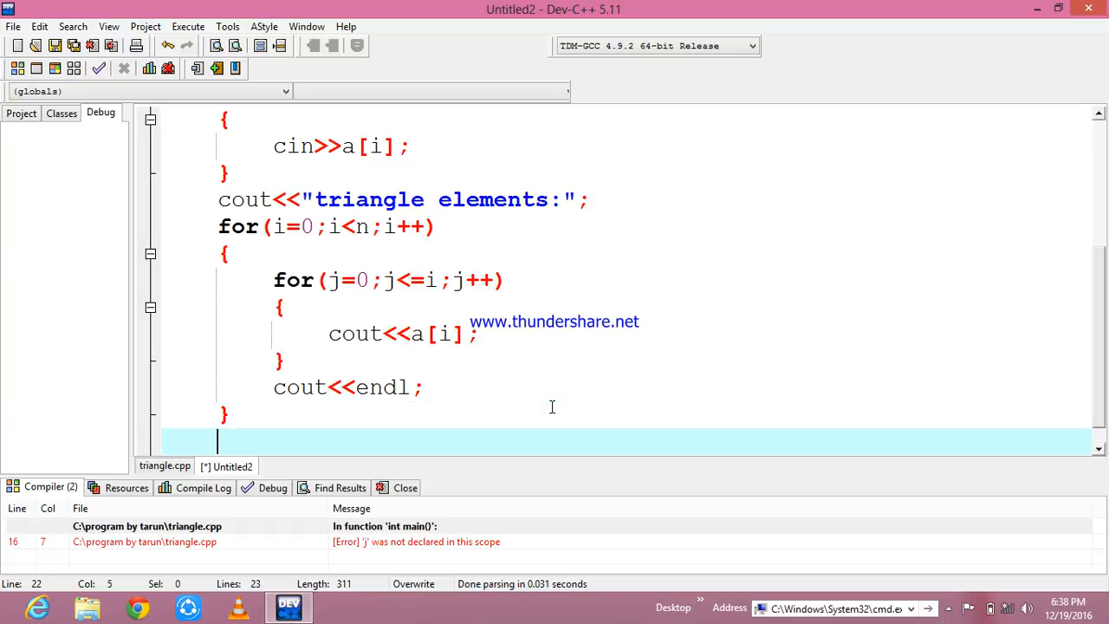
text(return 0;)
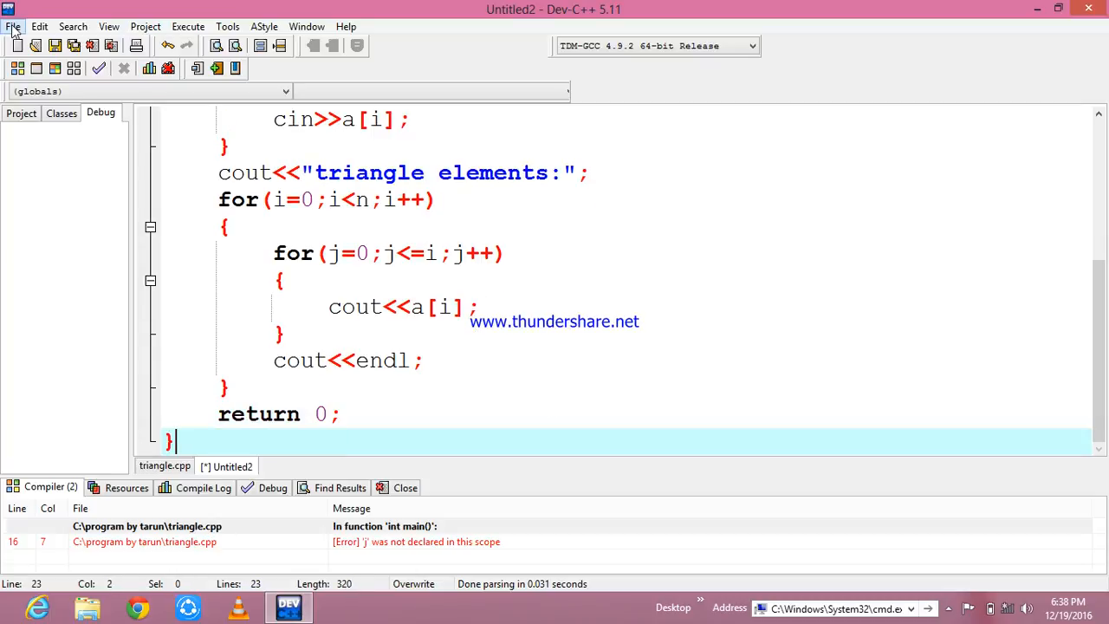
Step: Save the source via File > Save As under the name triangle1
click(14, 26)
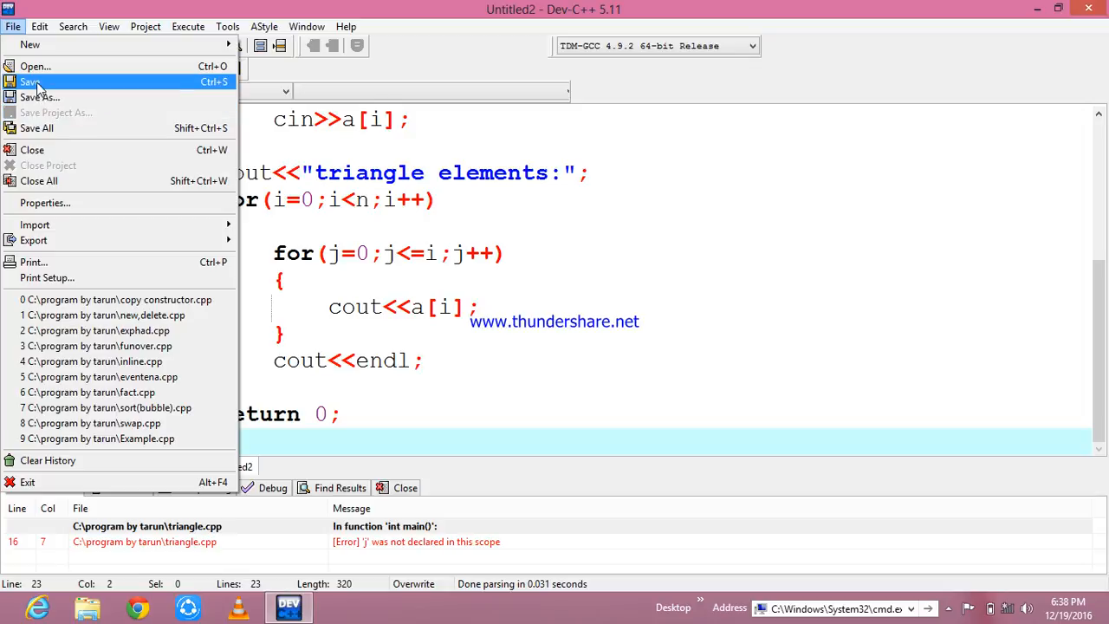
click(35, 84)
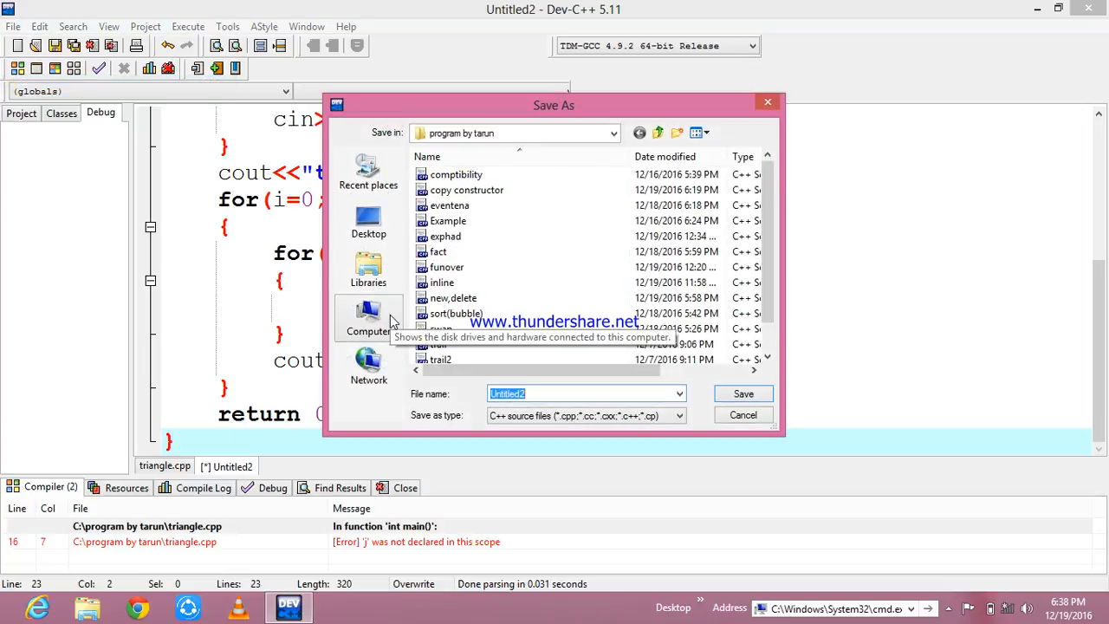
text(tr)
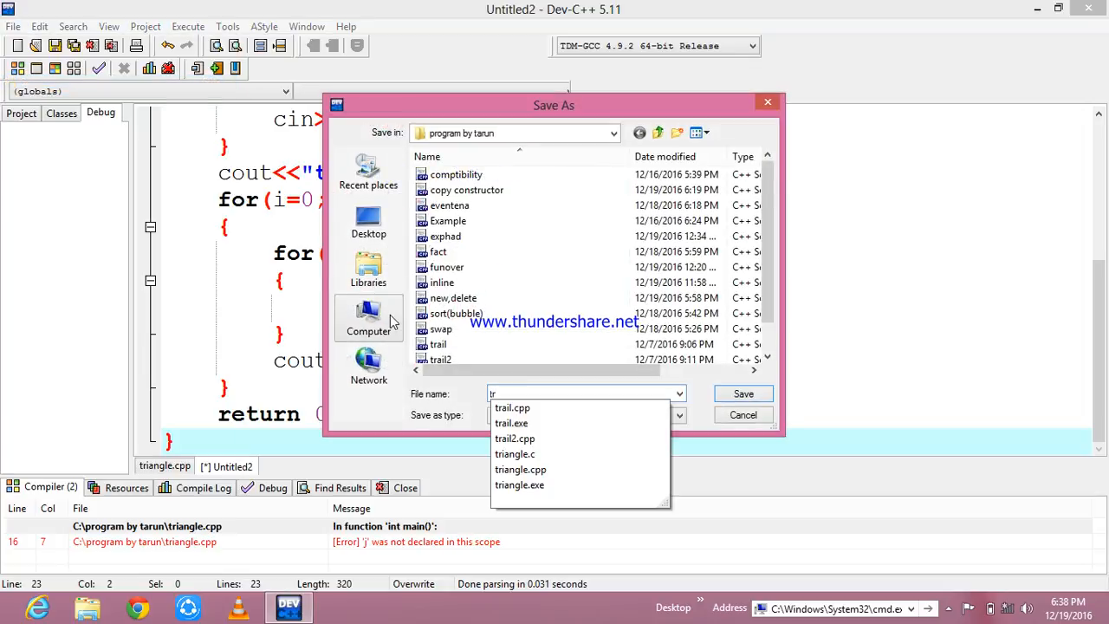
text(triangle1)
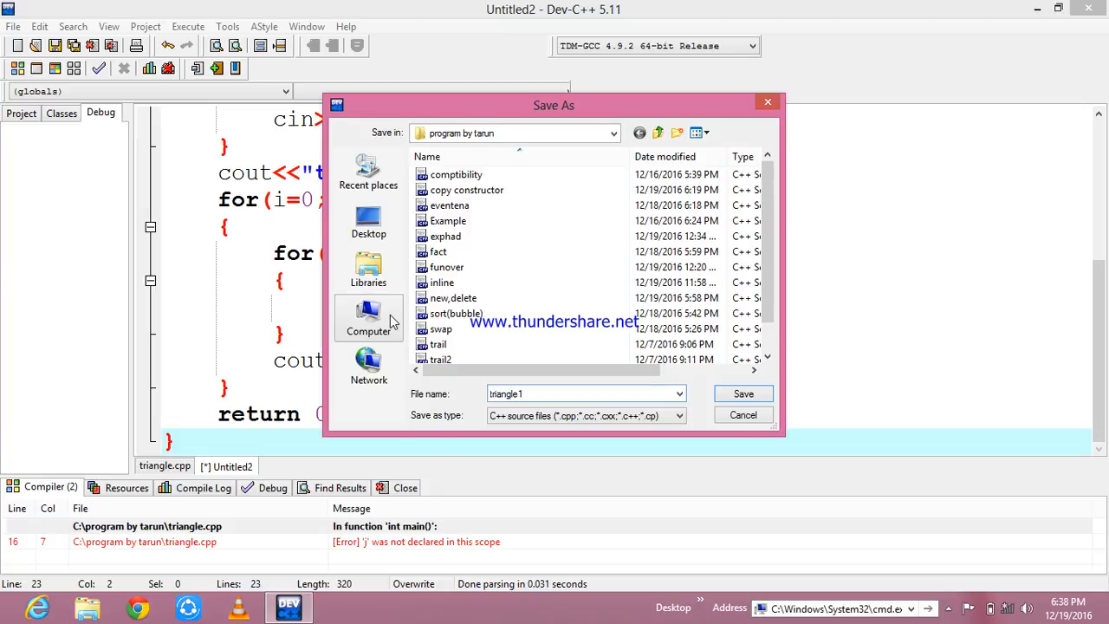
click(741, 393)
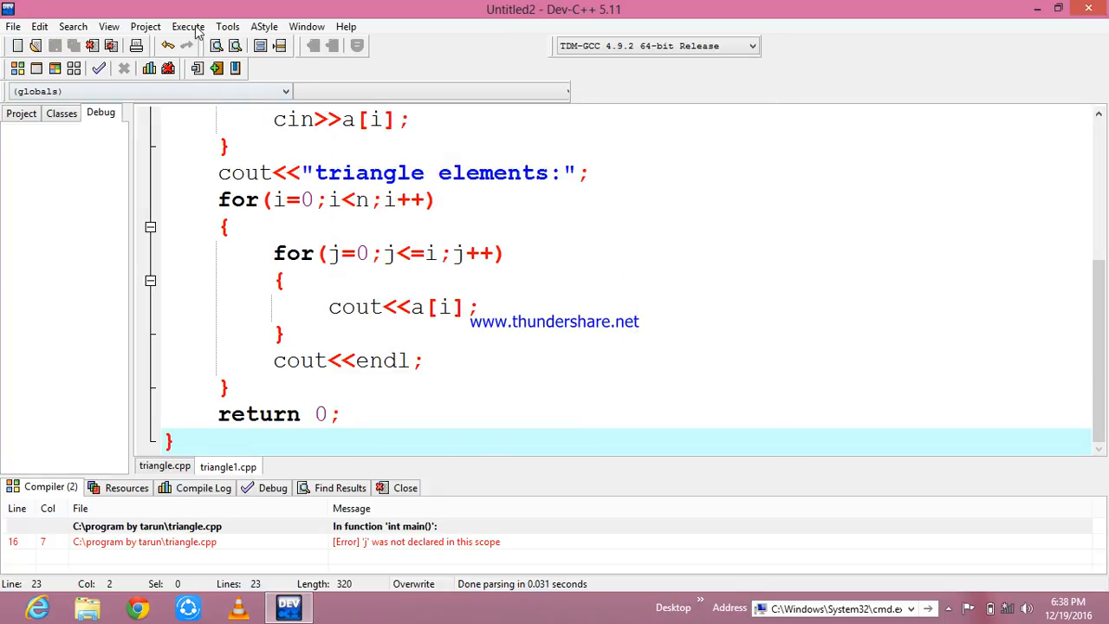
click(187, 26)
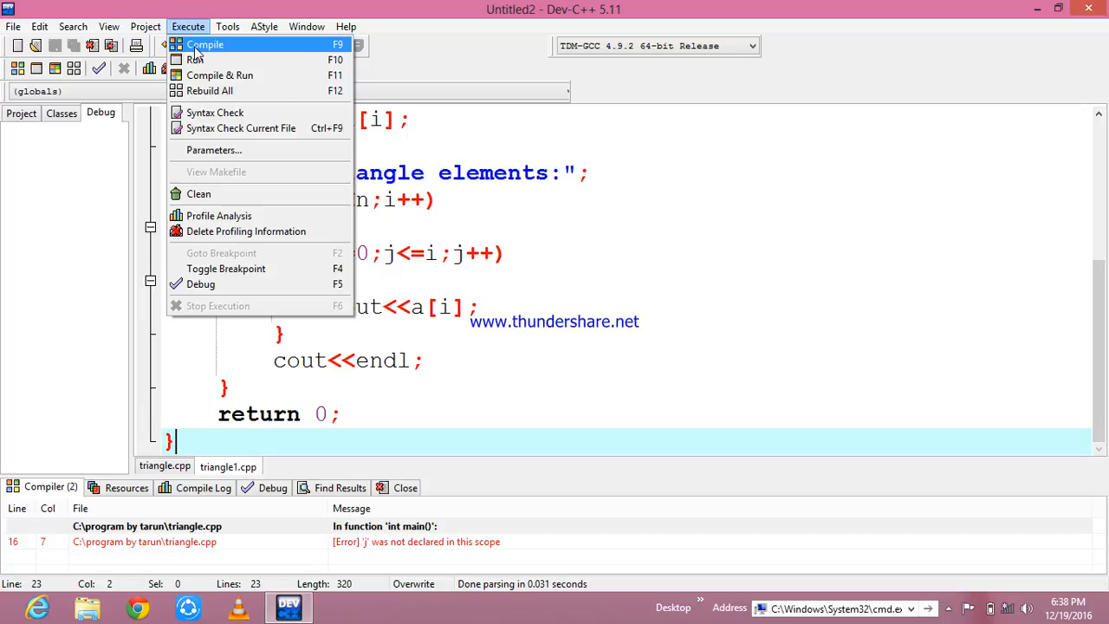
Step: Compile, then fix the undeclared j by changing the declaration to int a[10],i,j,n;
click(204, 45)
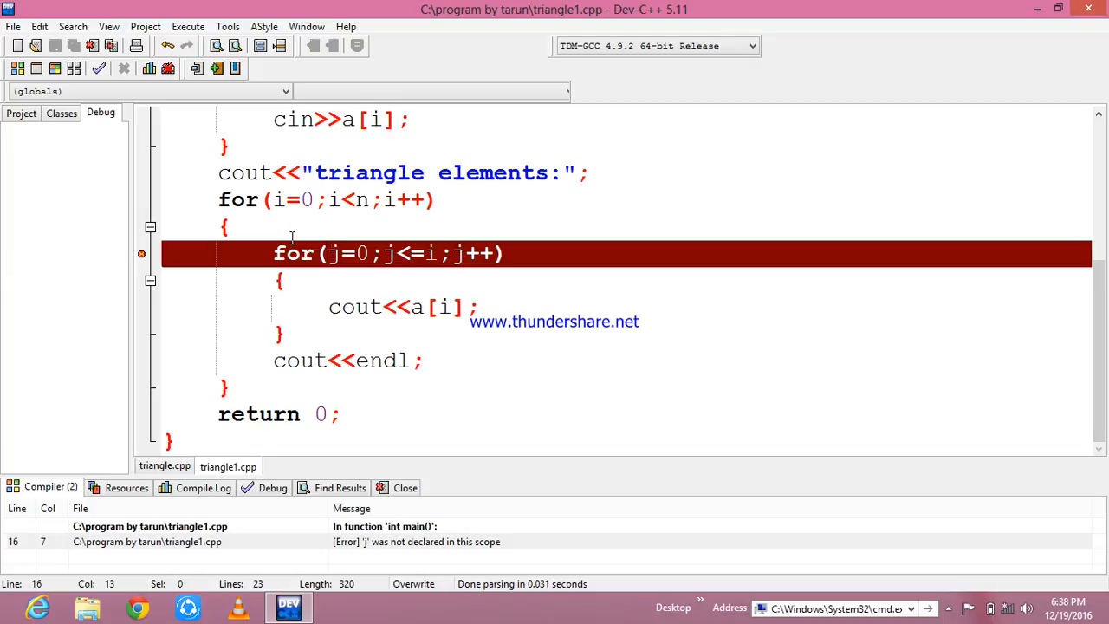
click(323, 173)
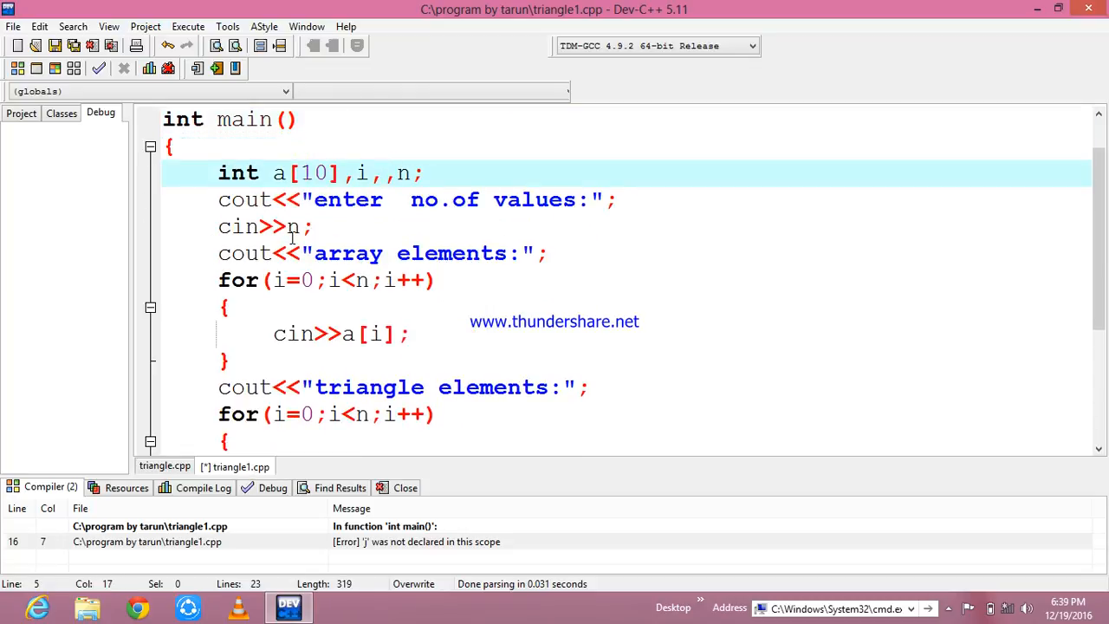
text(j)
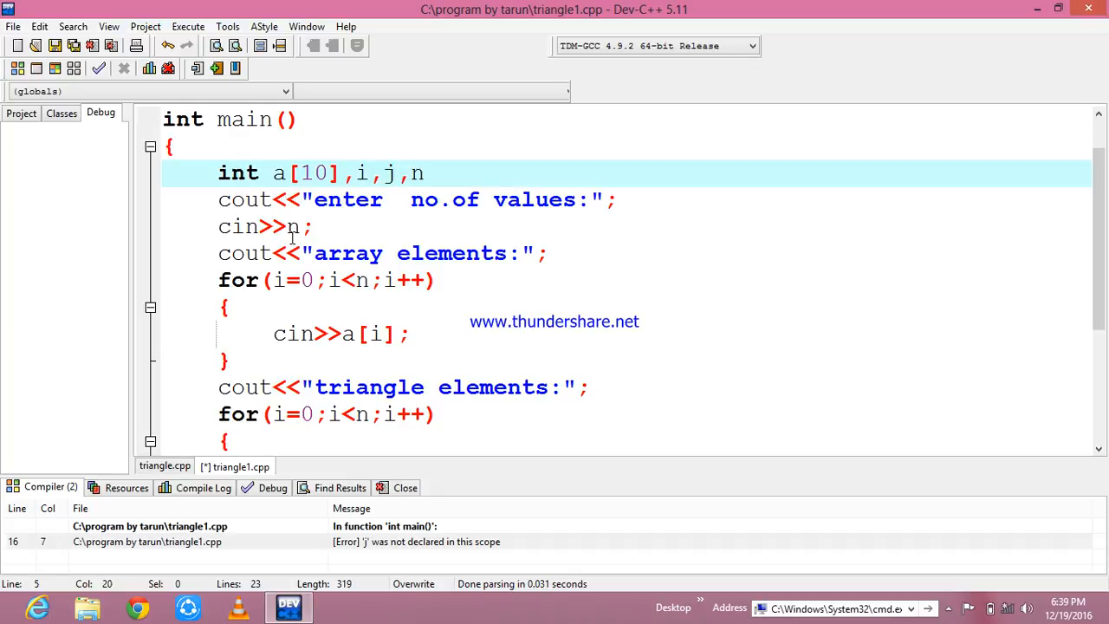
text(;)
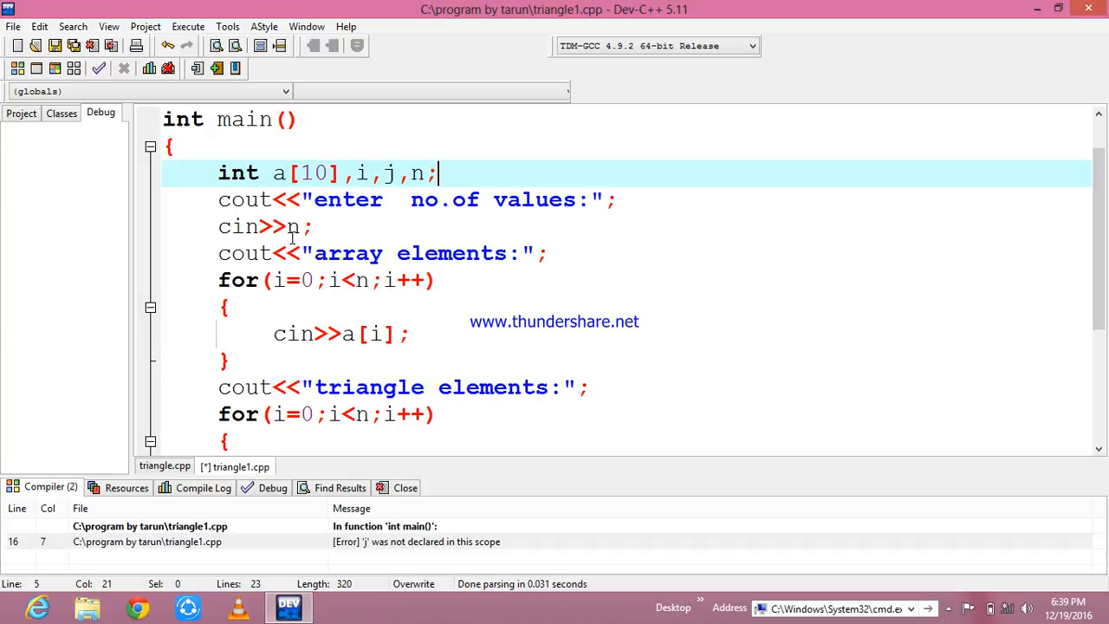
mouse_move(12, 26)
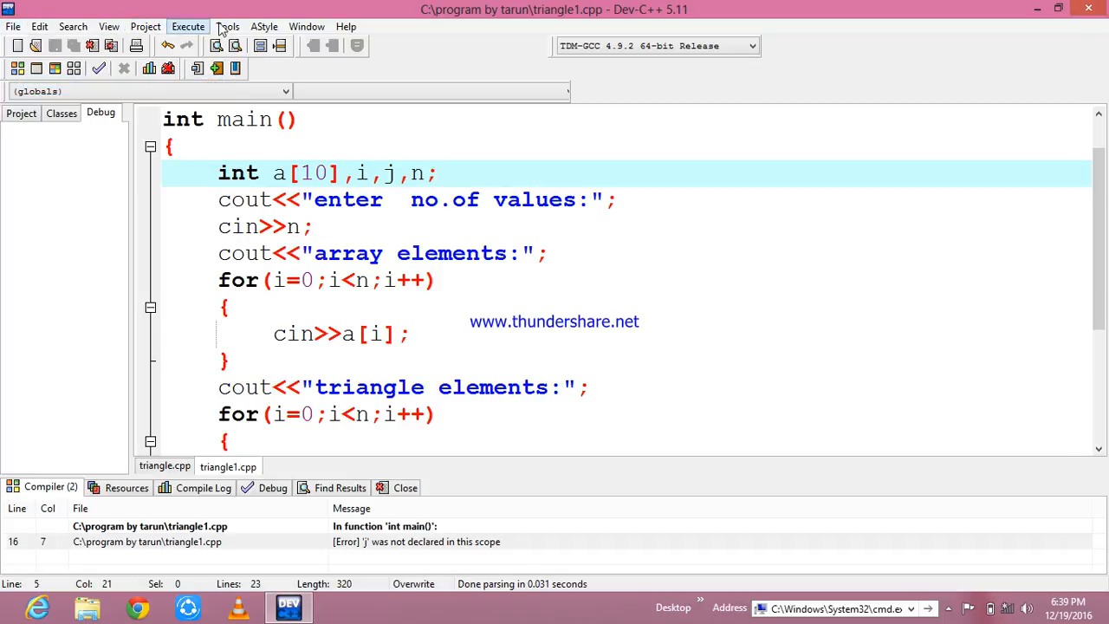
Step: Recompile with Execute > Compile so triangle1.exe builds with no errors
click(187, 26)
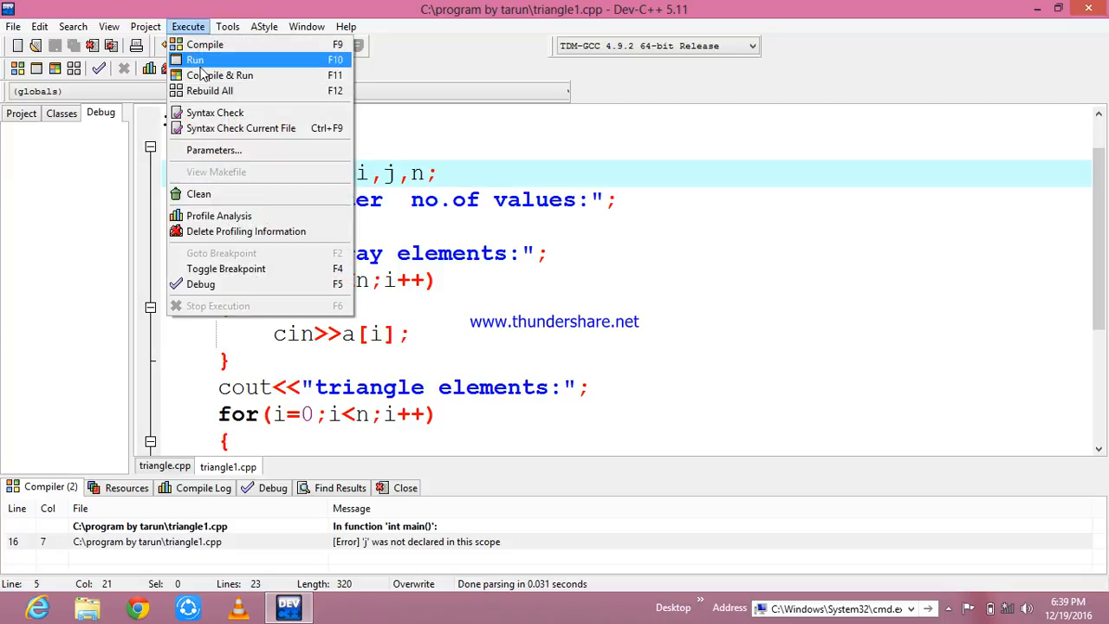
mouse_move(206, 52)
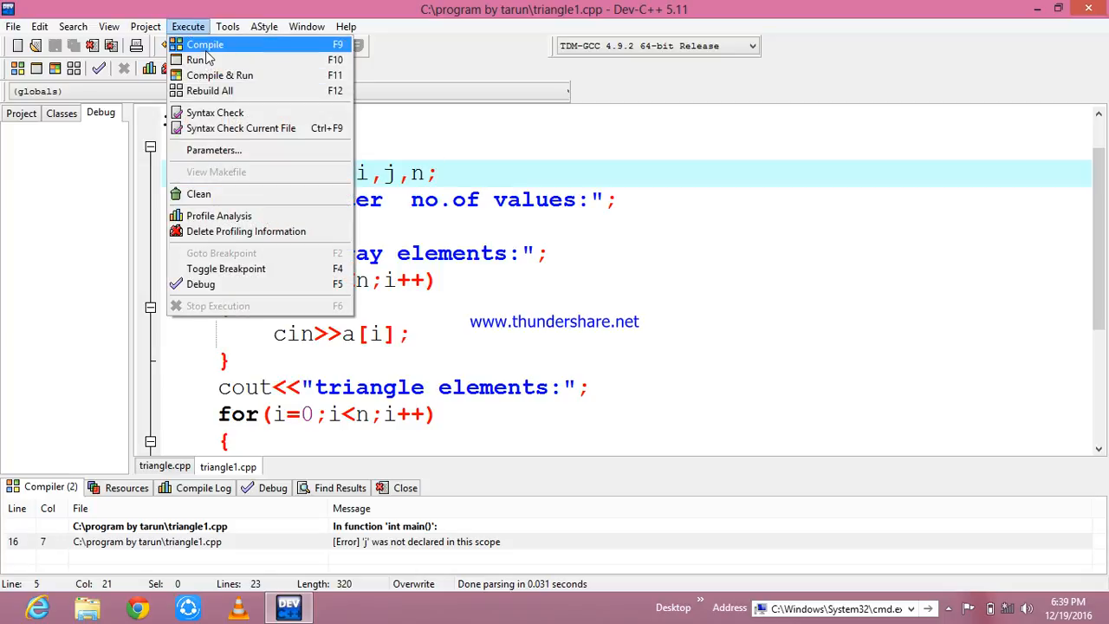
click(200, 45)
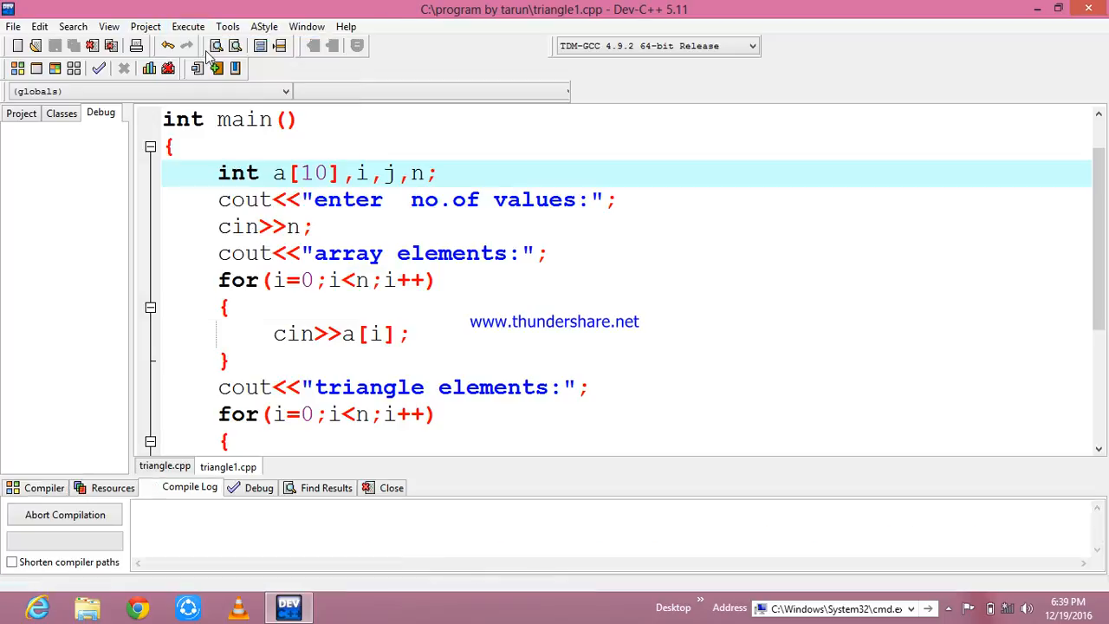
click(216, 45)
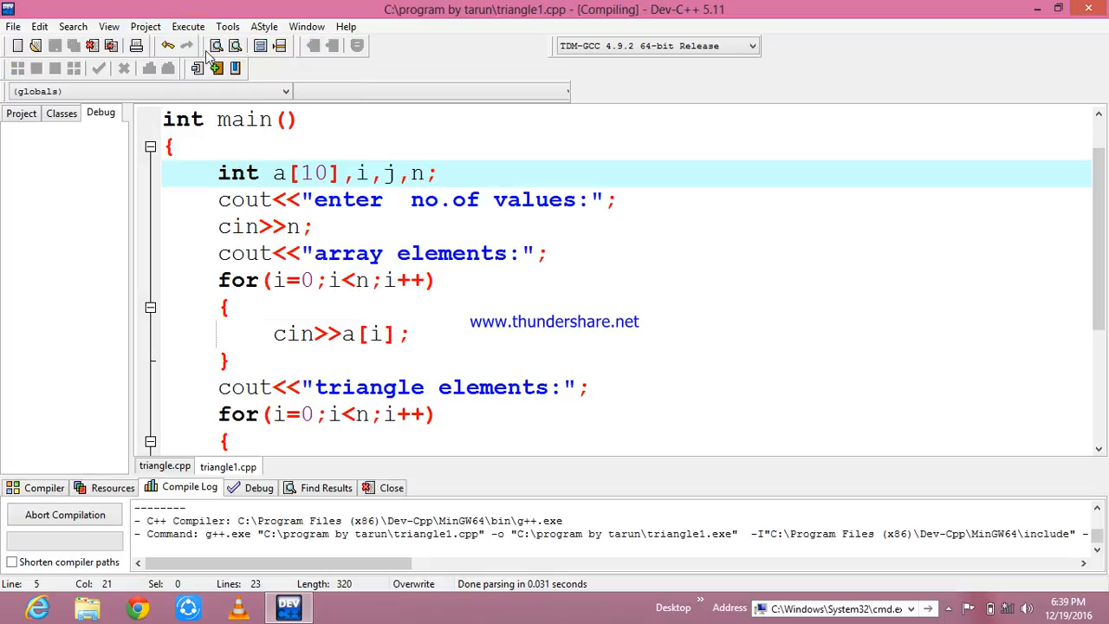
click(440, 173)
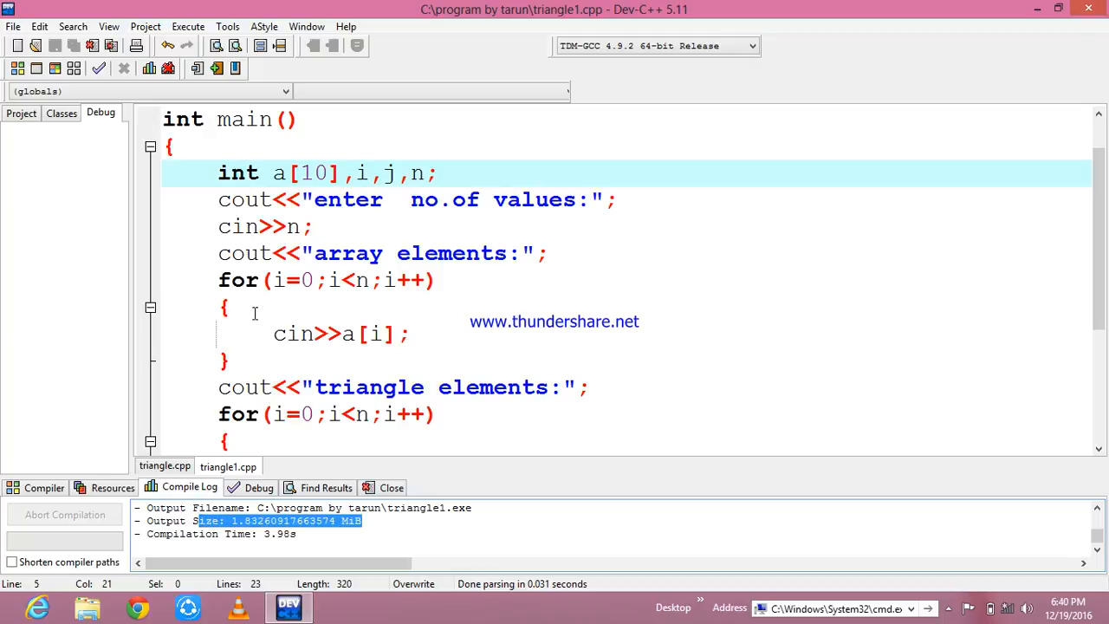
Step: Run the program and enter 6 as the number of values
click(187, 26)
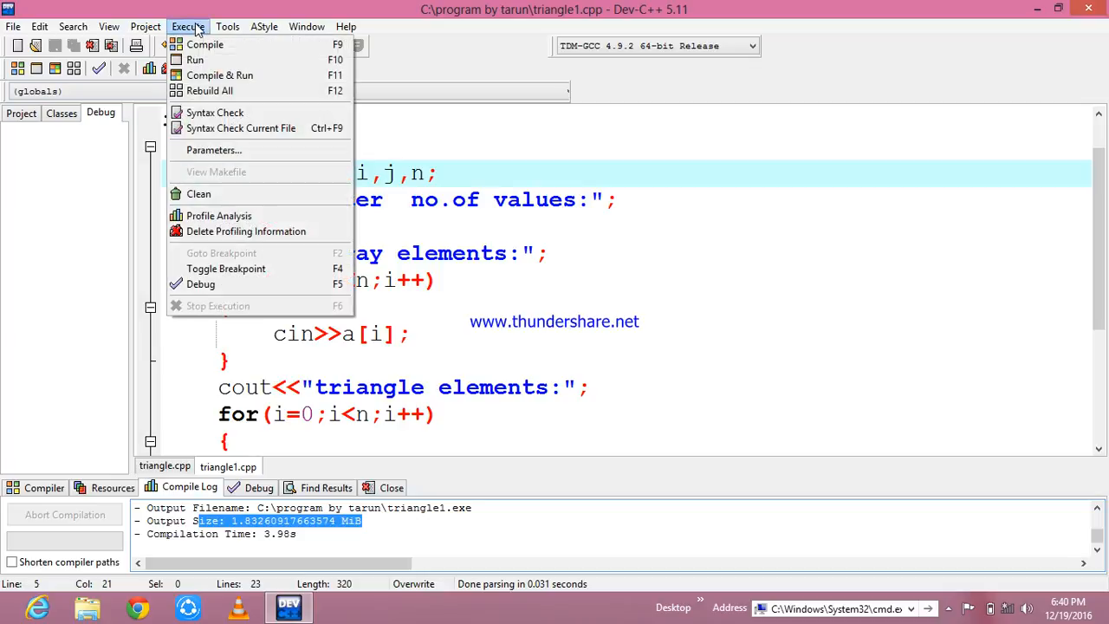
mouse_move(199, 59)
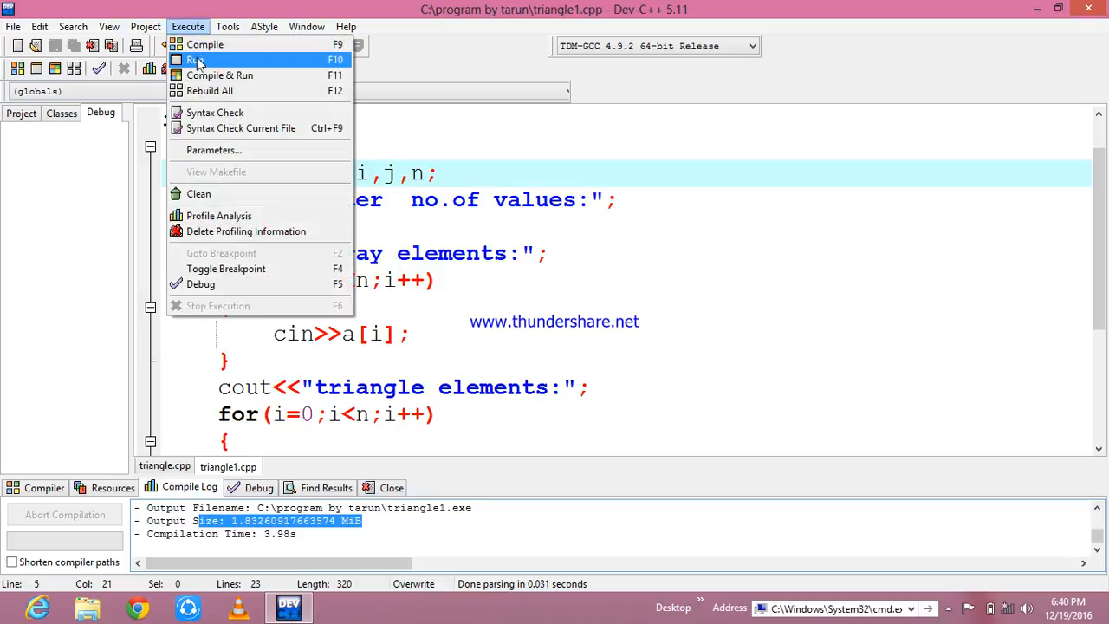
click(198, 59)
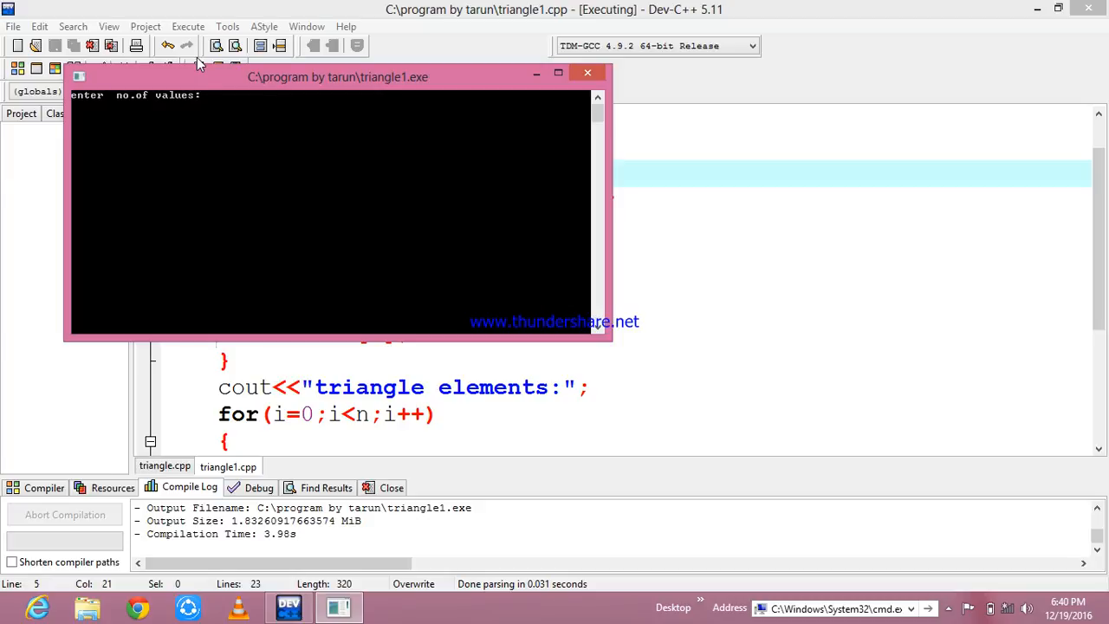
mouse_move(216, 185)
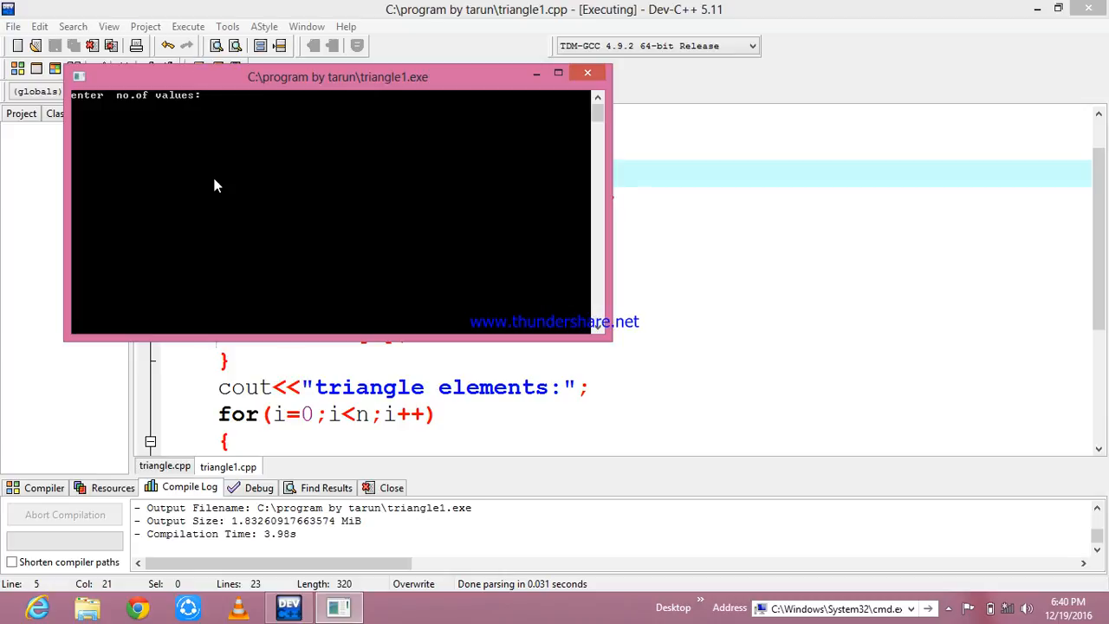
text(6)
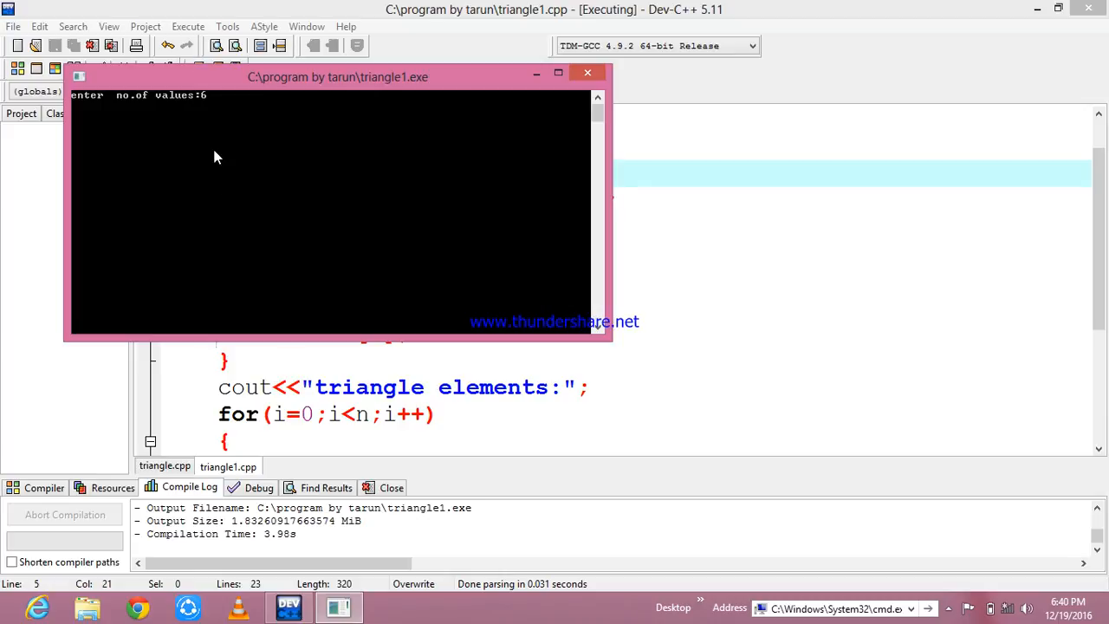
key(Return)
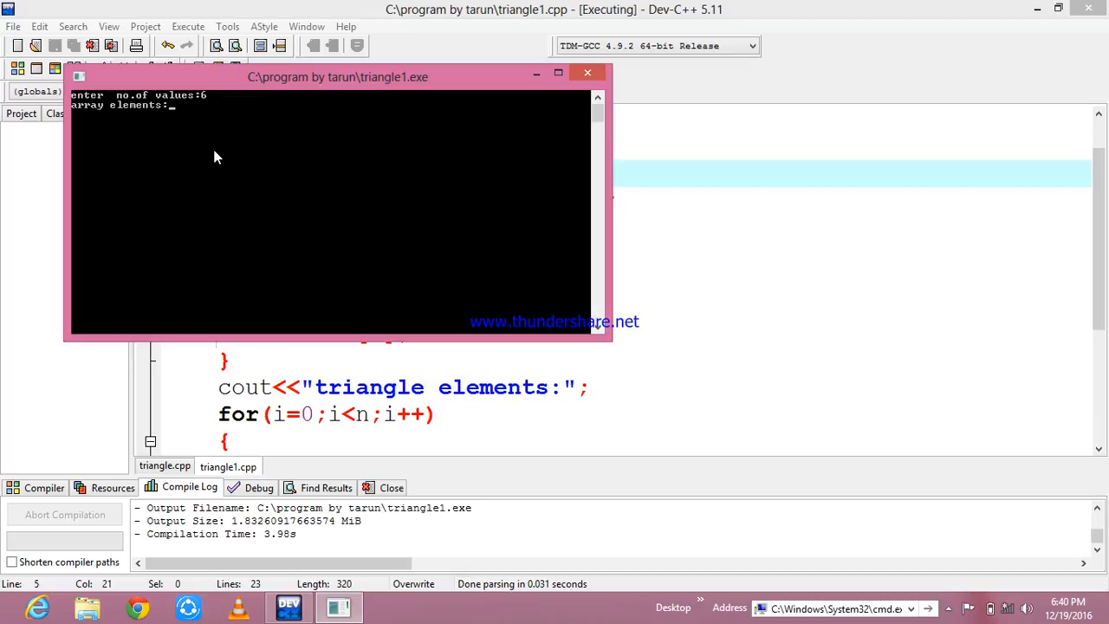
Step: Enter the values 1 2 3 4 5 6 so the console prints the triangle up to 666666
text(1 2)
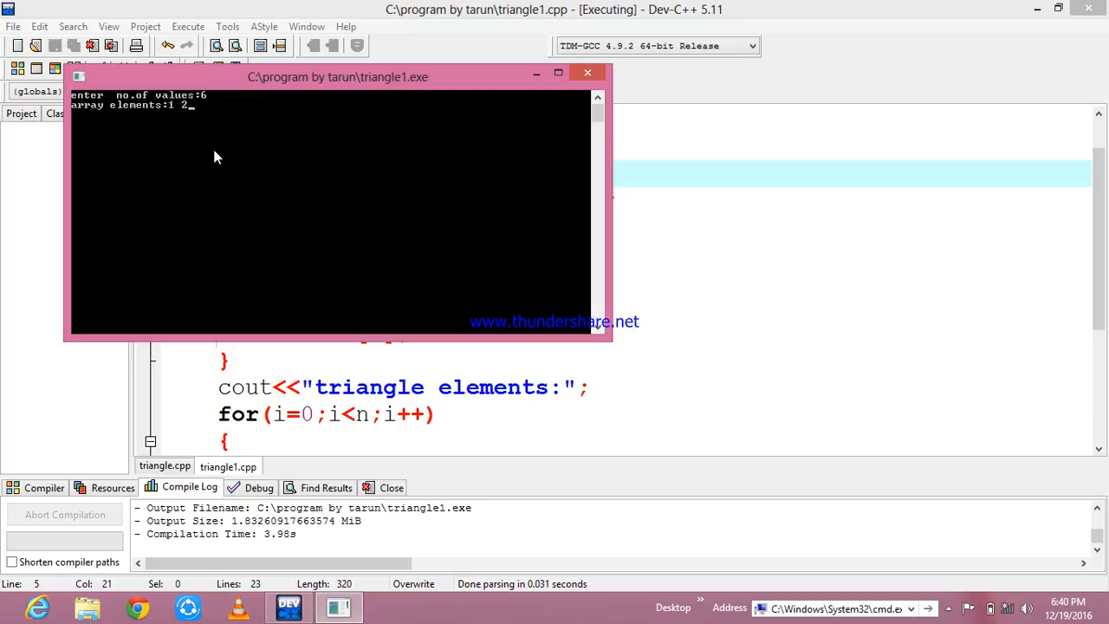
text(3 4)
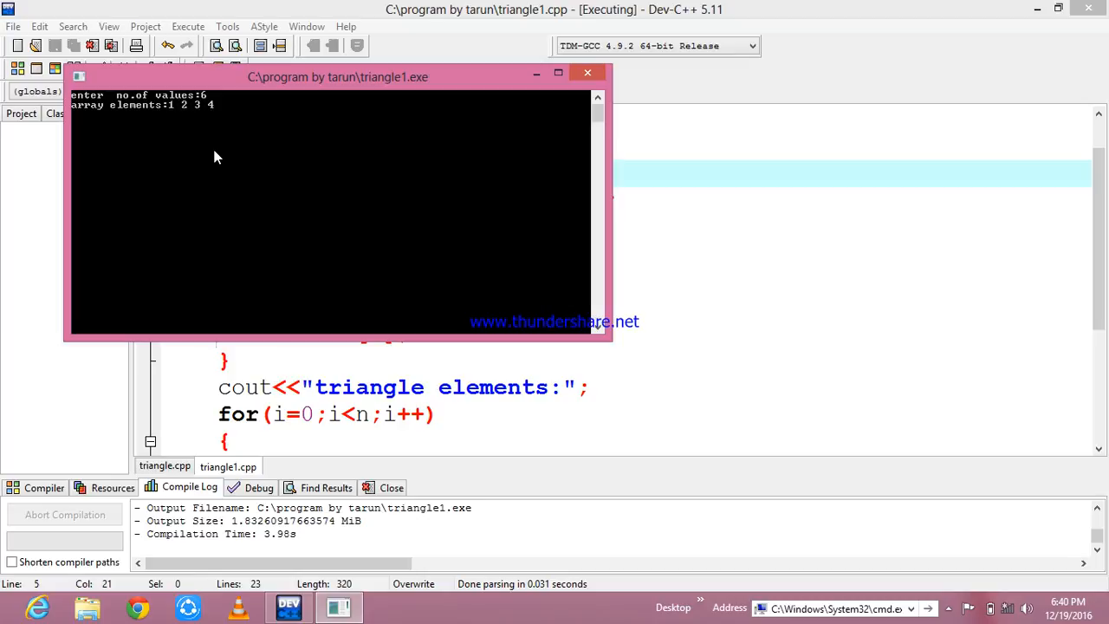
text(5 6)
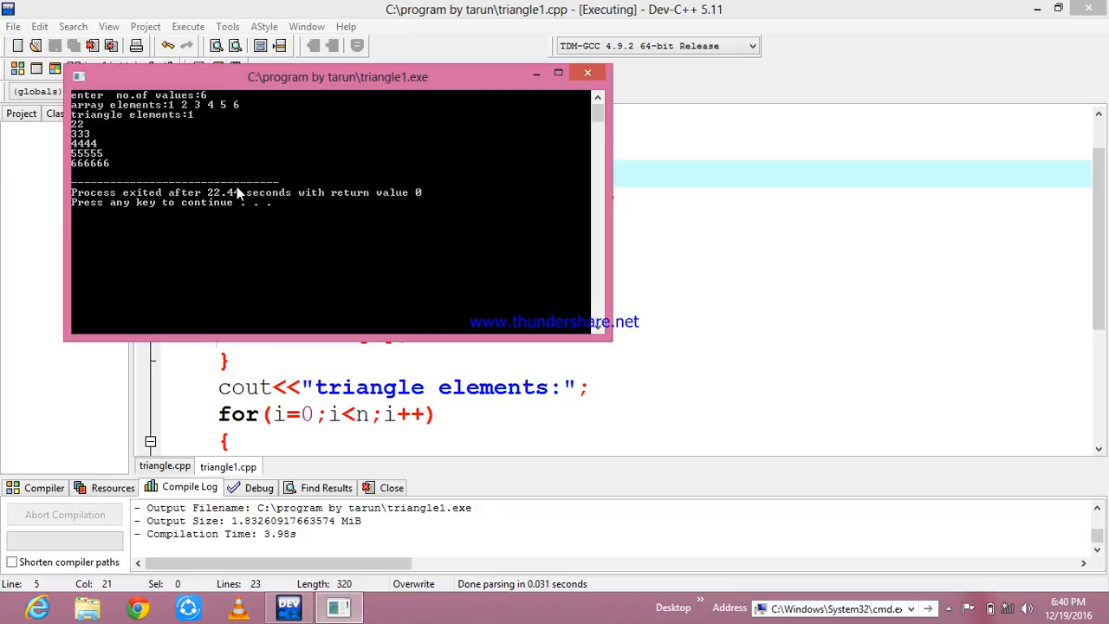
mouse_move(216, 201)
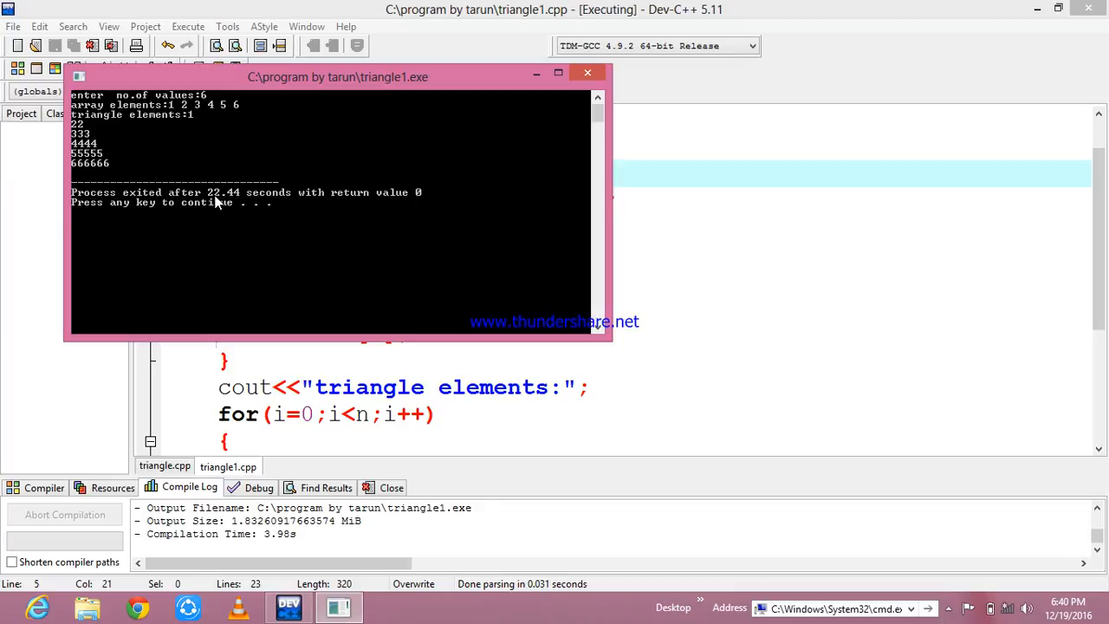
mouse_move(571, 499)
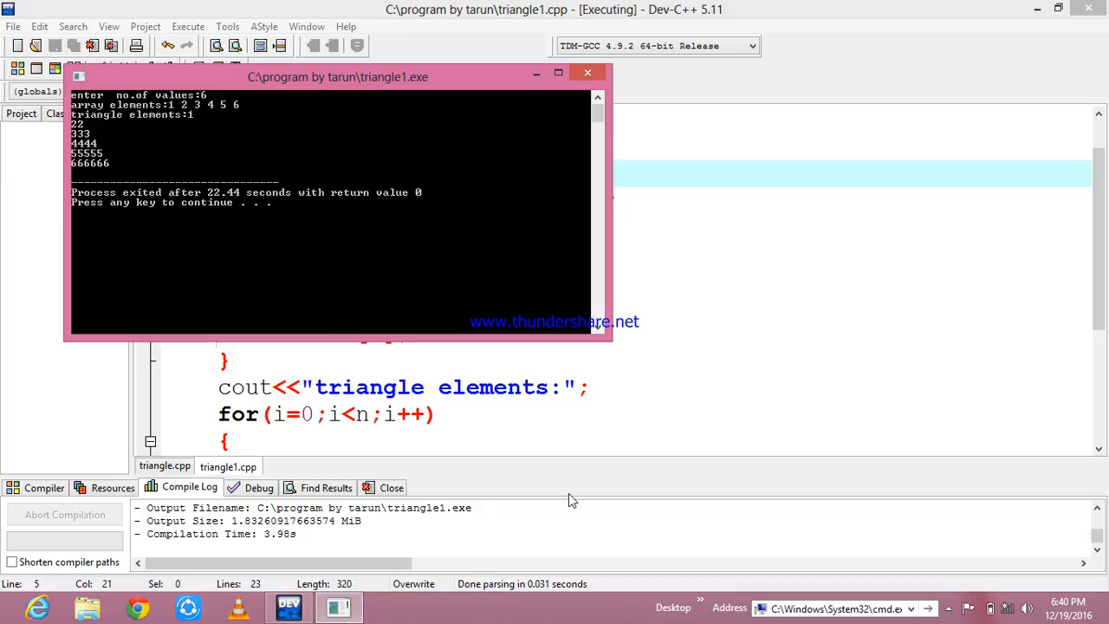